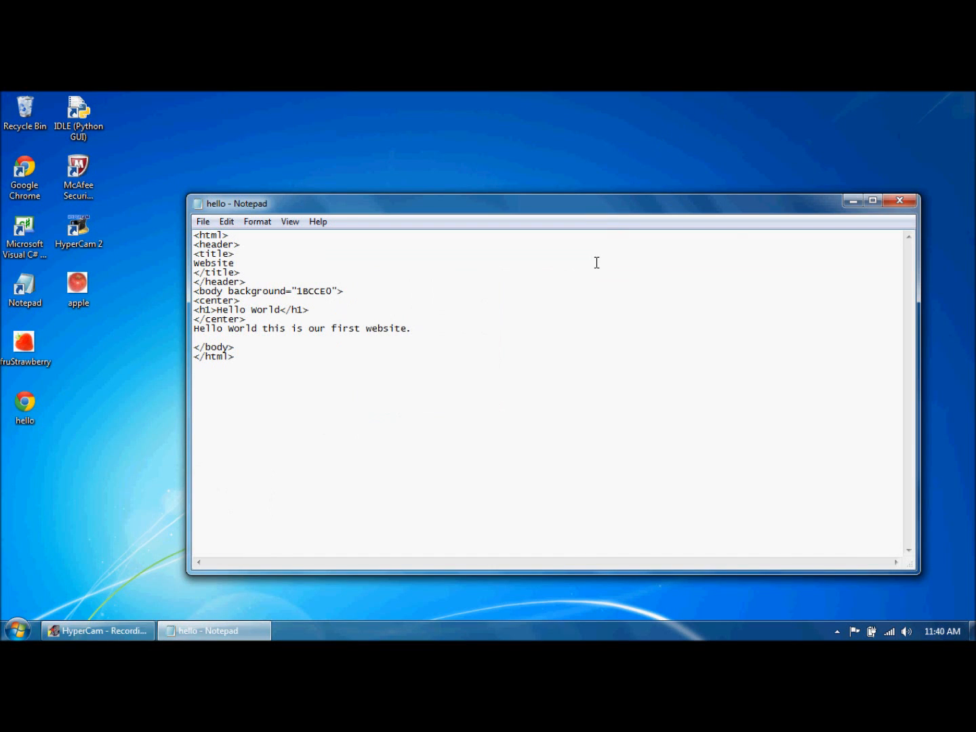
{"action": "mouse_move", "coordinate": [570, 274]}
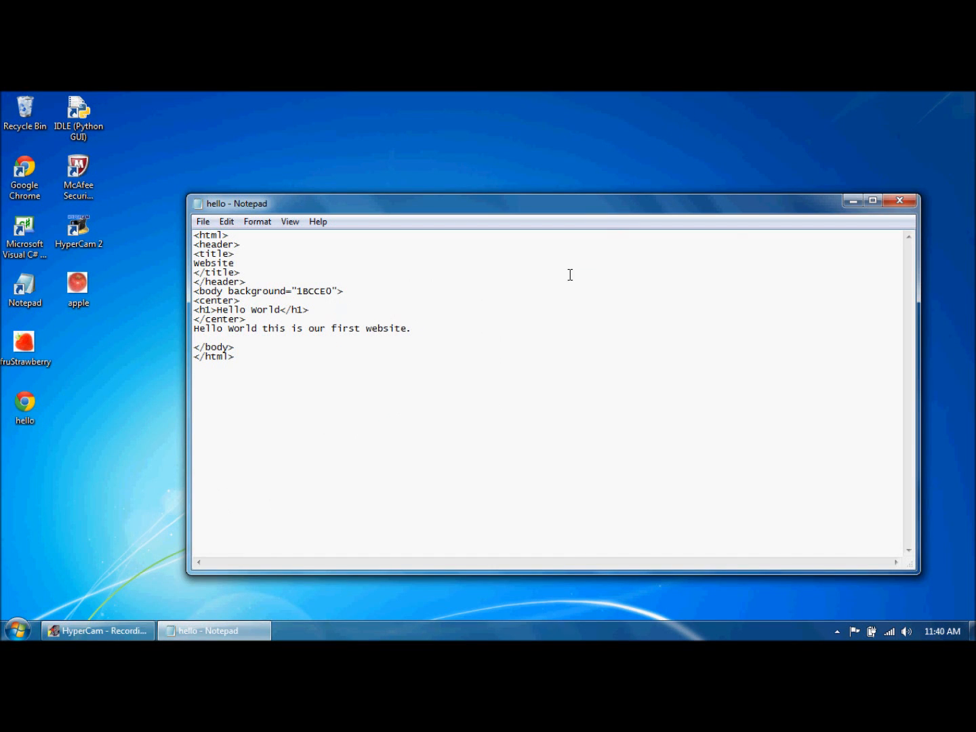
{"action": "mouse_move", "coordinate": [445, 307]}
{"action": "type", "text": "<p>"}
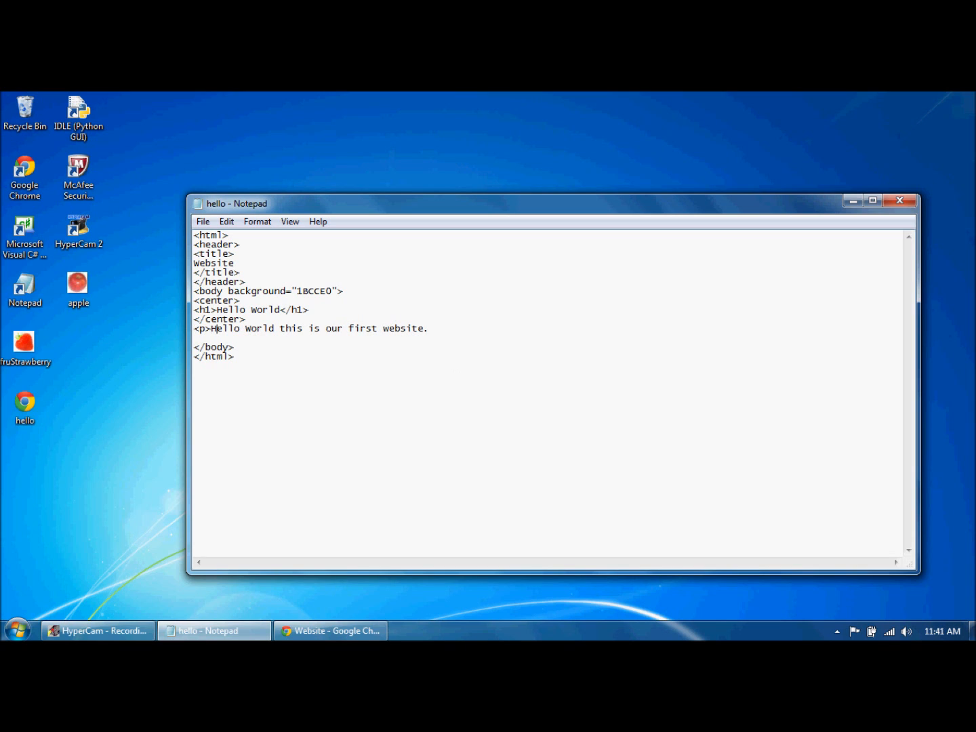
{"action": "mouse_move", "coordinate": [453, 363]}
{"action": "type", "text": "</p>"}
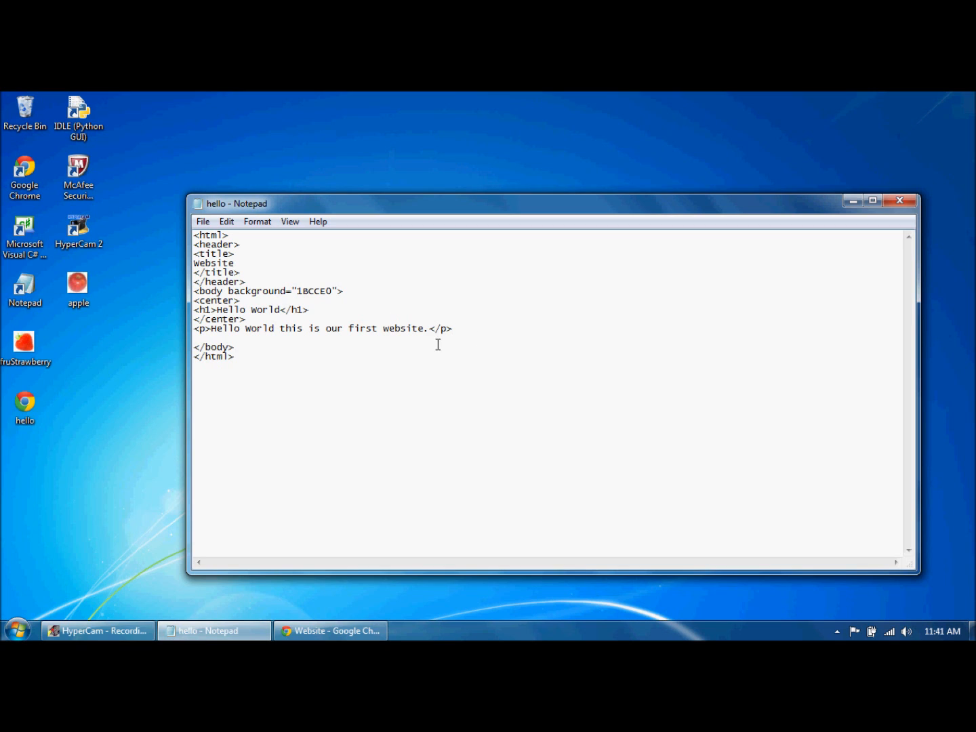
- Add a long run of random letters after the website sentence and check it in Chrome
{"action": "type", "text": "sdkfh"}
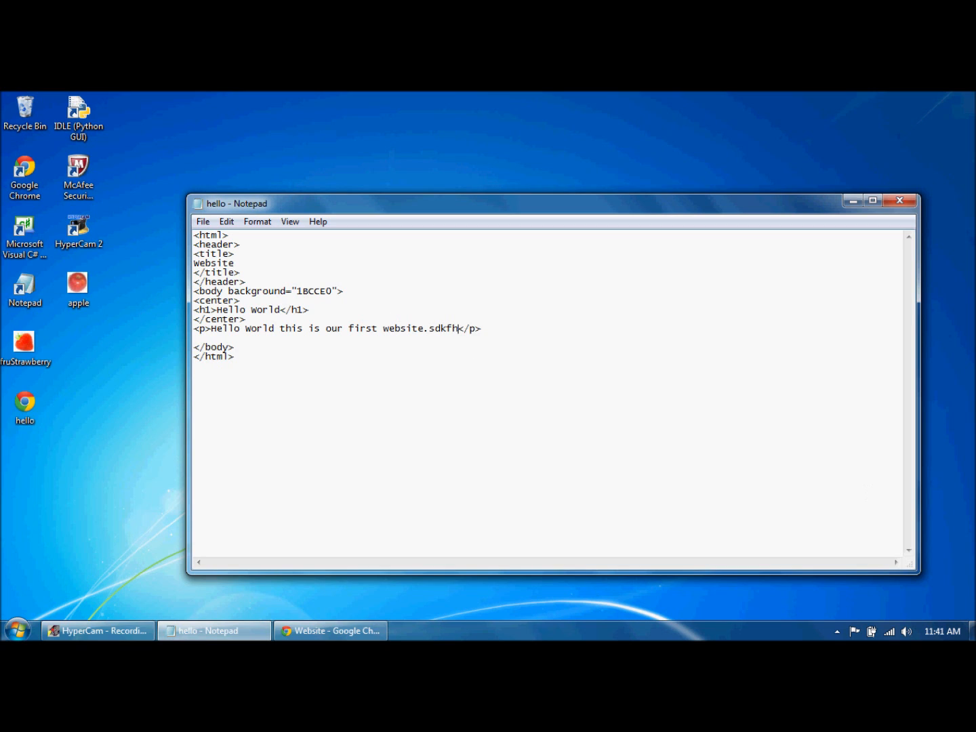
{"action": "type", "text": "lsldkjfsldkjflskjdlfskjdlfks"}
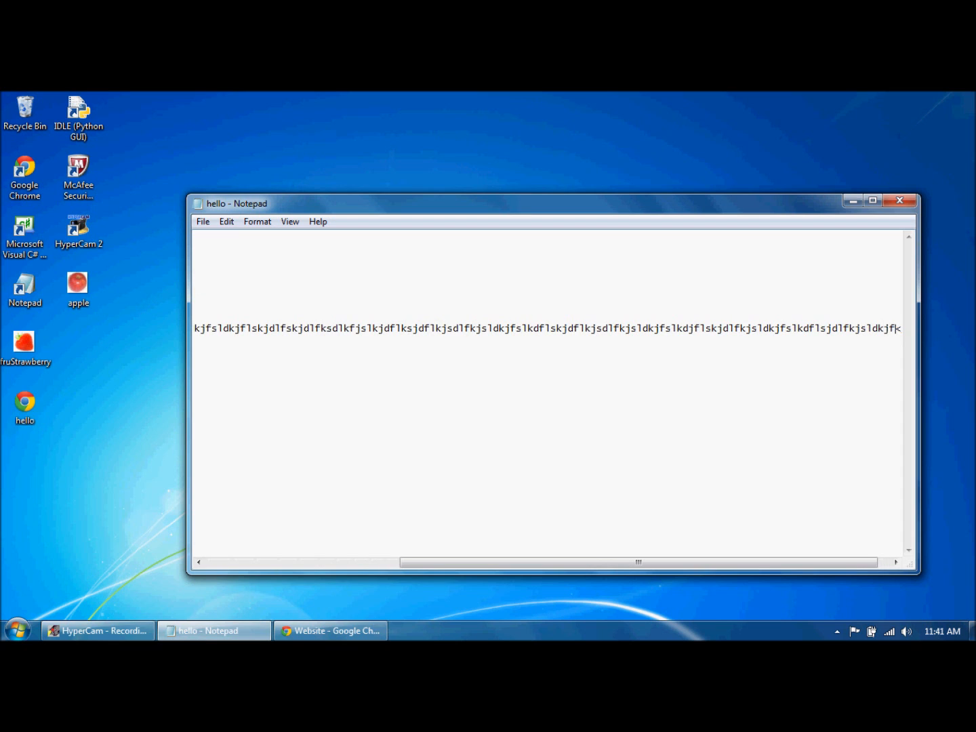
{"action": "left_click", "coordinate": [202, 223]}
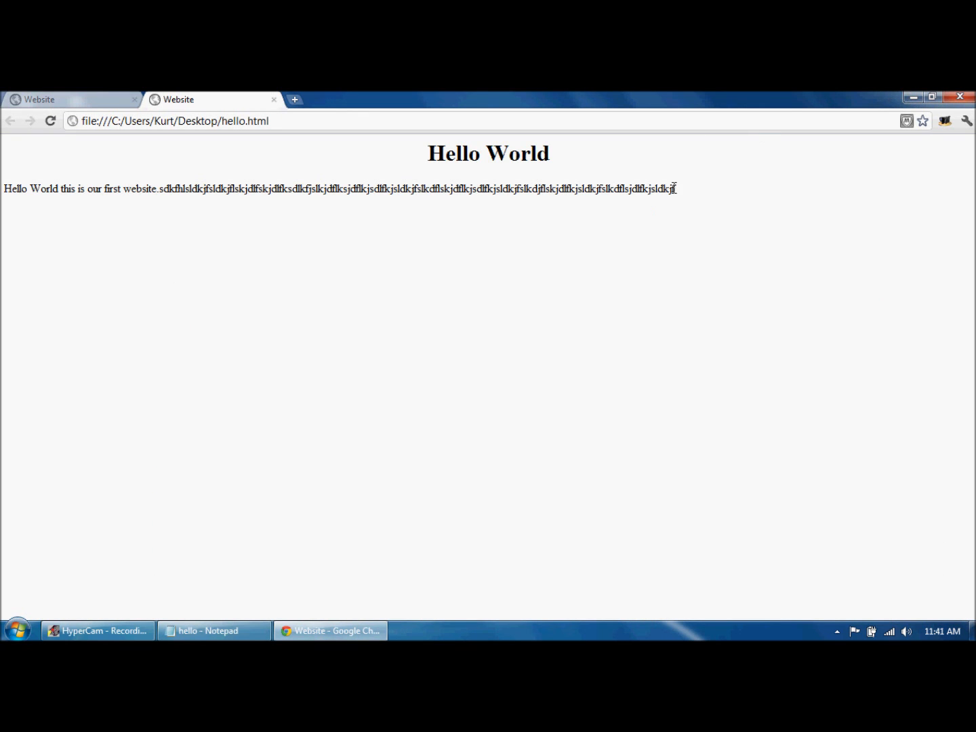
{"action": "mouse_move", "coordinate": [147, 203]}
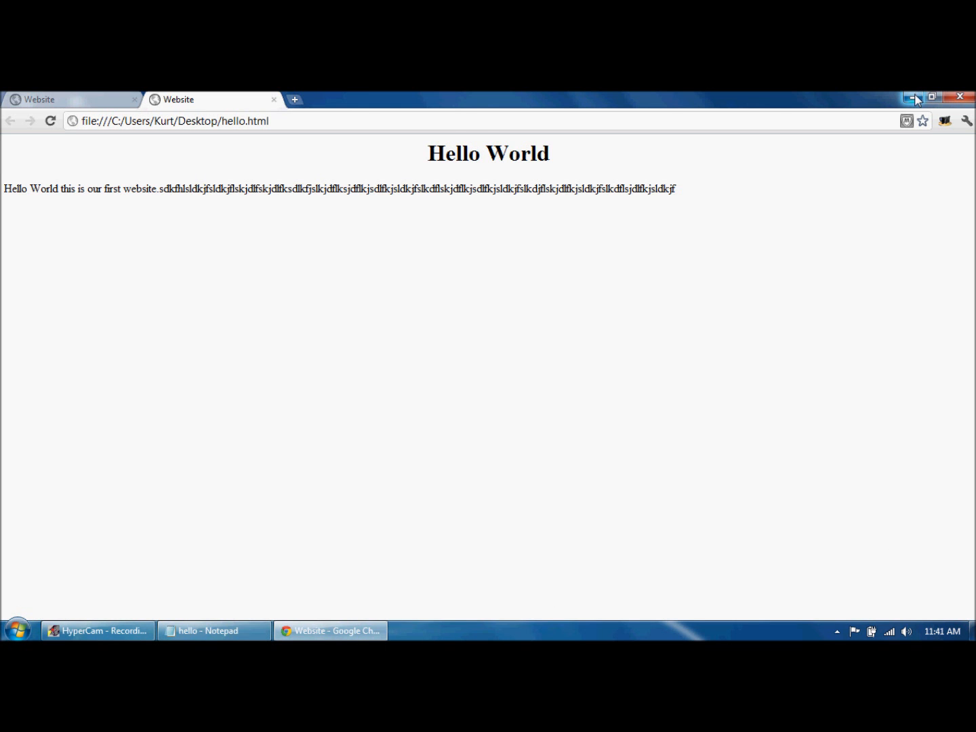
- Remove the random letters after the sentence in hello.html
{"action": "left_click", "coordinate": [214, 631]}
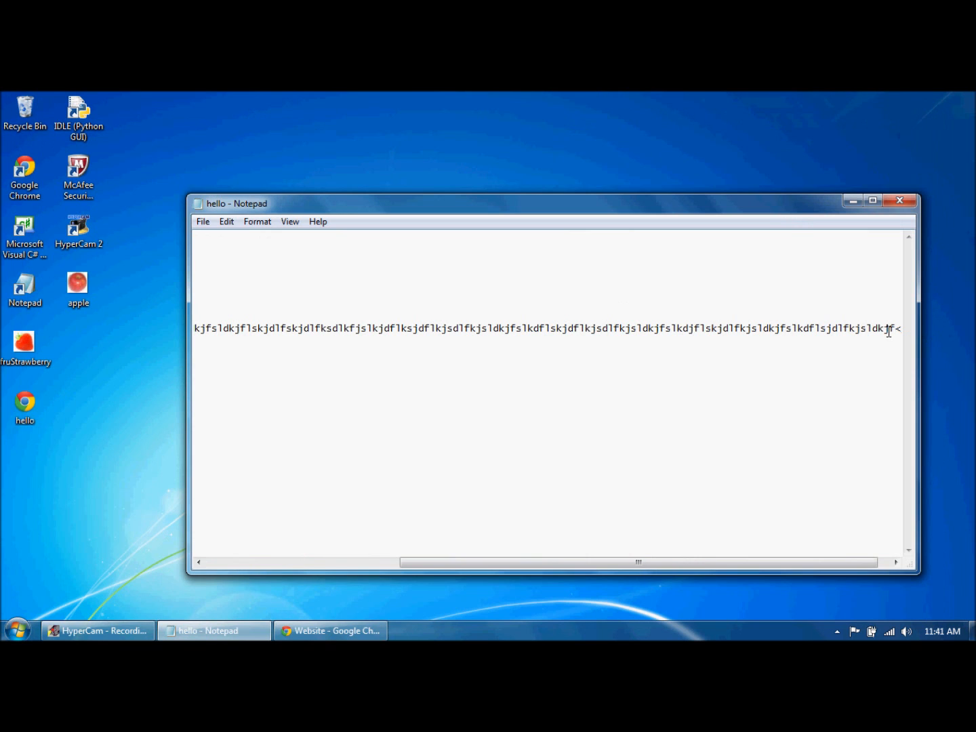
{"action": "key", "text": "backspace"}
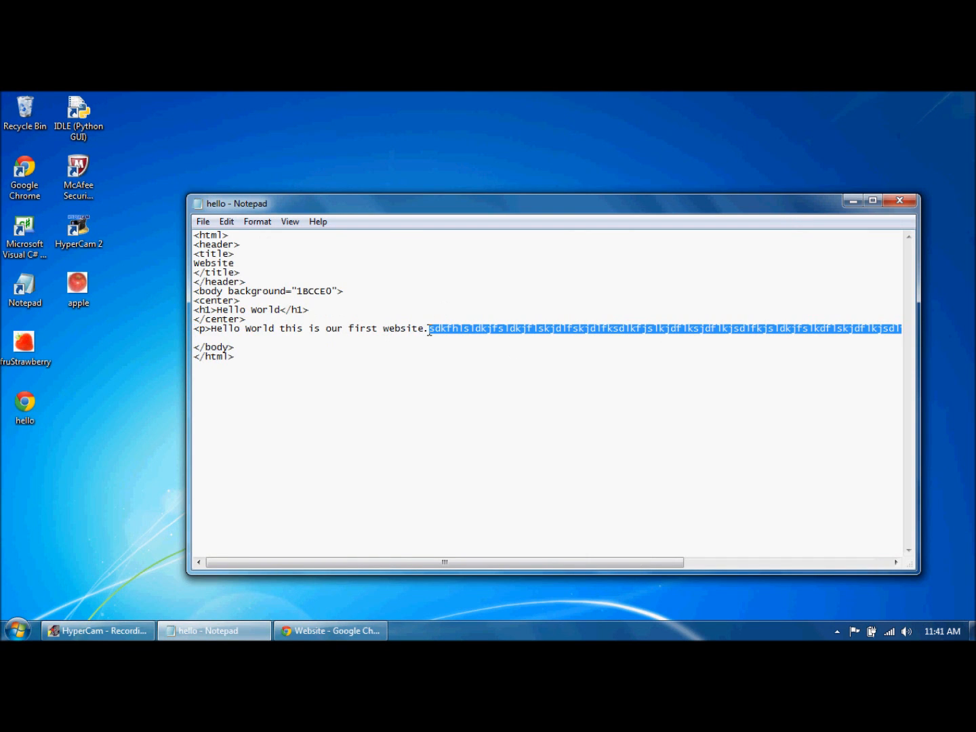
{"action": "key", "text": "Delete"}
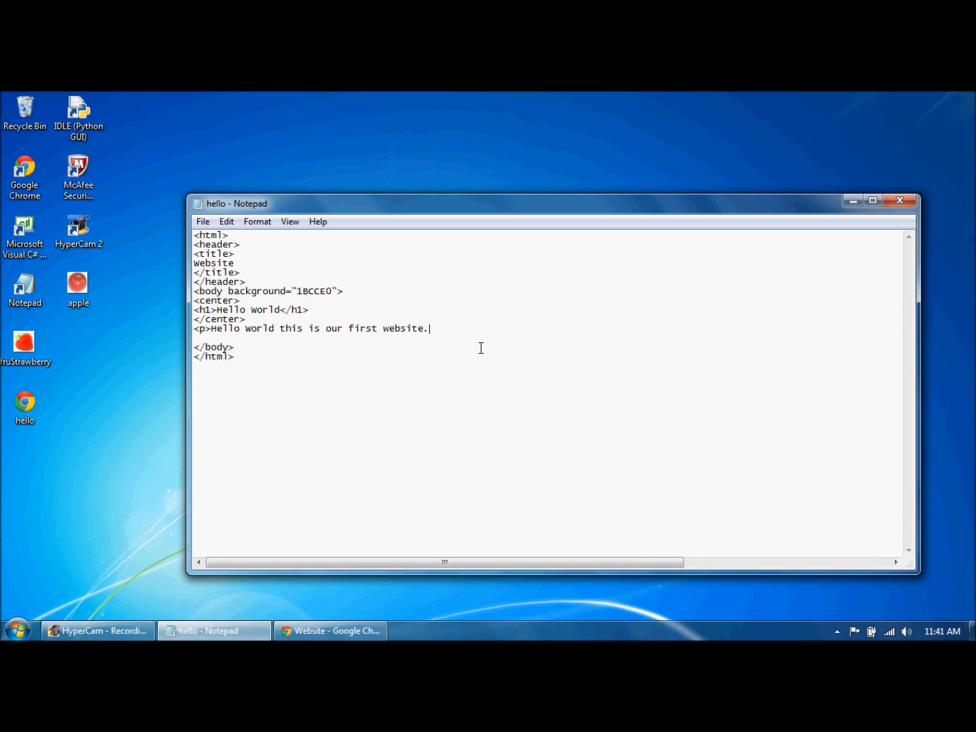
{"action": "left_click", "coordinate": [238, 328]}
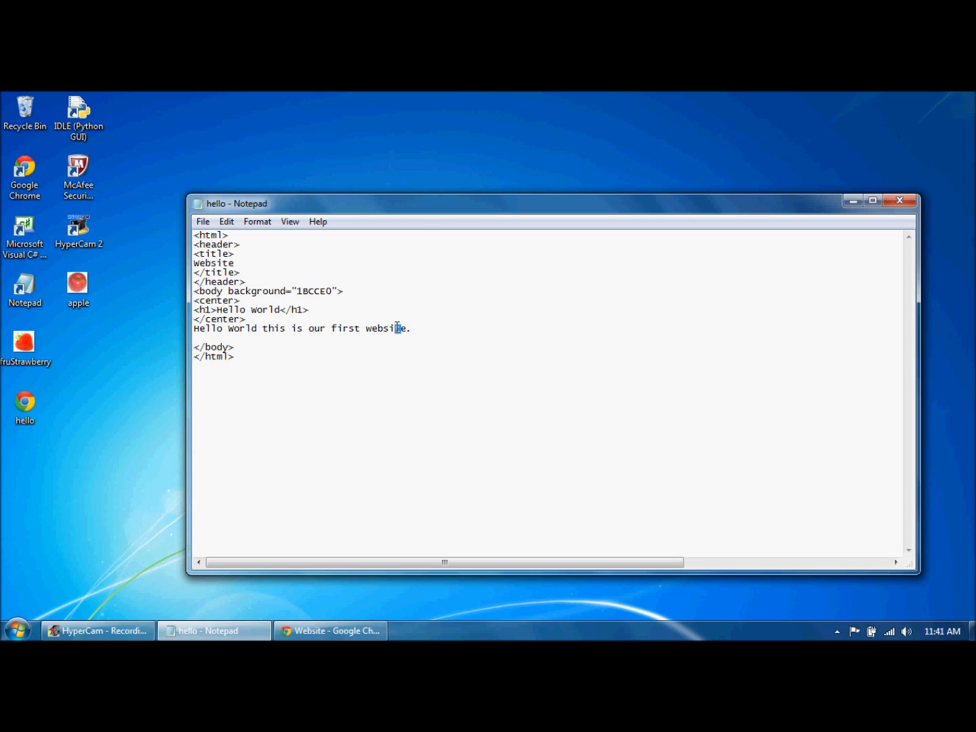
- Add two random-letter lines separated by <br> tags after the sentence and save hello.html
{"action": "type", "text": "<b"}
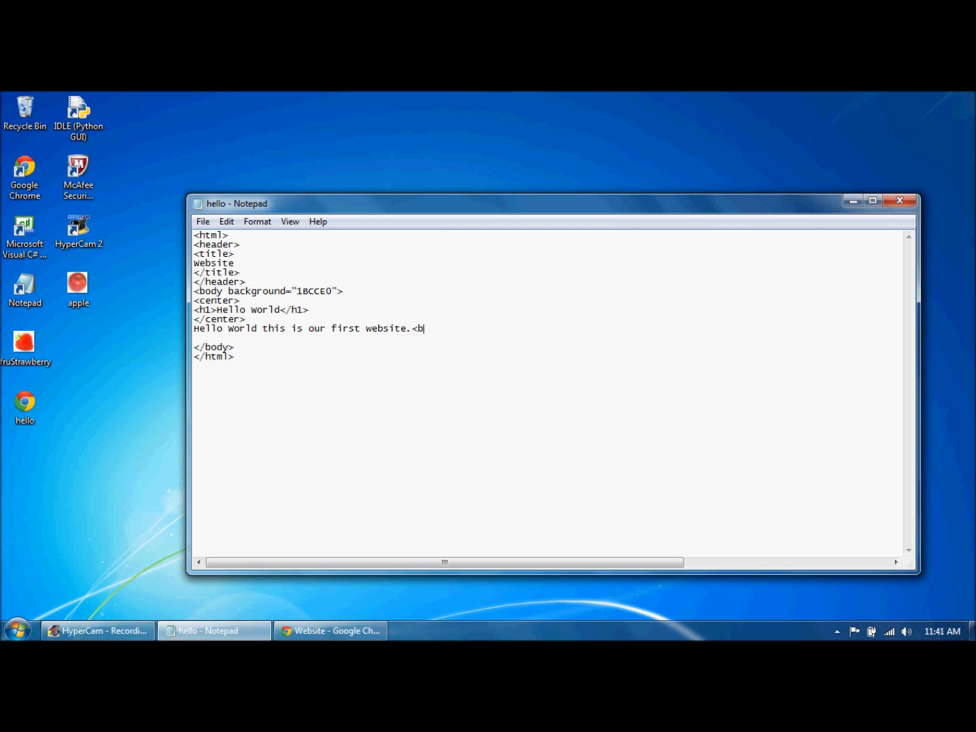
{"action": "type", "text": "r>"}
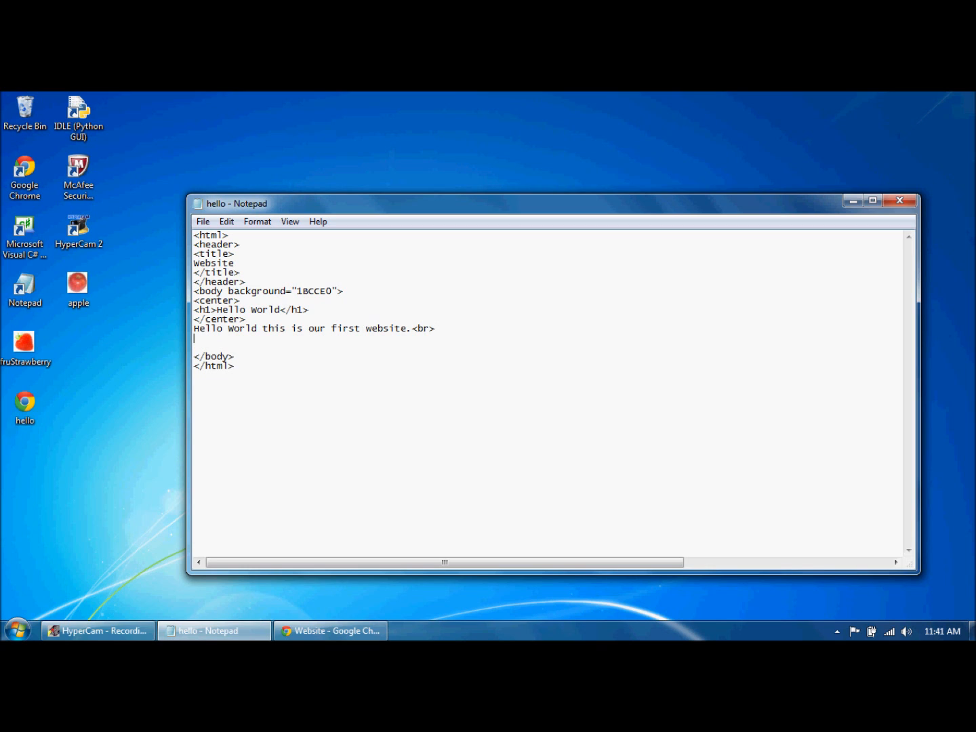
{"action": "type", "text": "akfhsdjfskjdfksjhdfkjhs"}
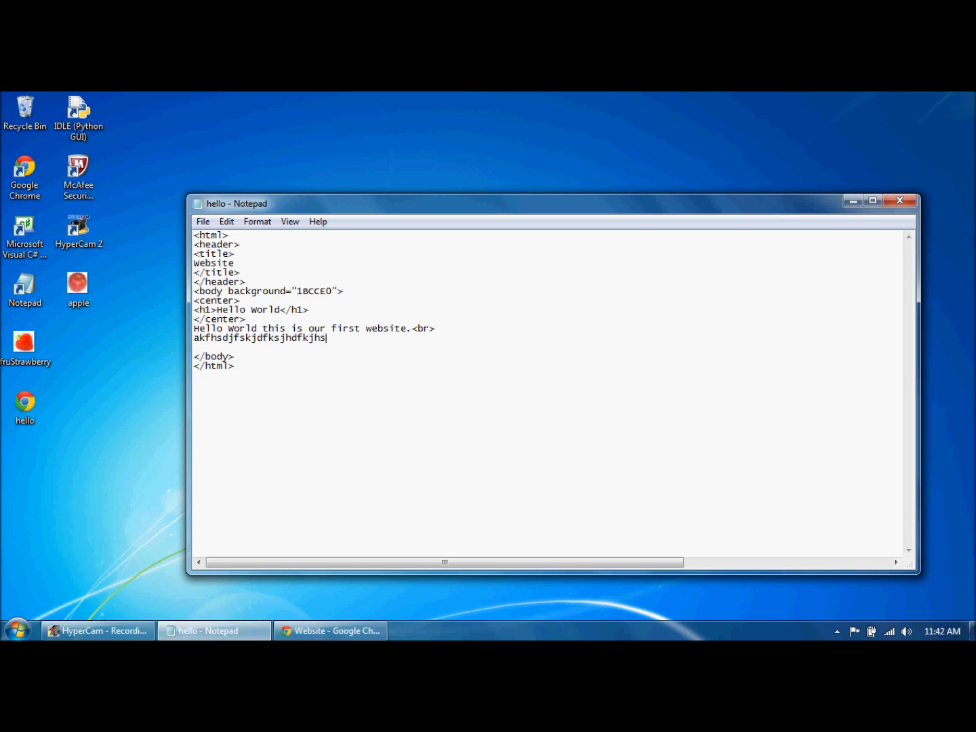
{"action": "type", "text": "<br"}
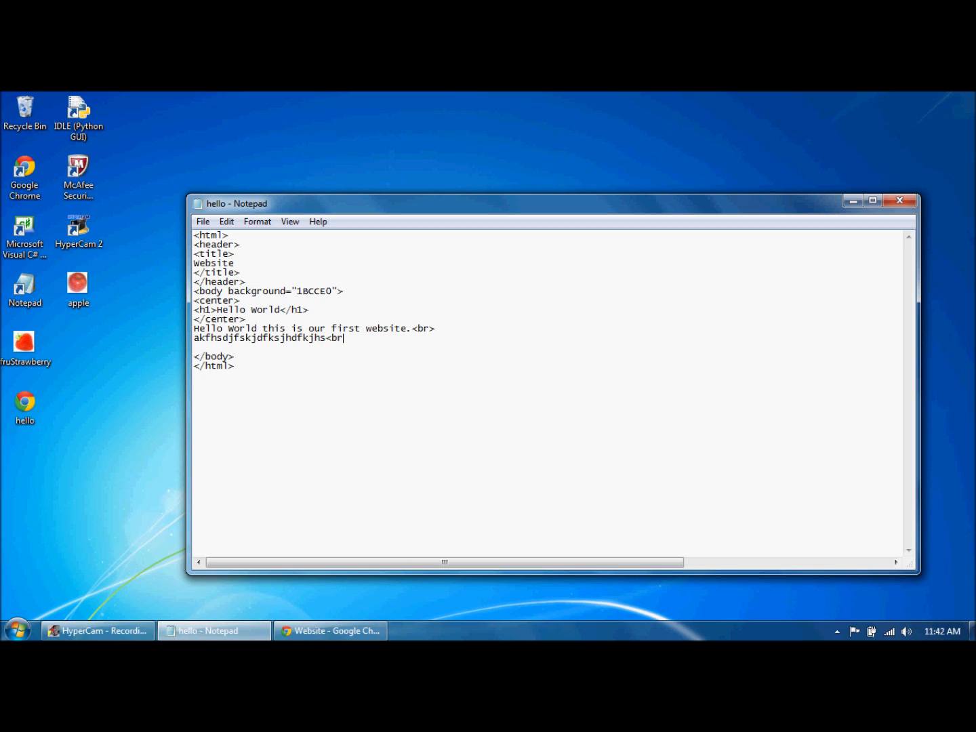
{"action": "type", "text": "sdlkfsdlkfjsldkjf"}
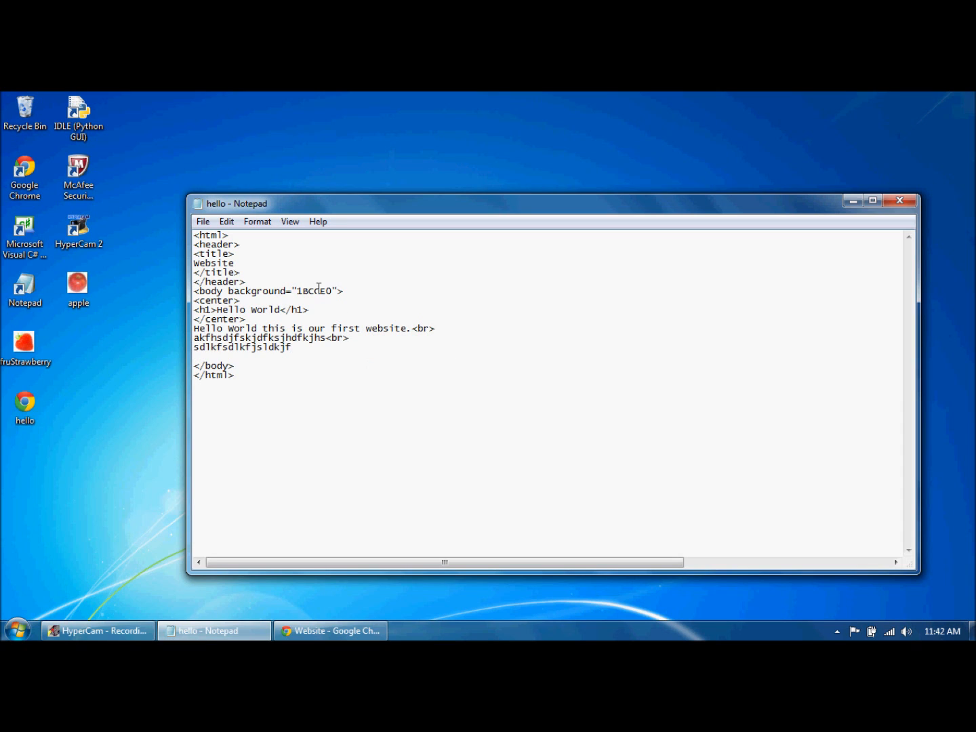
{"action": "left_click", "coordinate": [202, 221]}
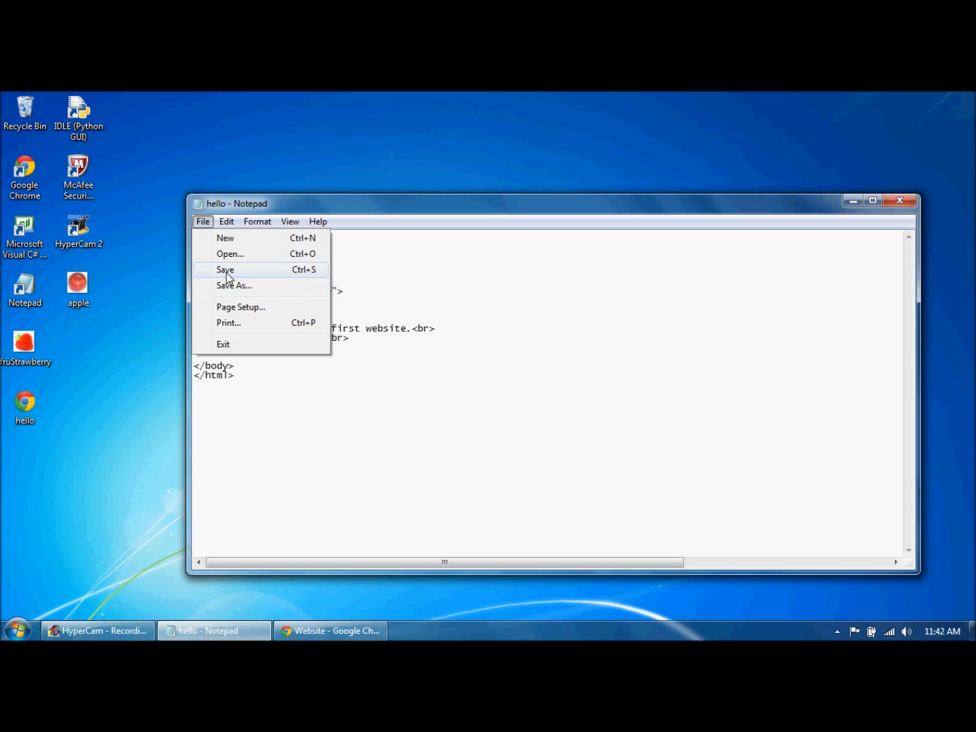
{"action": "left_click", "coordinate": [225, 270]}
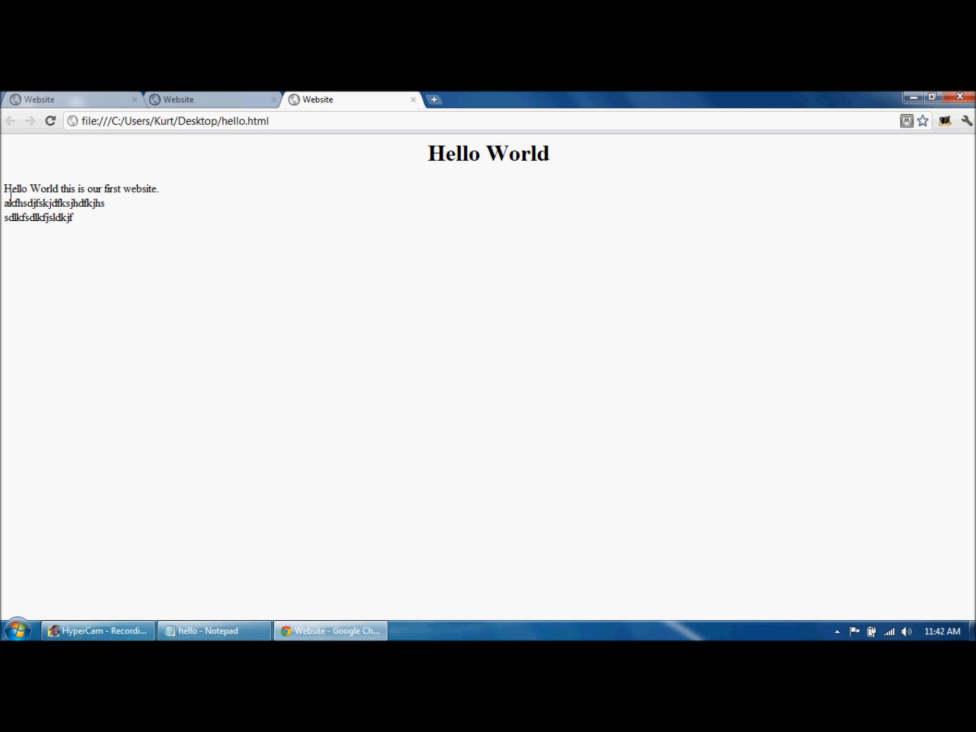
{"action": "mouse_move", "coordinate": [84, 224]}
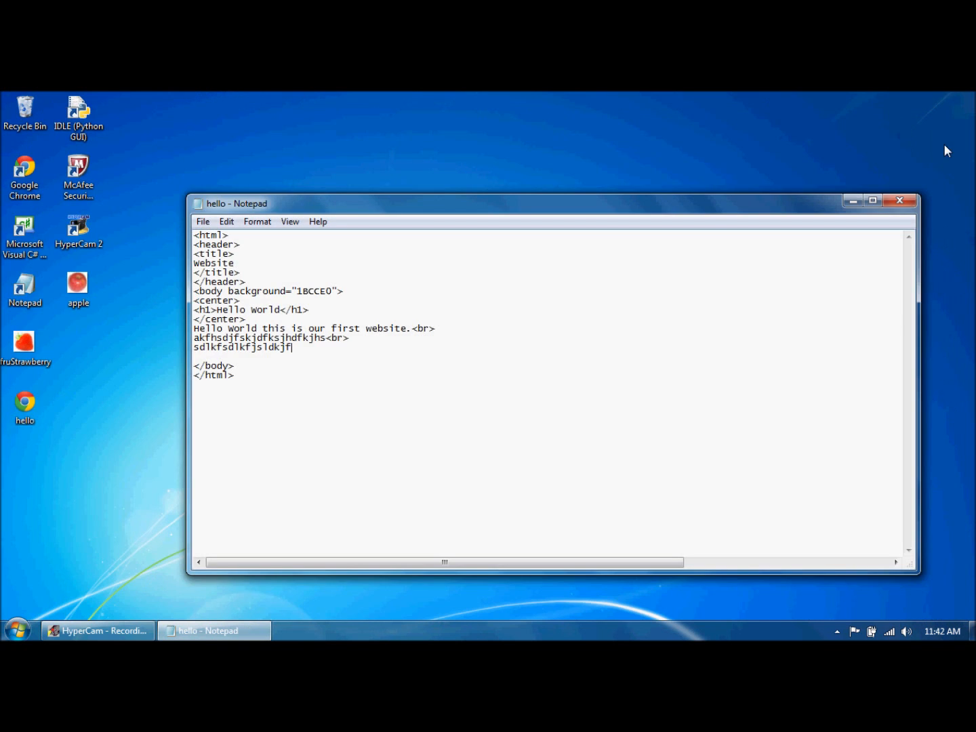
- Wrap the website sentence in <b></b> and start a new line below it
{"action": "left_click", "coordinate": [77, 231]}
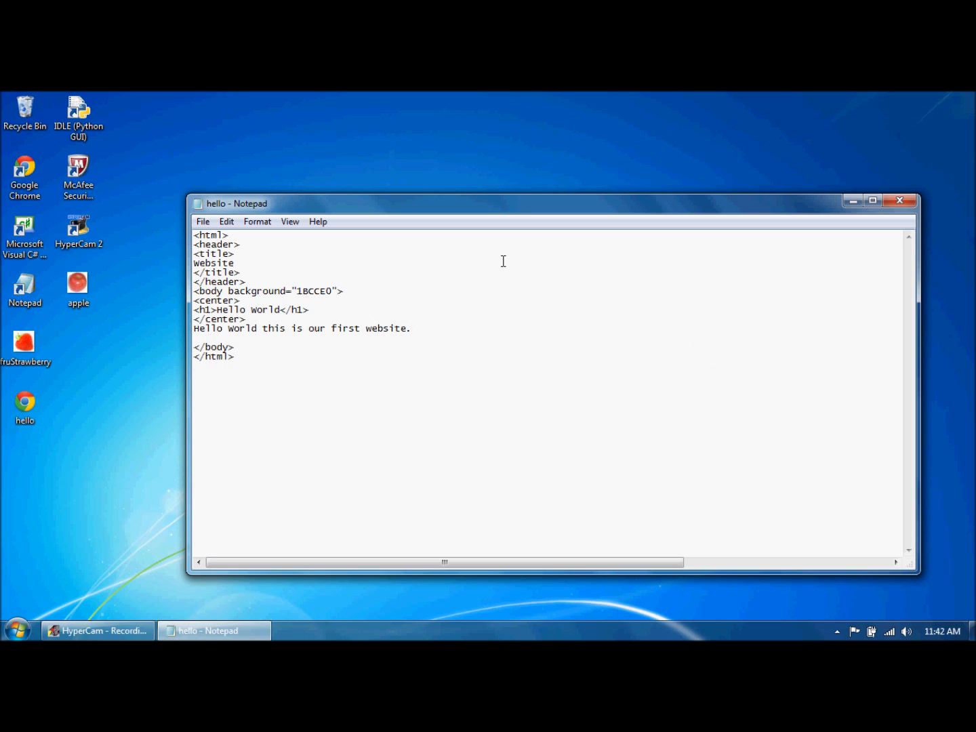
{"action": "type", "text": "<b>"}
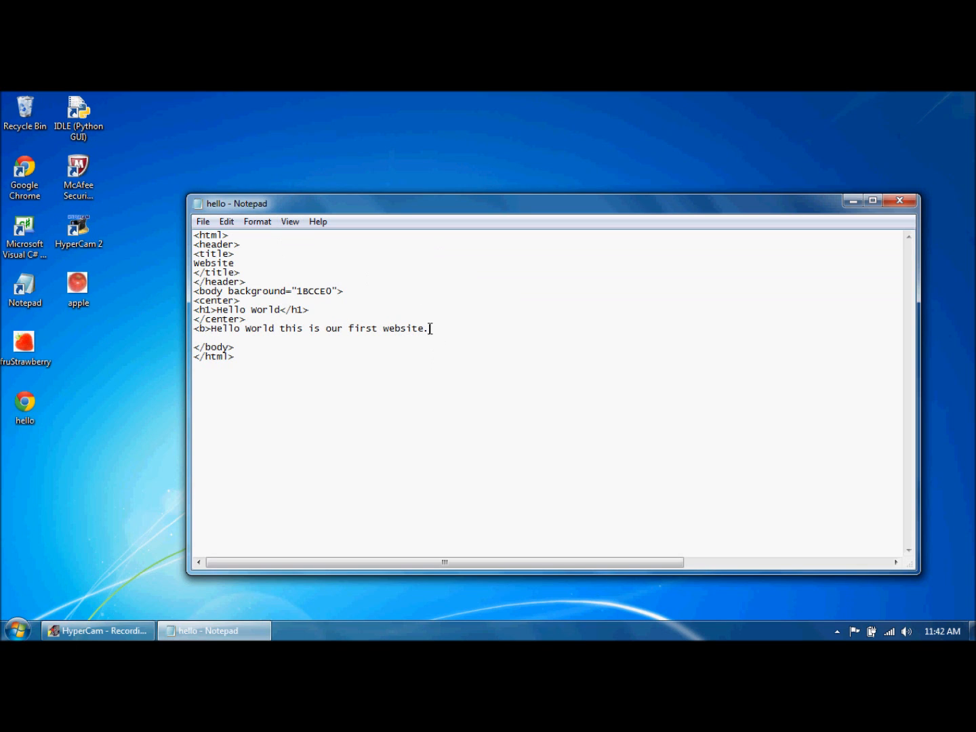
{"action": "type", "text": "</b><br"}
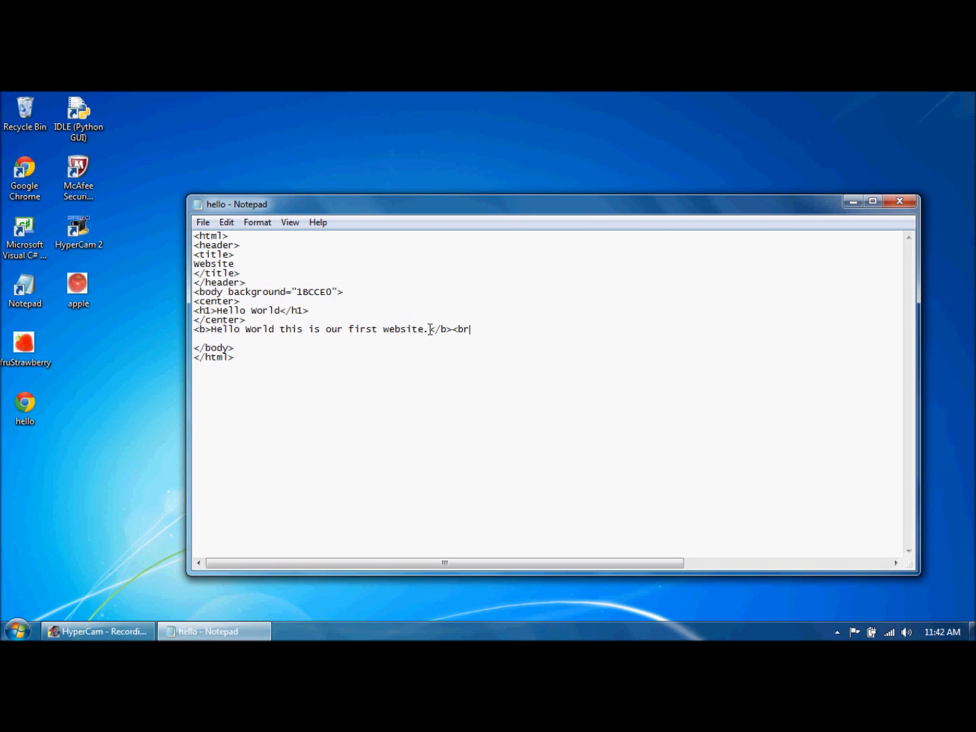
{"action": "key", "text": "enter"}
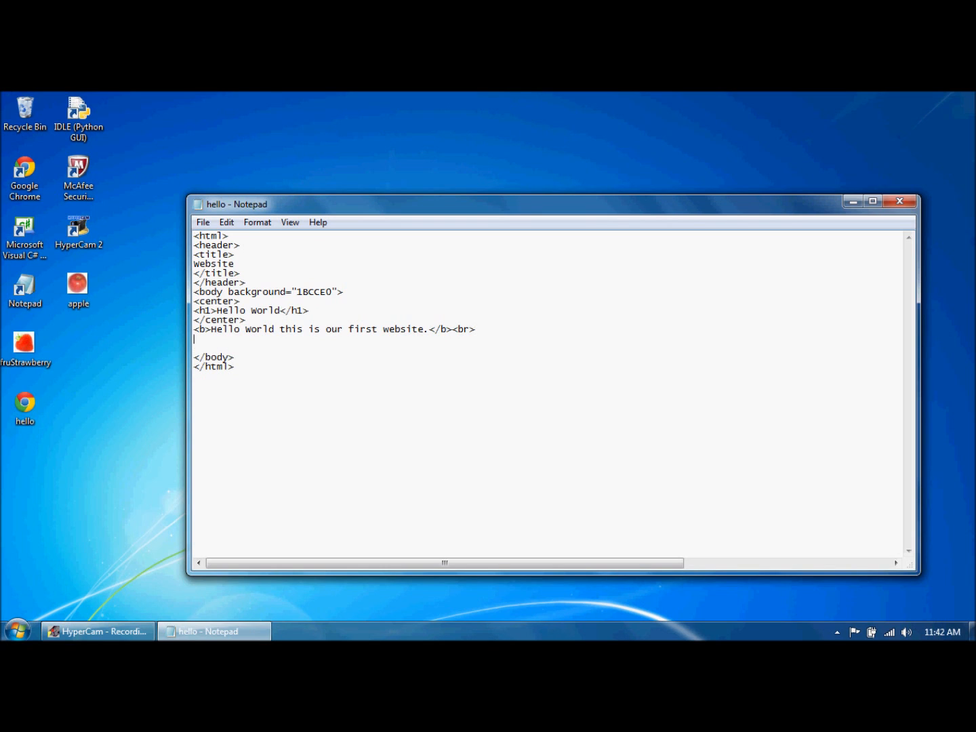
- Add an italic random-letter line and an underlined random-letter line below the bold sentence
{"action": "type", "text": "<i>"}
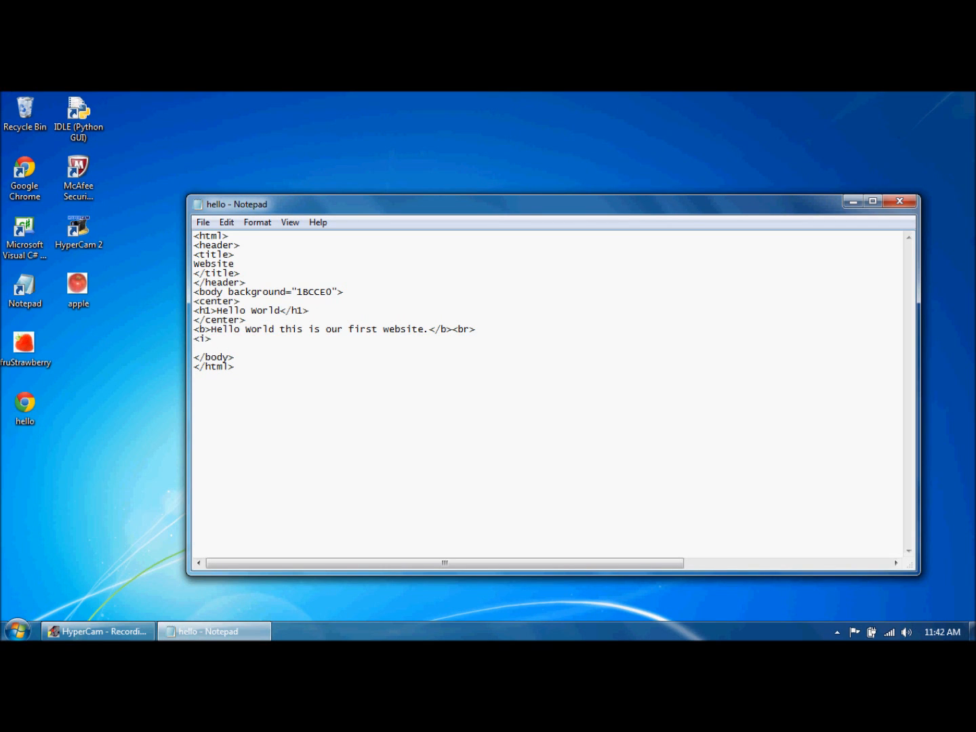
{"action": "type", "text": "lsdfsldjkfl</i>"}
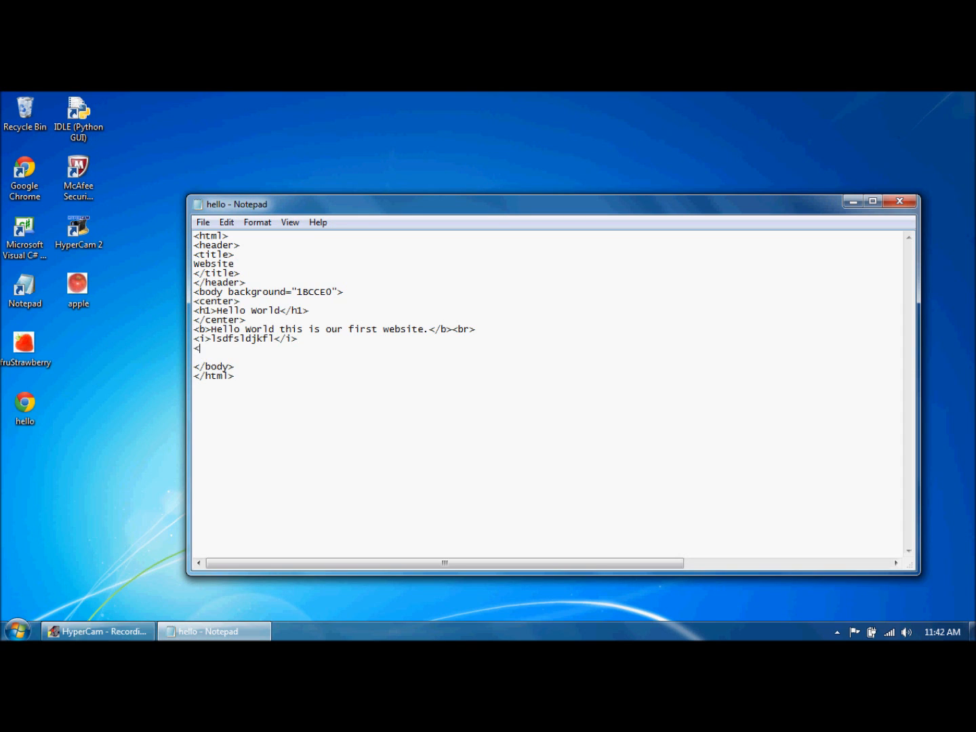
{"action": "type", "text": "u"}
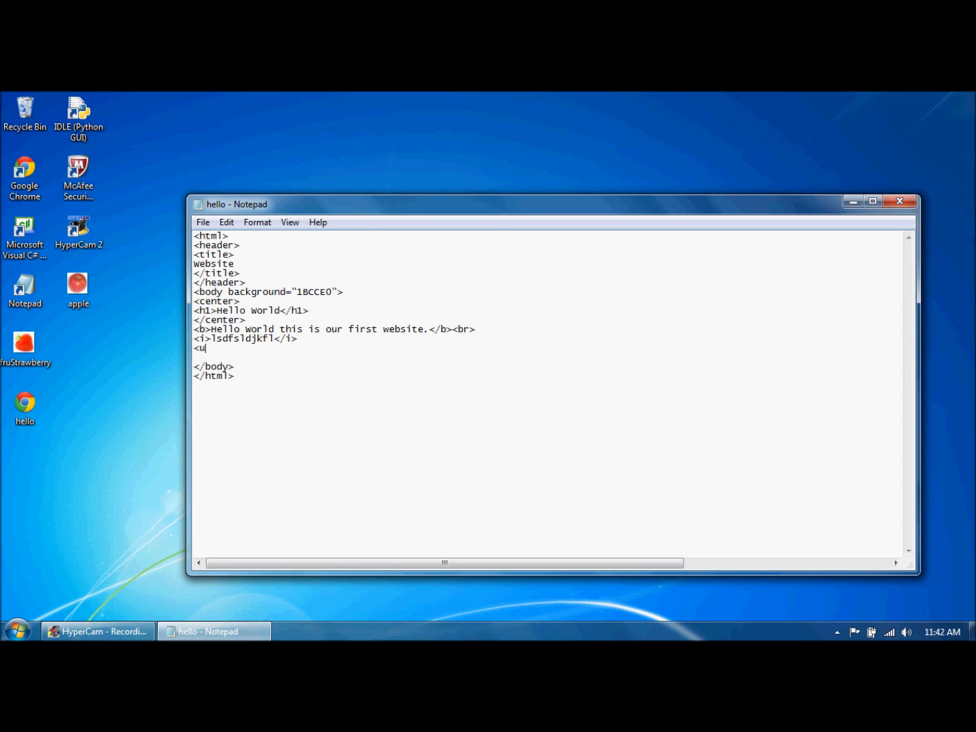
{"action": "type", "text": "sldjsldjfsldk"}
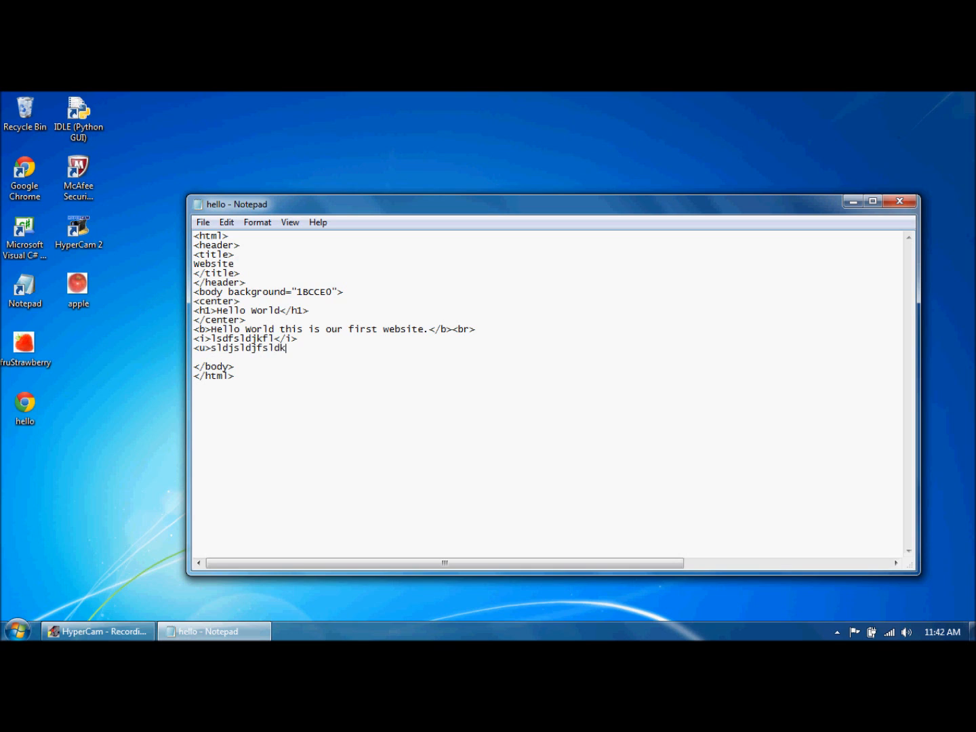
{"action": "type", "text": "</u"}
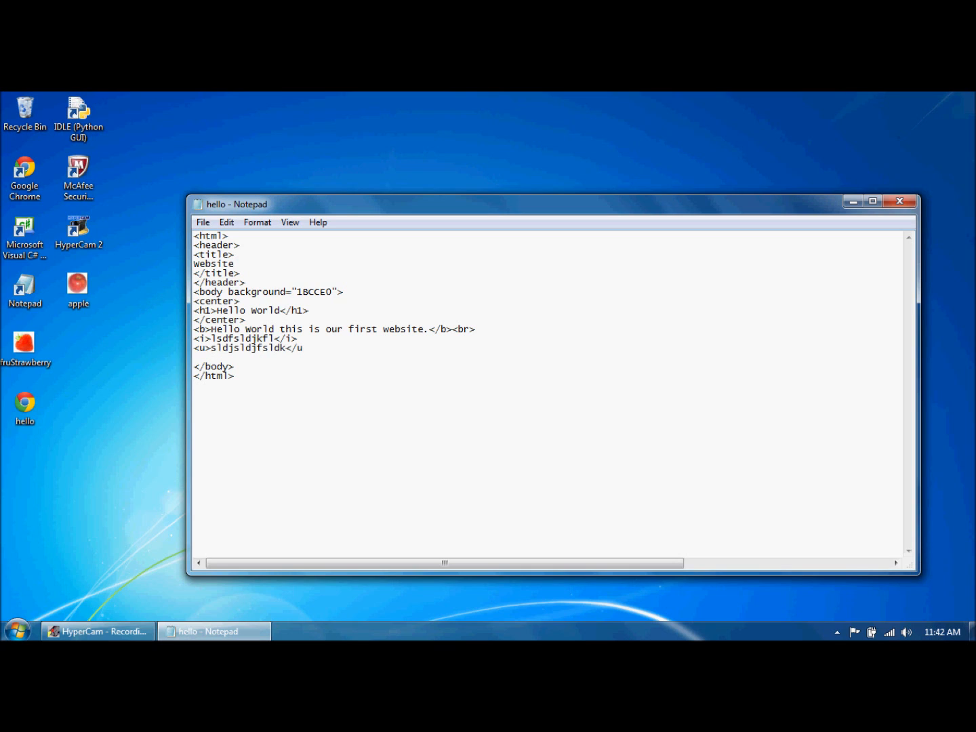
{"action": "left_click", "coordinate": [310, 347]}
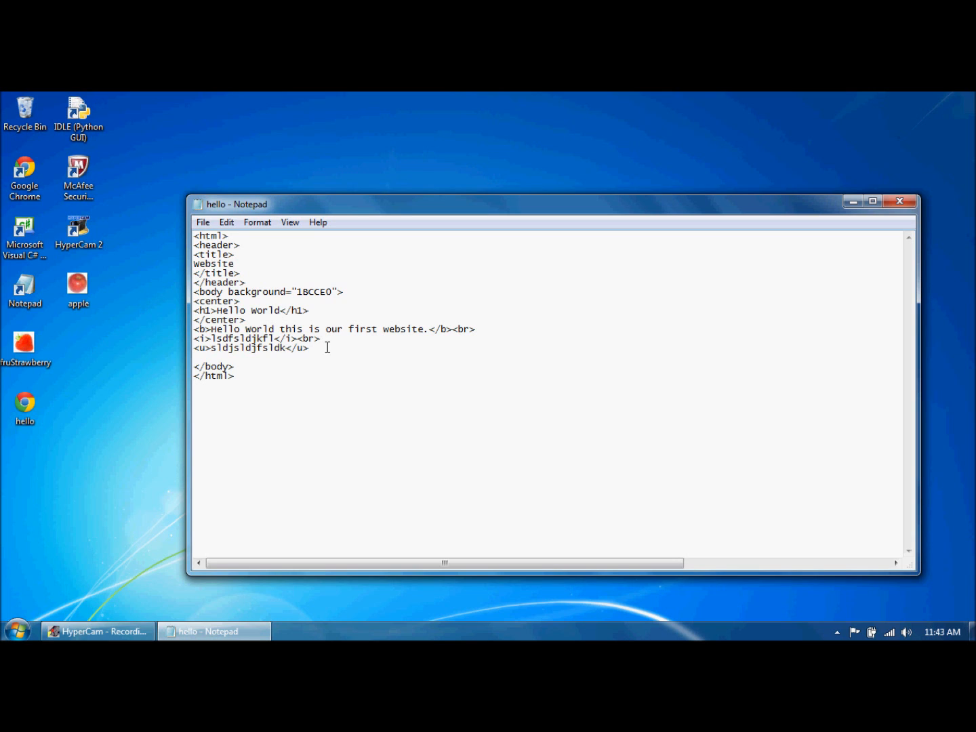
{"action": "left_click", "coordinate": [204, 223]}
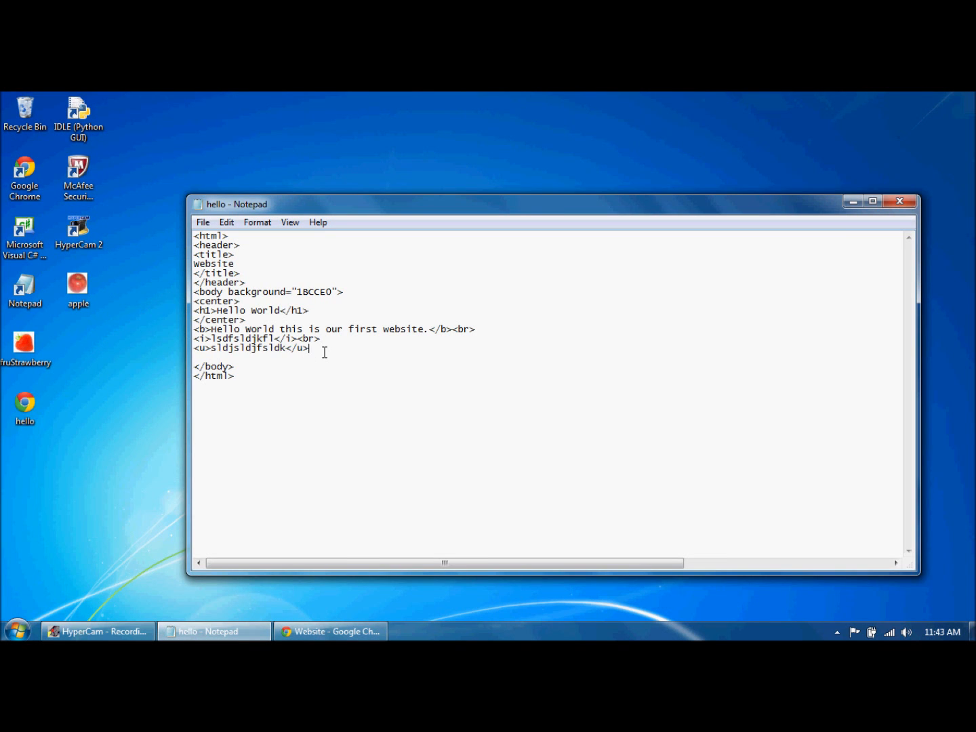
- Replace the bold, italic and underlined lines with an image tag sourcing fruStrawberry
{"action": "left_click_drag", "start_coordinate": [196, 328], "coordinate": [309, 348]}
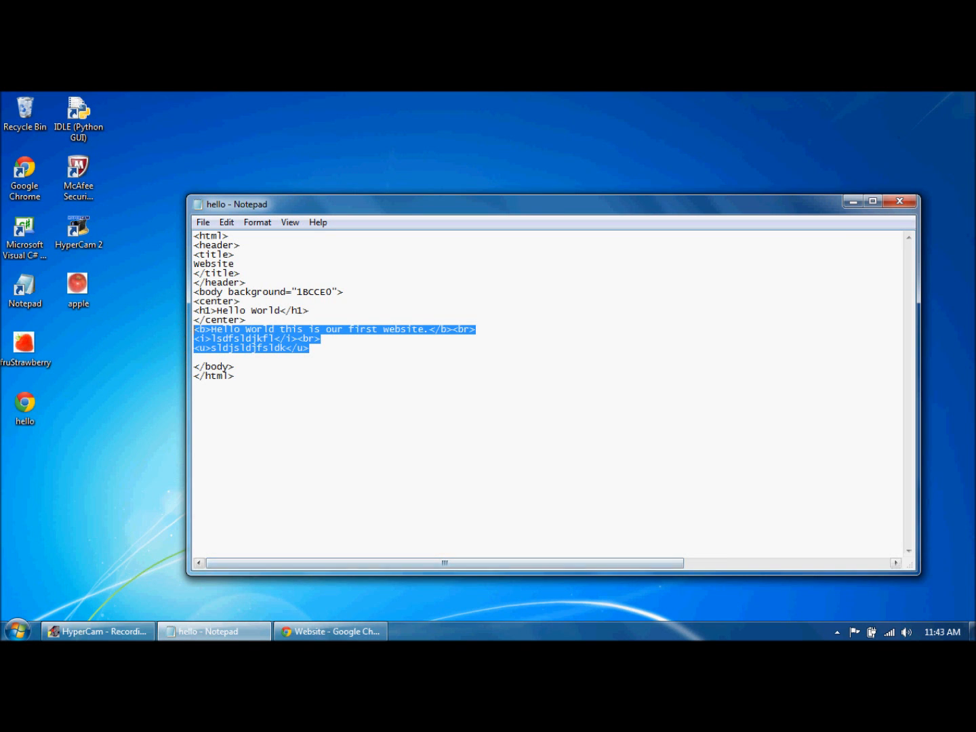
{"action": "key", "text": "Delete"}
{"action": "type", "text": "<img"}
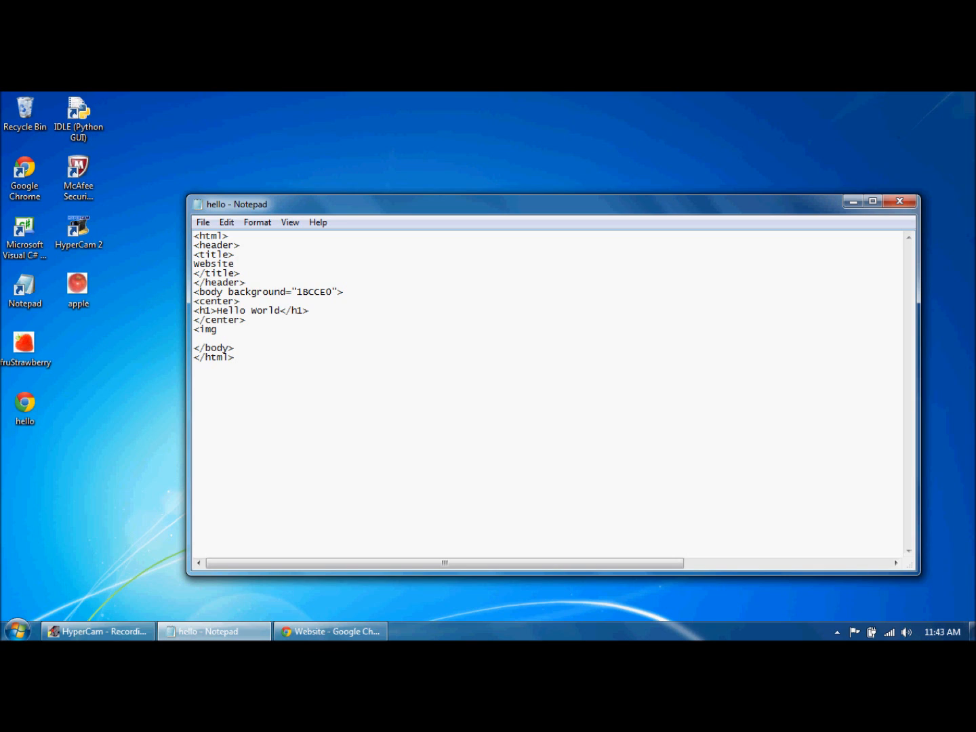
{"action": "type", "text": "\" \""}
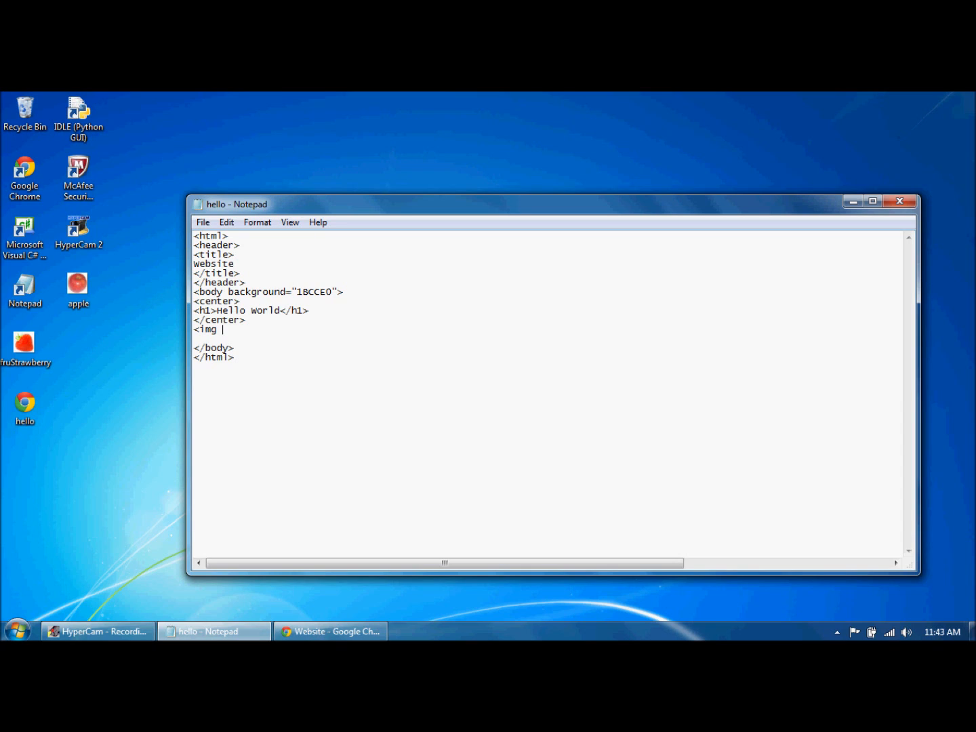
{"action": "type", "text": "src"}
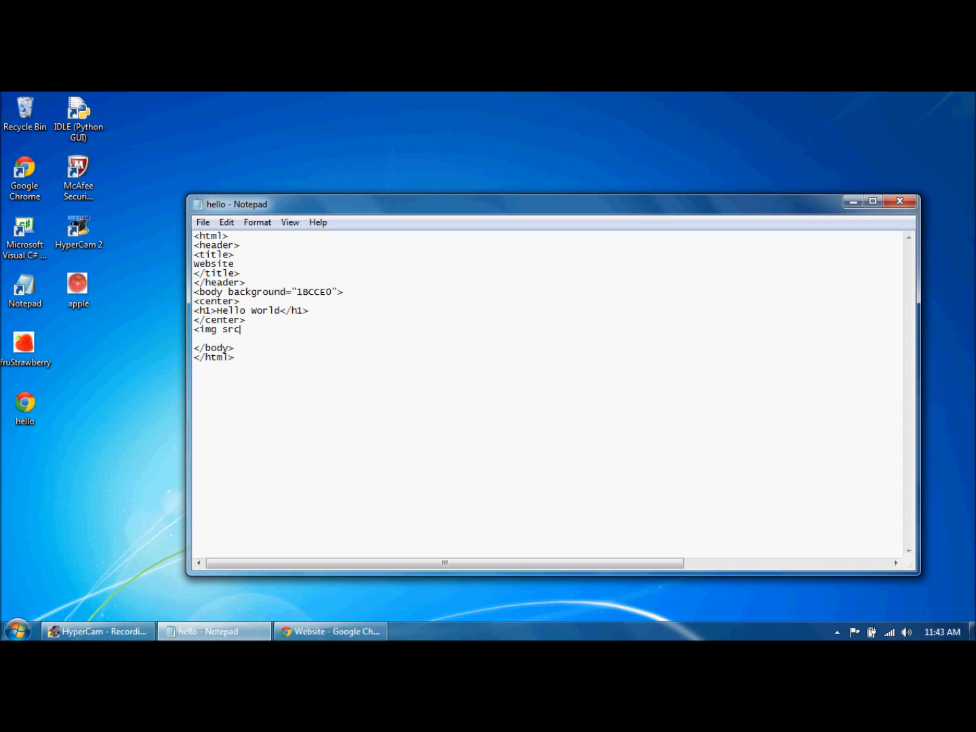
{"action": "type", "text": "\"f"}
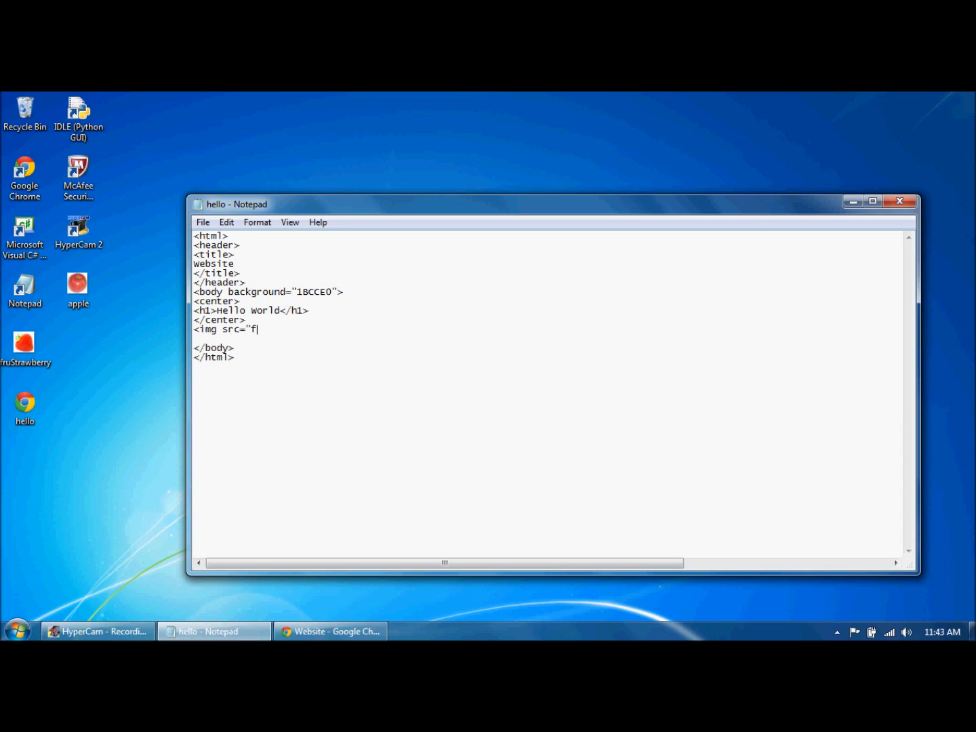
{"action": "type", "text": "rus"}
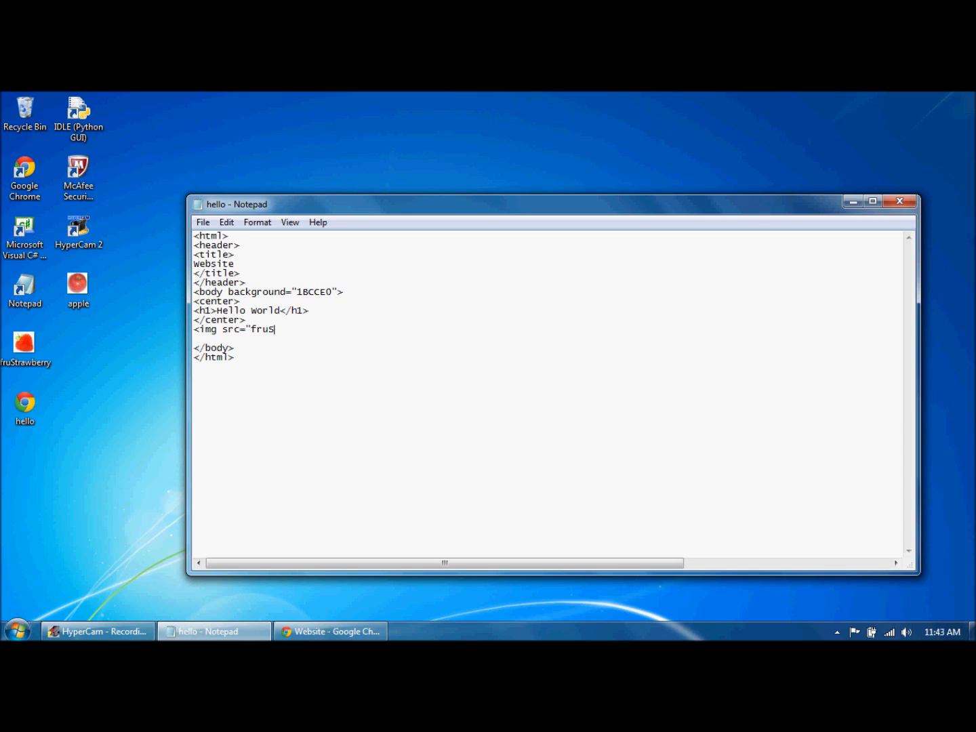
{"action": "type", "text": "traw"}
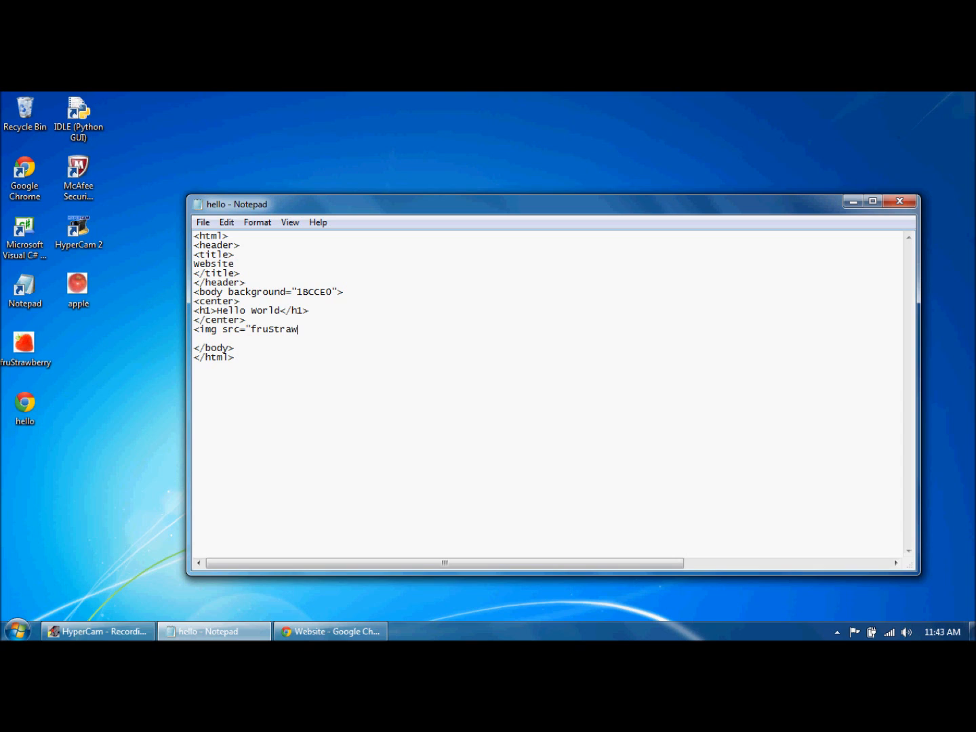
{"action": "type", "text": "berry"}
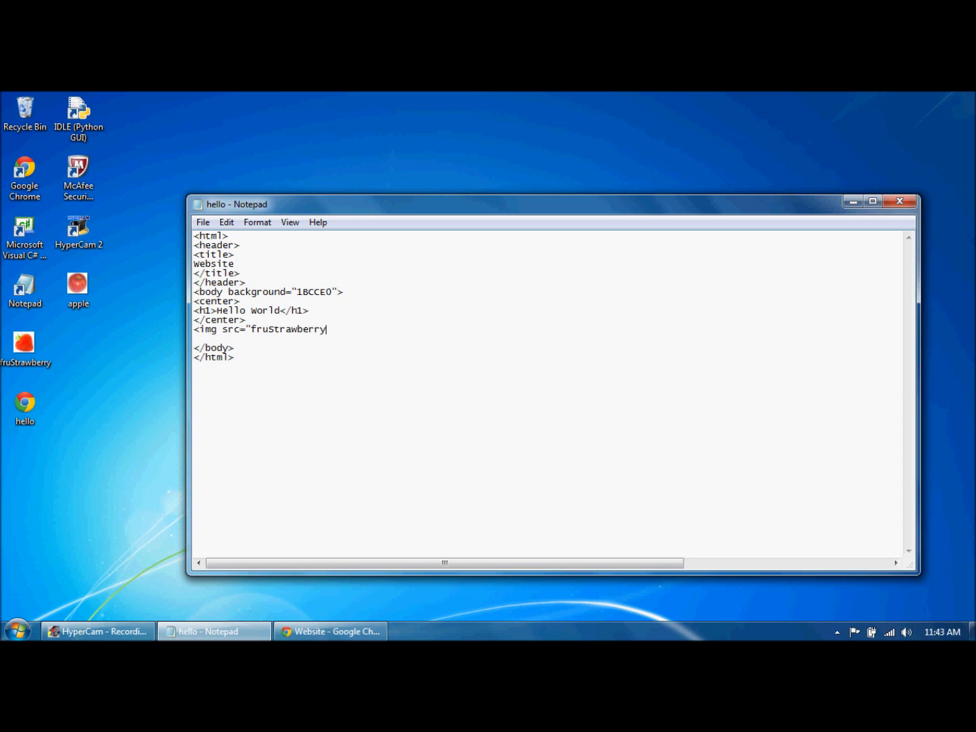
{"action": "type", "text": "."}
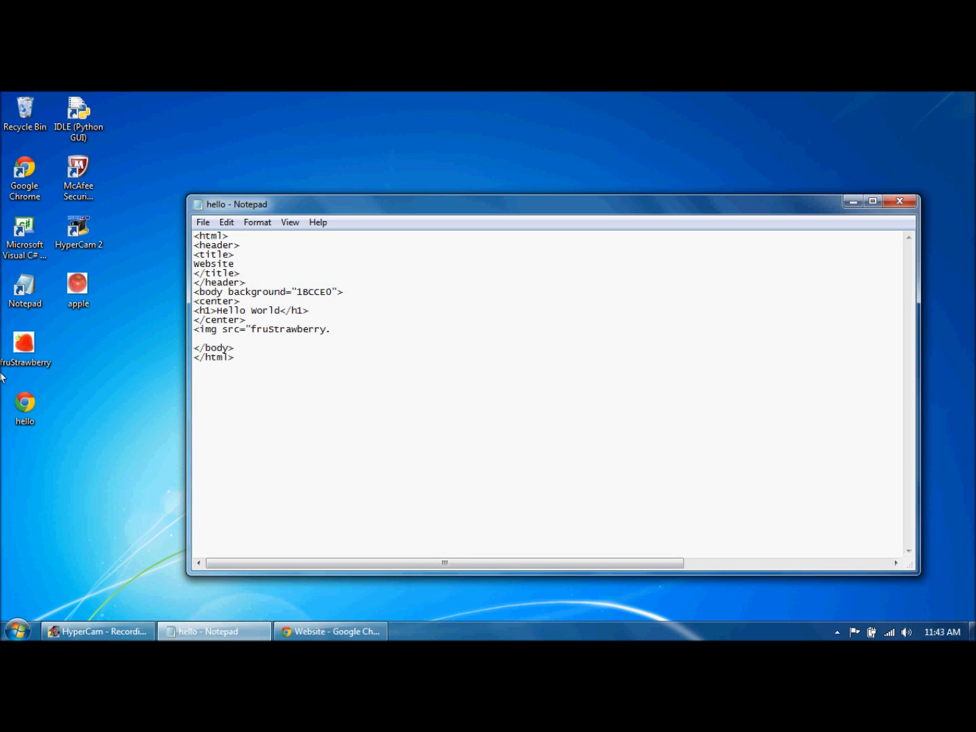
- Confirm the image is a PNG via its Properties and finish the src as fruStrawberry.png
{"action": "right_click", "coordinate": [25, 342]}
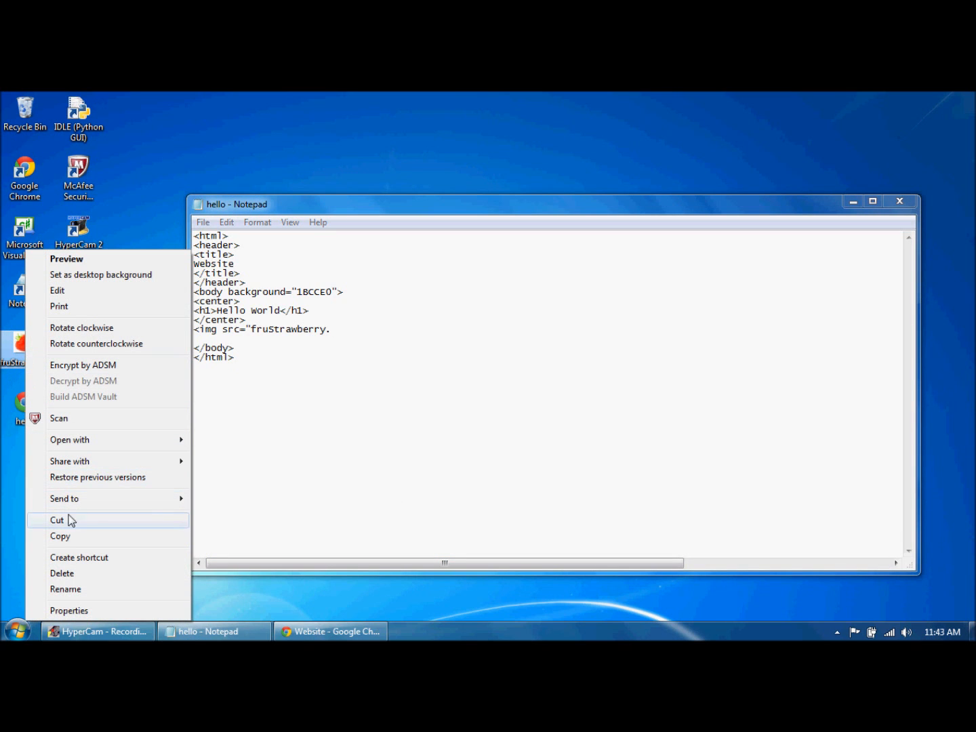
{"action": "left_click", "coordinate": [68, 610]}
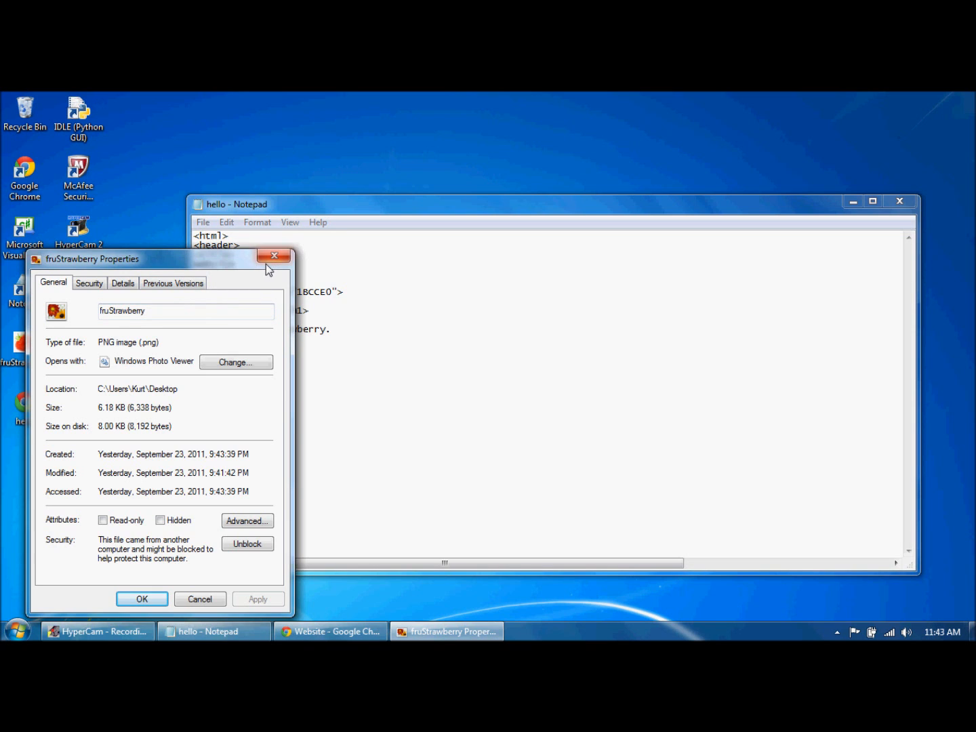
{"action": "left_click", "coordinate": [274, 254]}
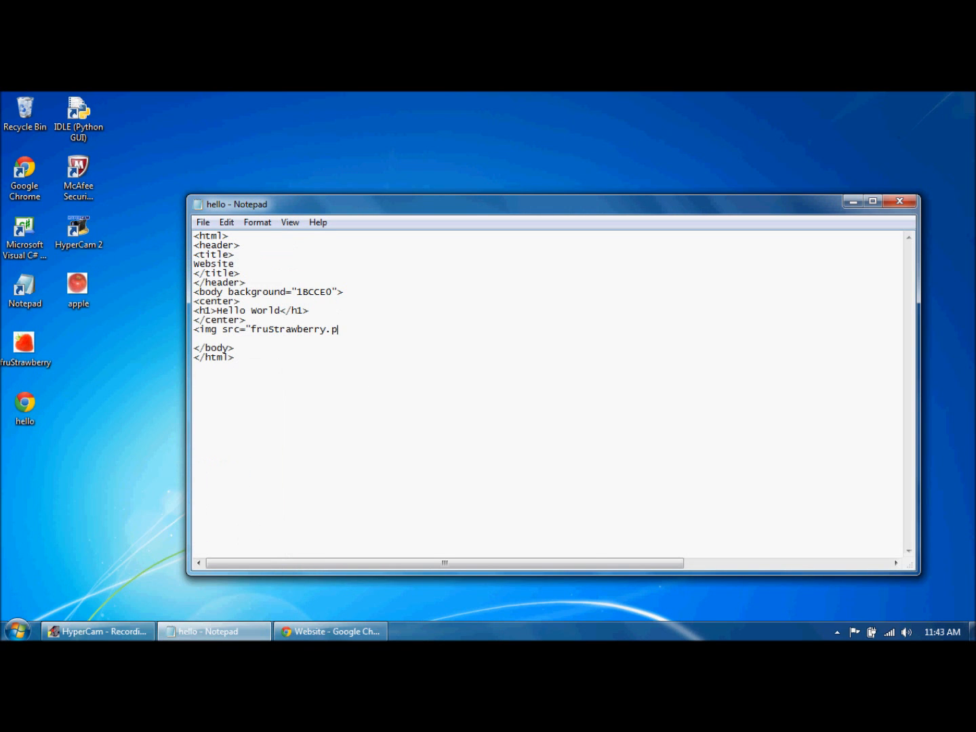
{"action": "type", "text": "ng\">"}
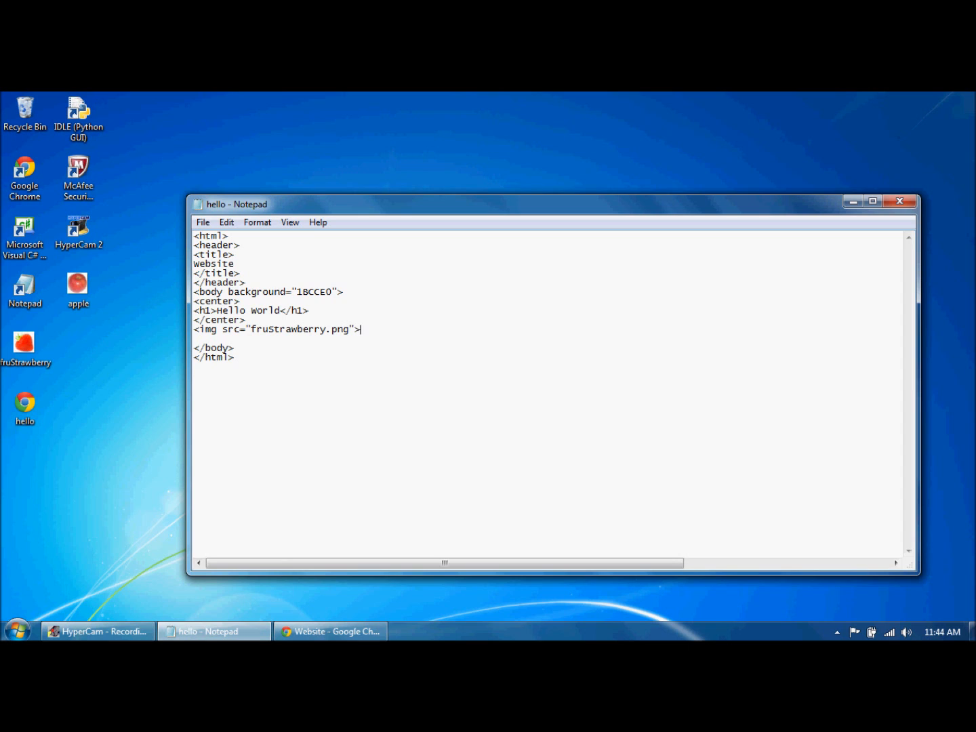
{"action": "left_click", "coordinate": [203, 222]}
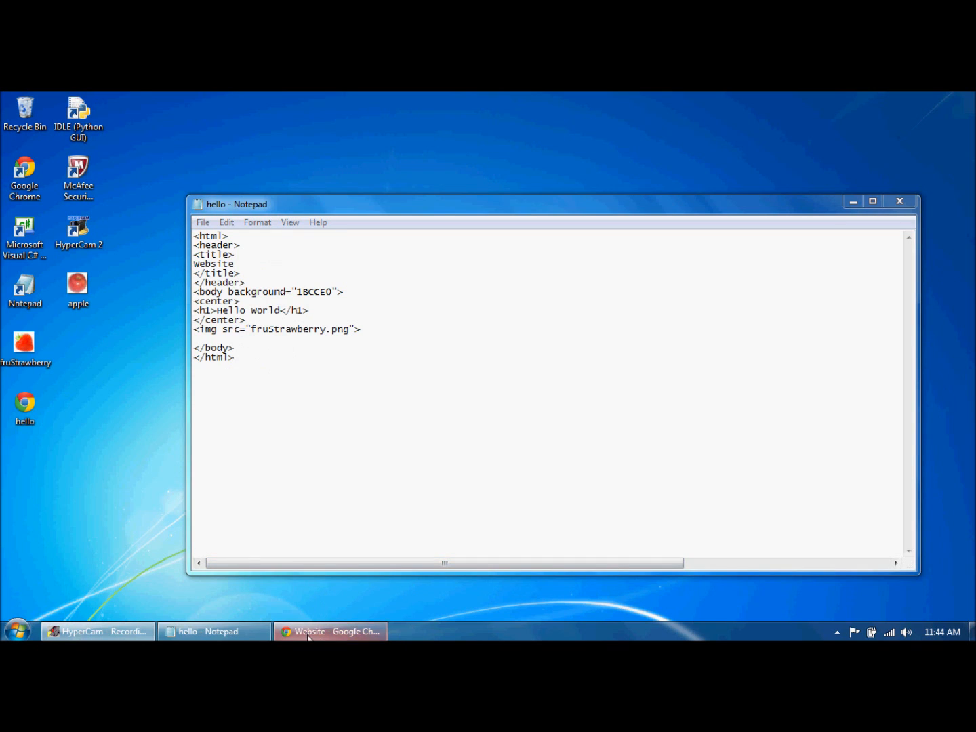
- Delete the image tag line, rename the body attribute to bgcolor, and view the page in Chrome
{"action": "left_click", "coordinate": [331, 632]}
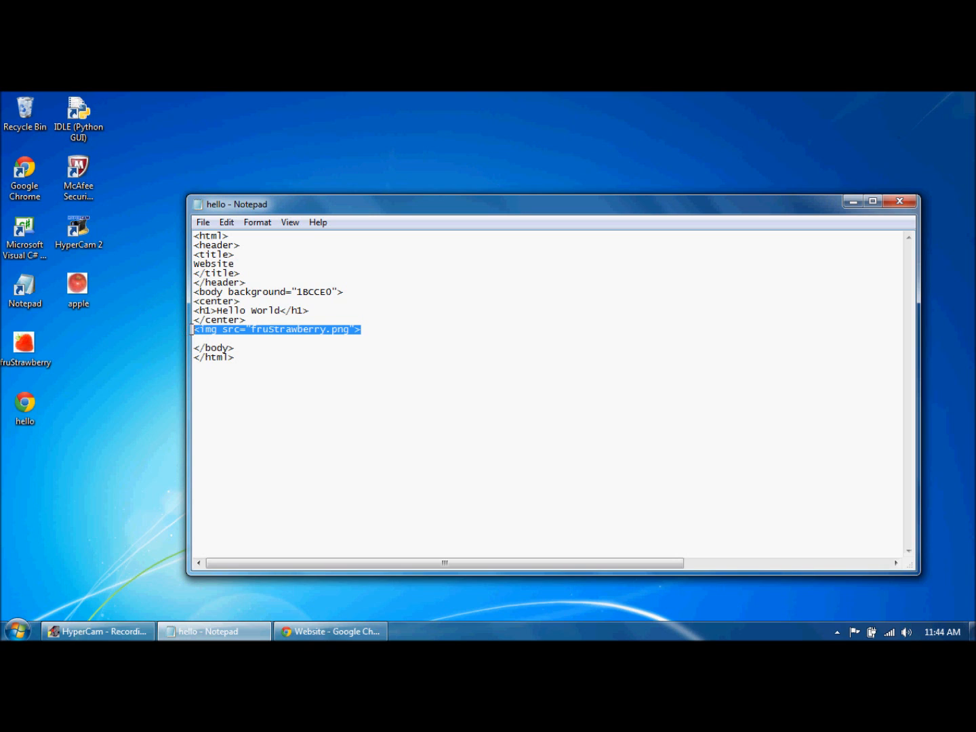
{"action": "key", "text": "Delete"}
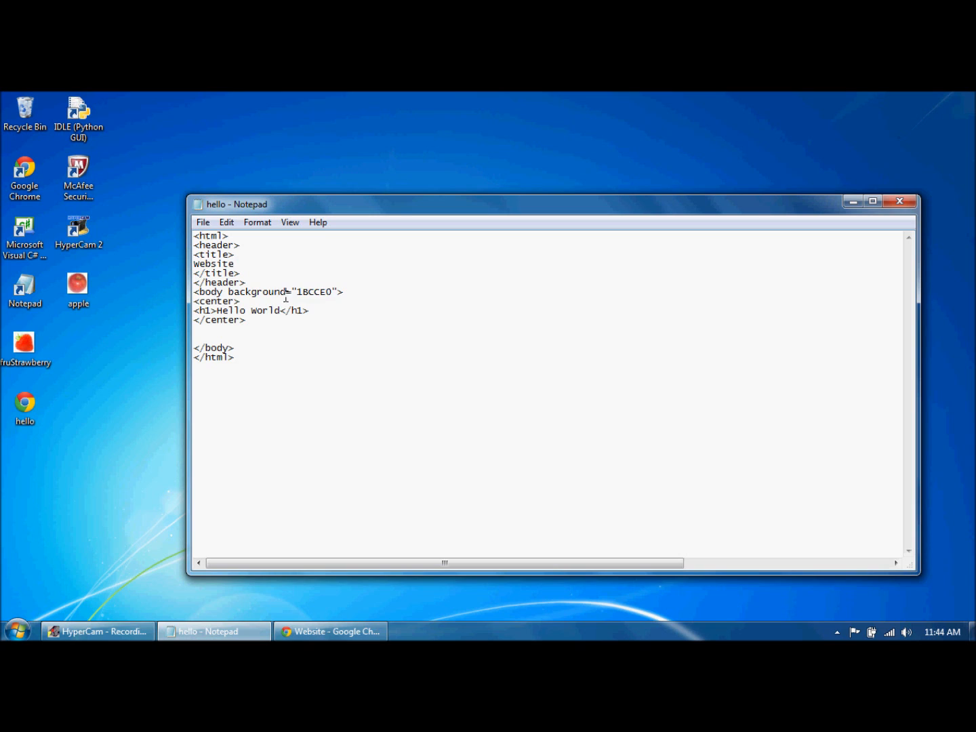
{"action": "double_click", "coordinate": [261, 292]}
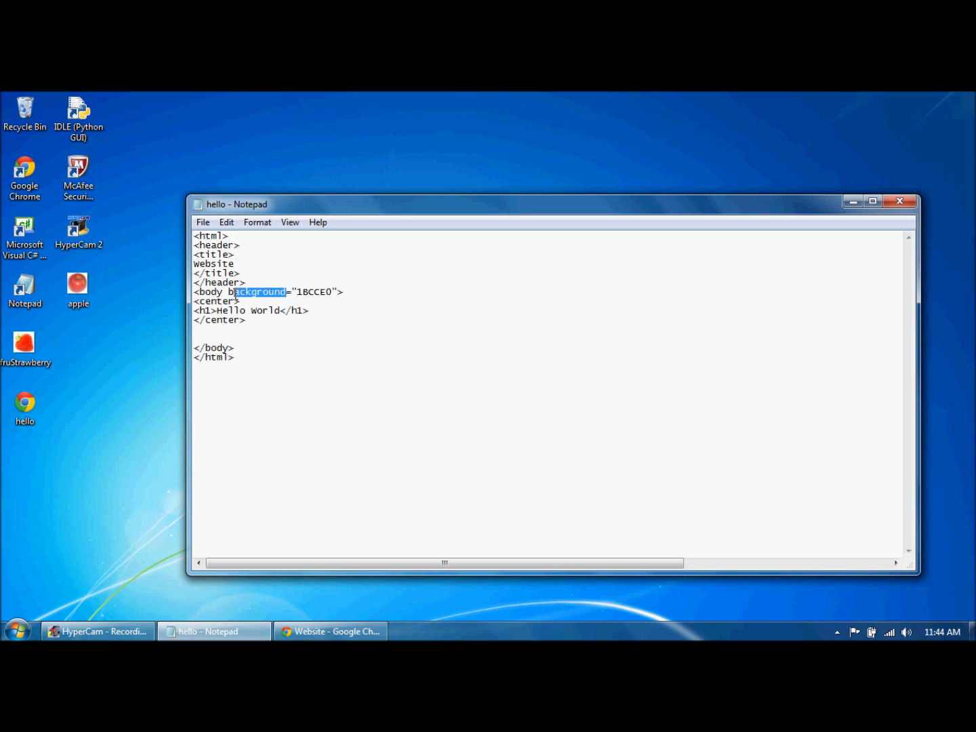
{"action": "type", "text": "bgcolor"}
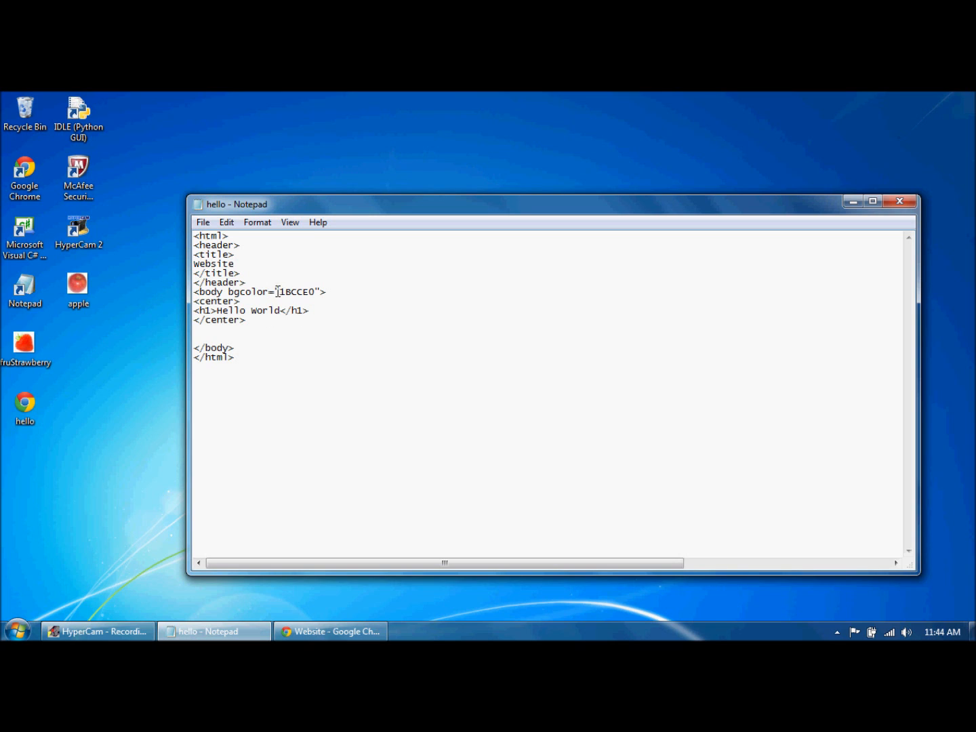
{"action": "double_click", "coordinate": [298, 292]}
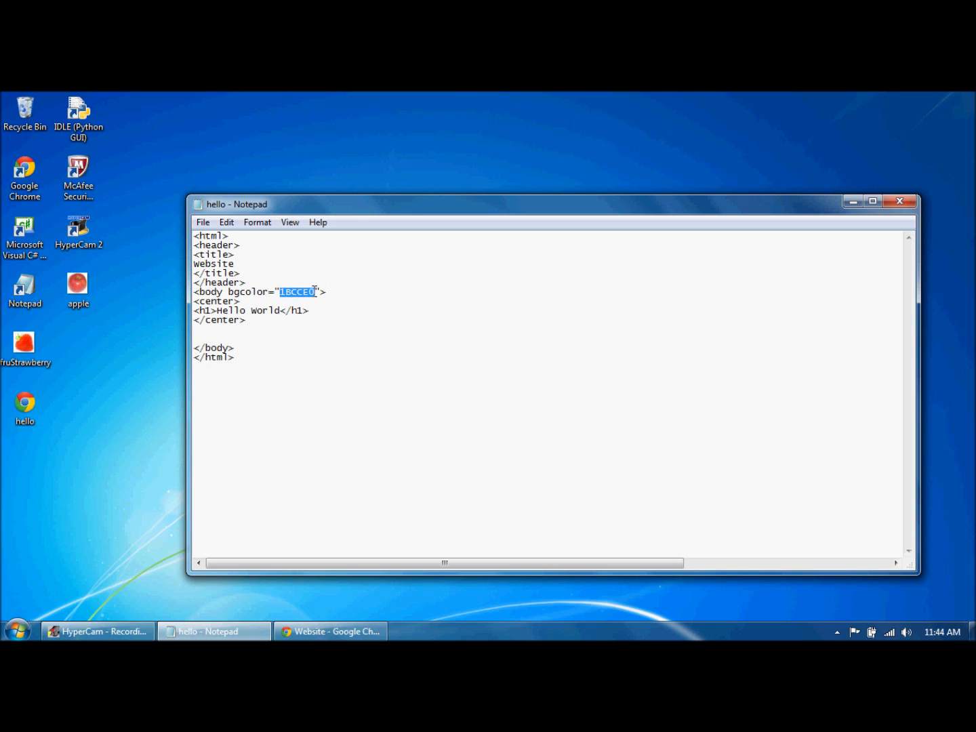
{"action": "left_click", "coordinate": [331, 631]}
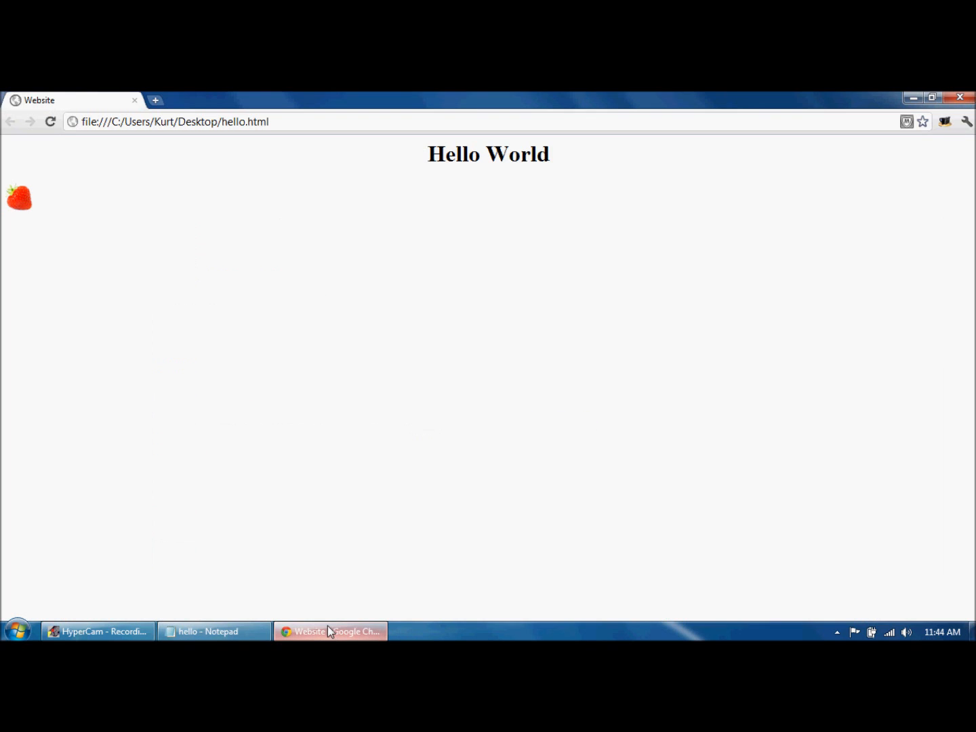
- Pick a light blue shade (1BC6E0) on colorpicker.com in a new tab
{"action": "left_click", "coordinate": [154, 100]}
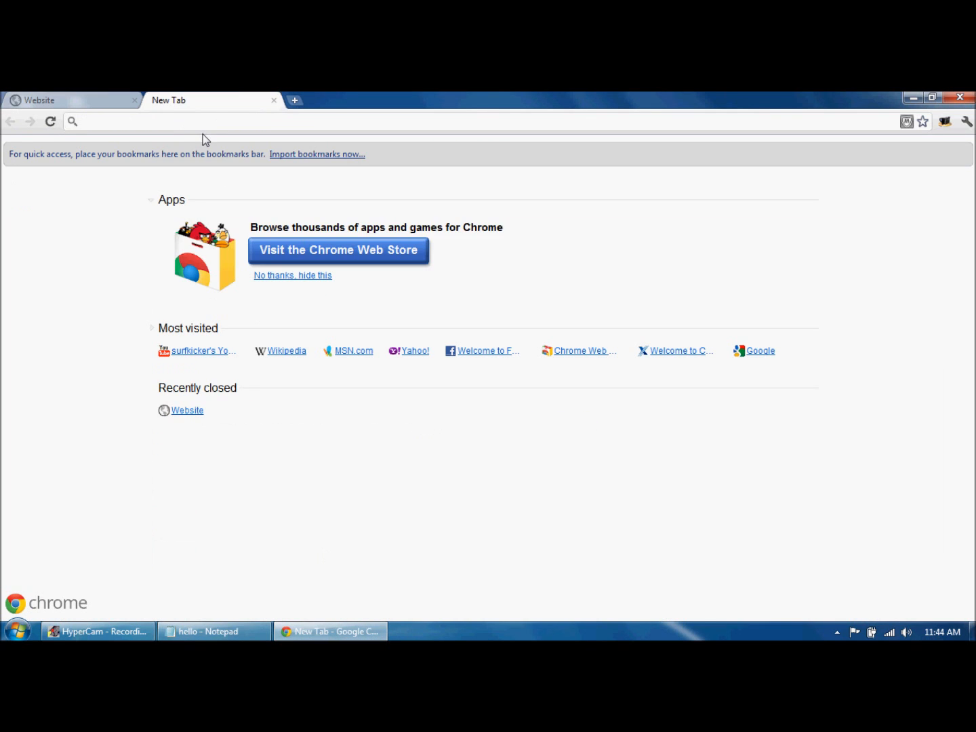
{"action": "type", "text": "colorpicker.com"}
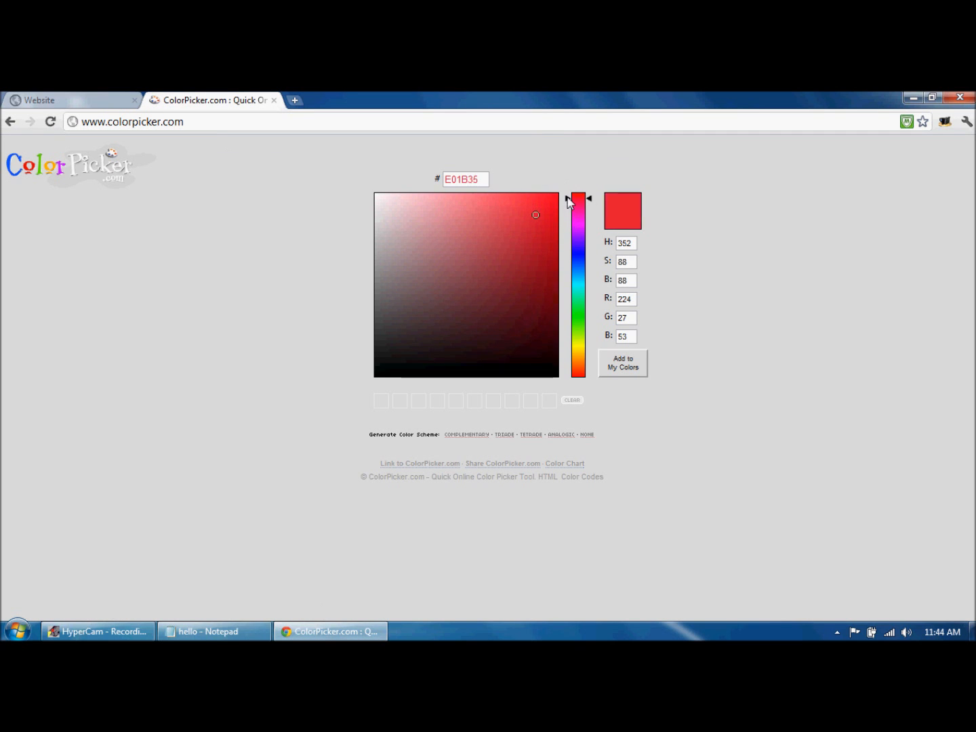
{"action": "left_click", "coordinate": [578, 280]}
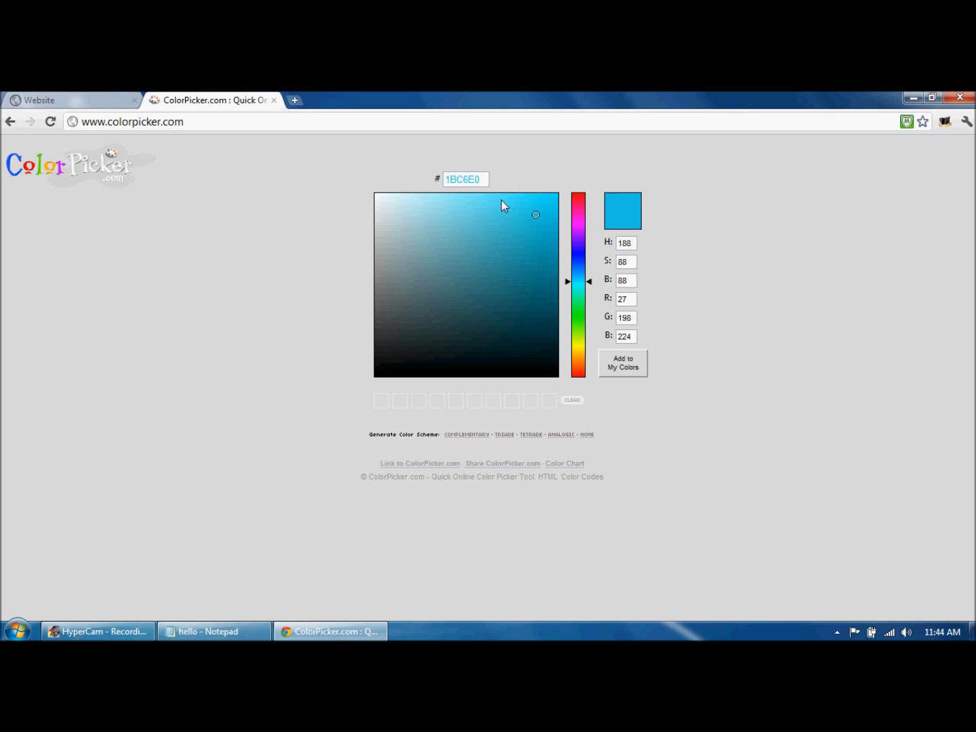
{"action": "left_click", "coordinate": [465, 179]}
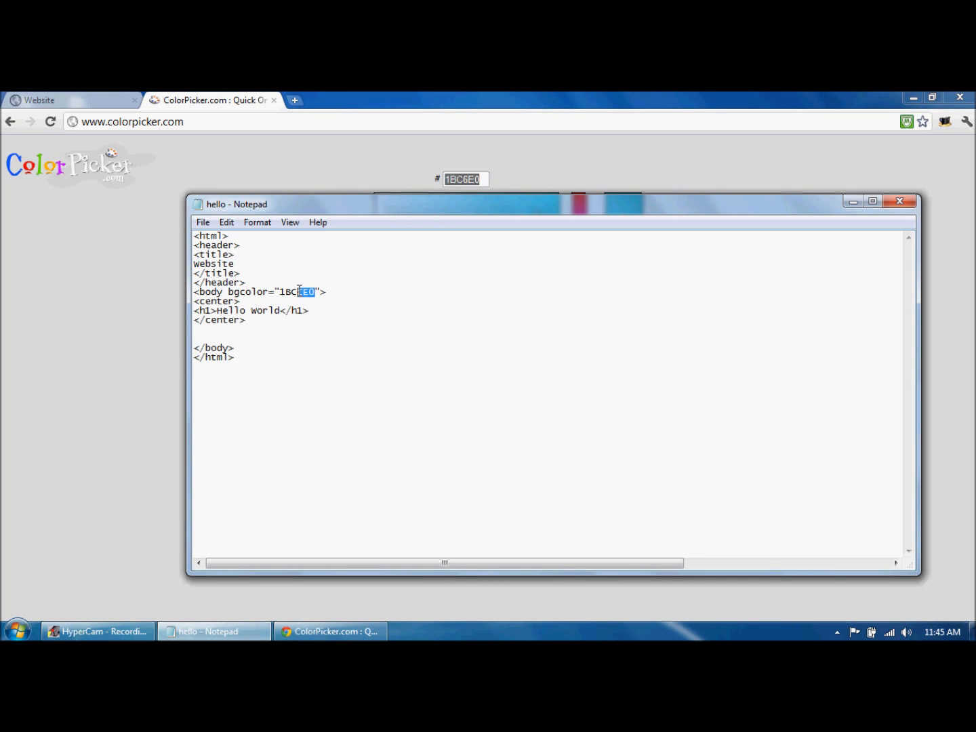
- Paste 1BC6E0 as the bgcolor value, then rename the attribute back to background
{"action": "right_click", "coordinate": [298, 292]}
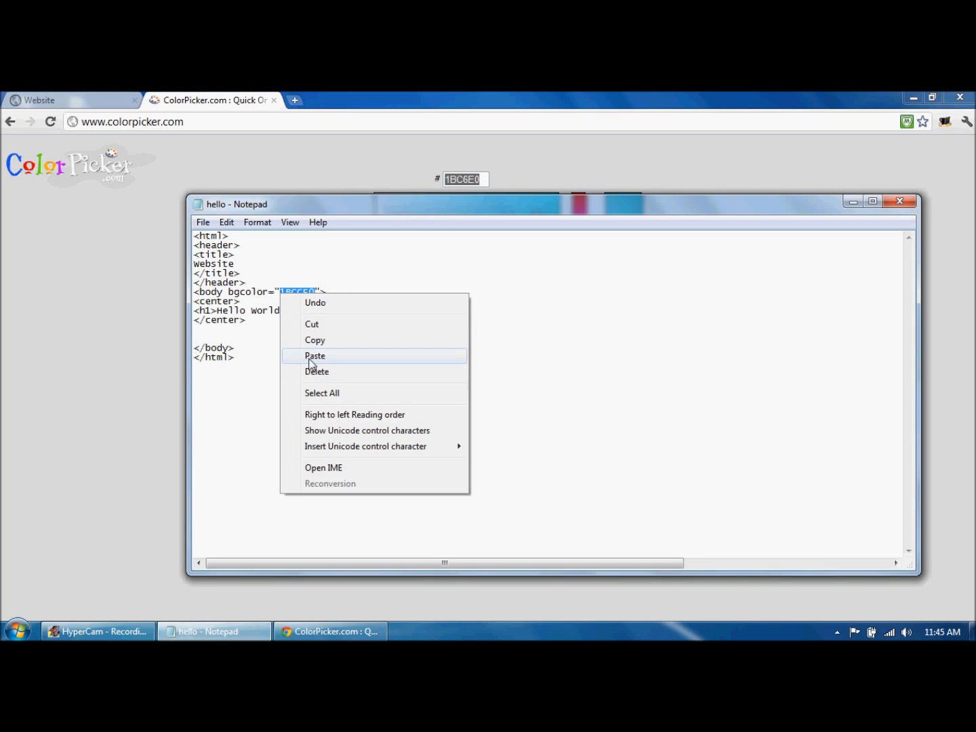
{"action": "left_click", "coordinate": [315, 355]}
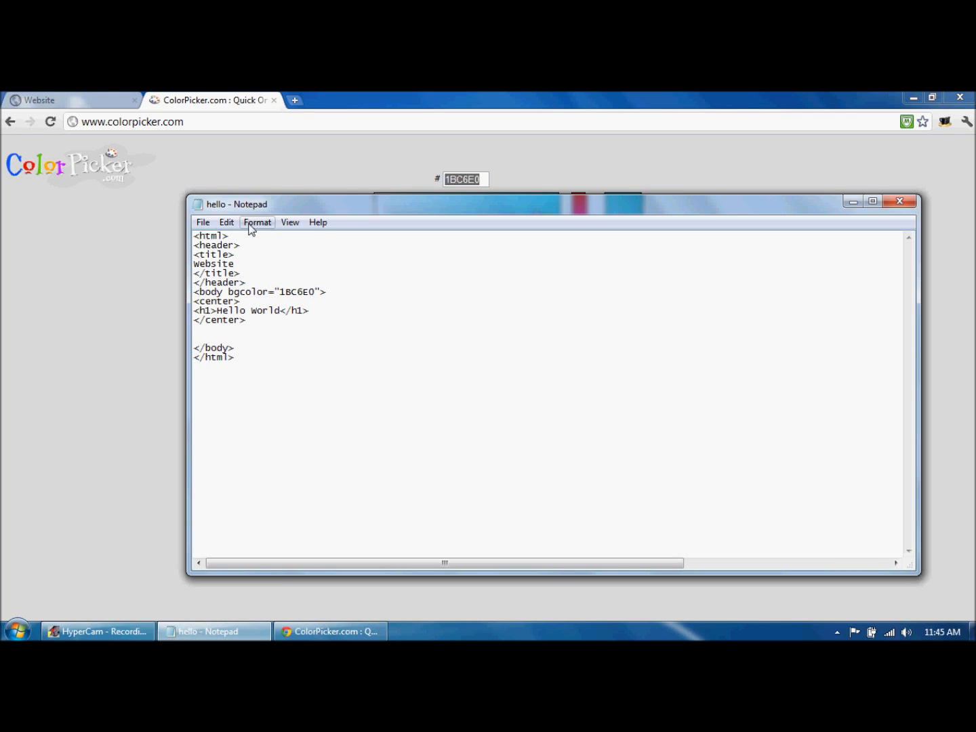
{"action": "left_click", "coordinate": [203, 223]}
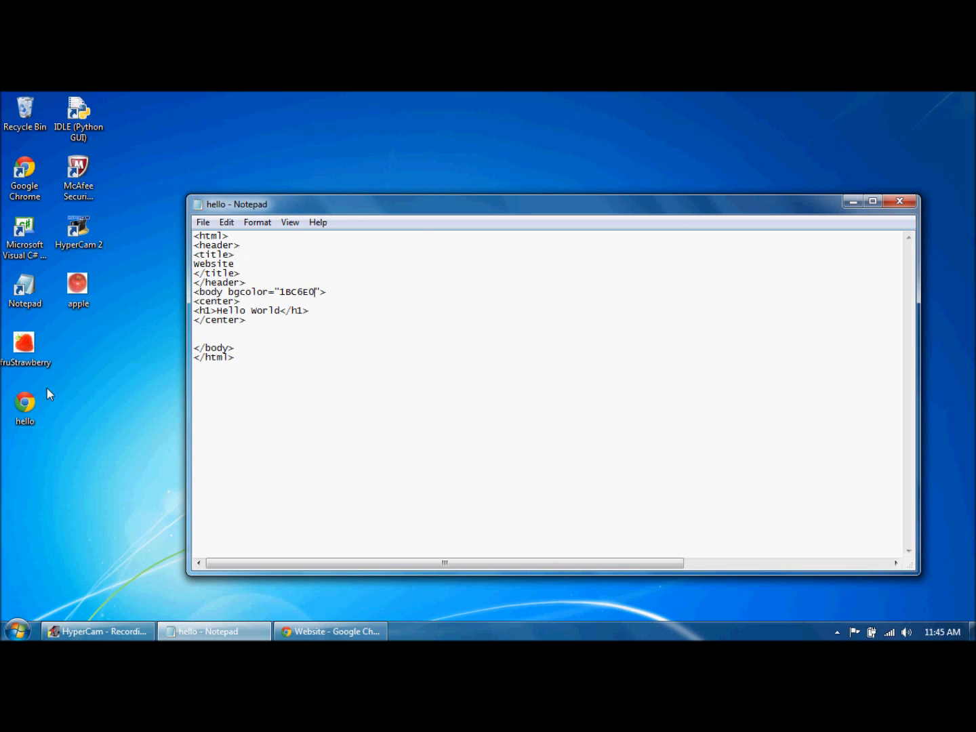
{"action": "mouse_move", "coordinate": [19, 630]}
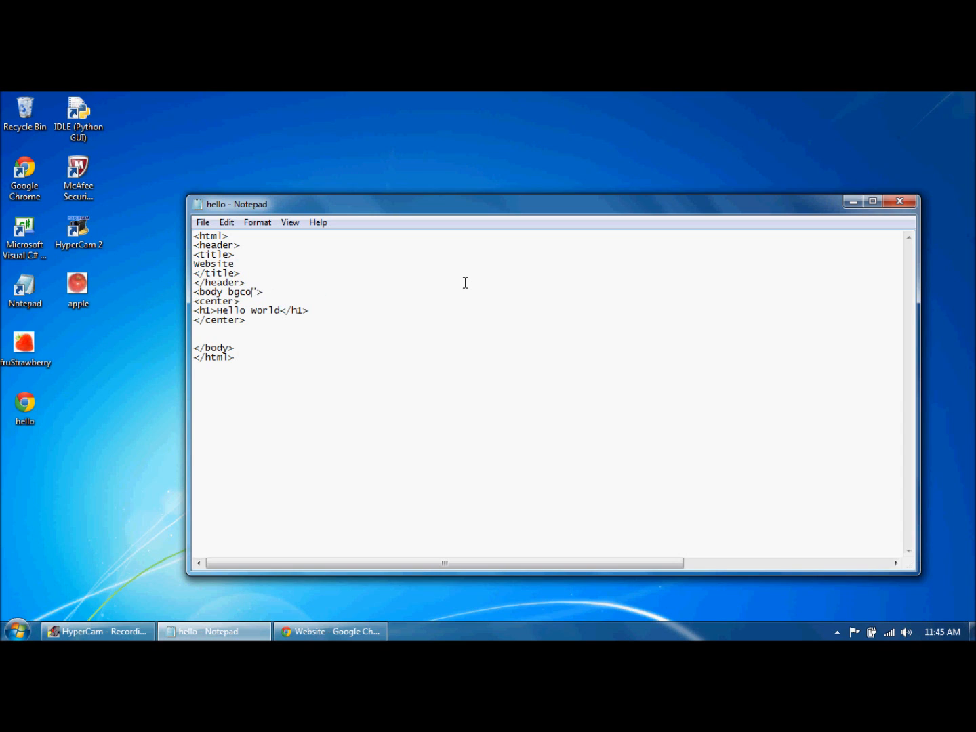
{"action": "type", "text": "back"}
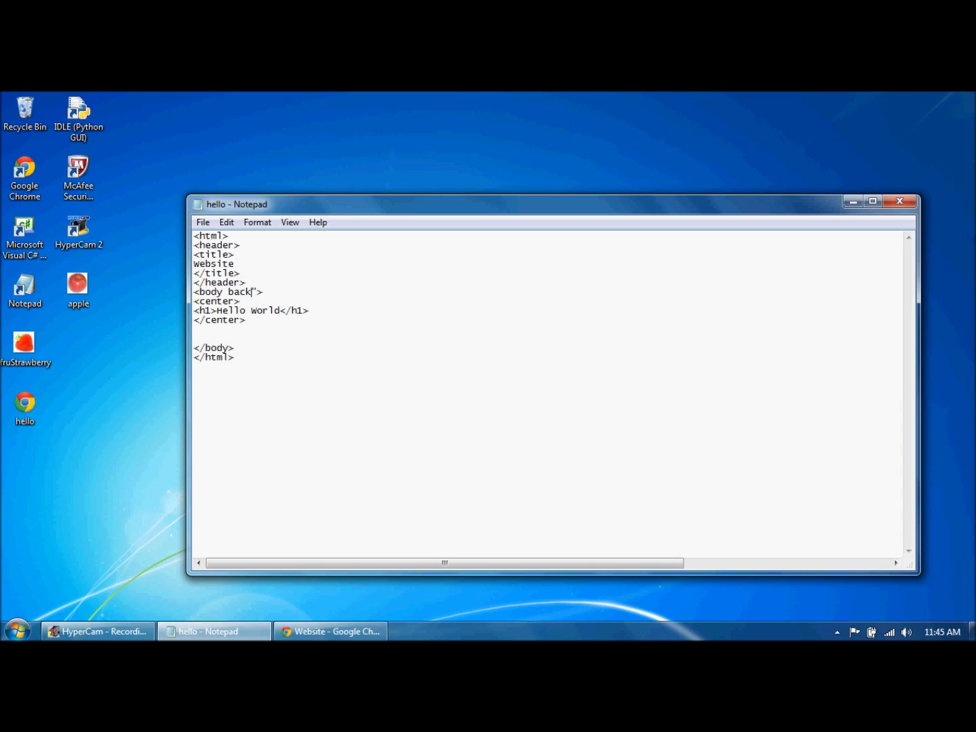
{"action": "type", "text": "ground=\""}
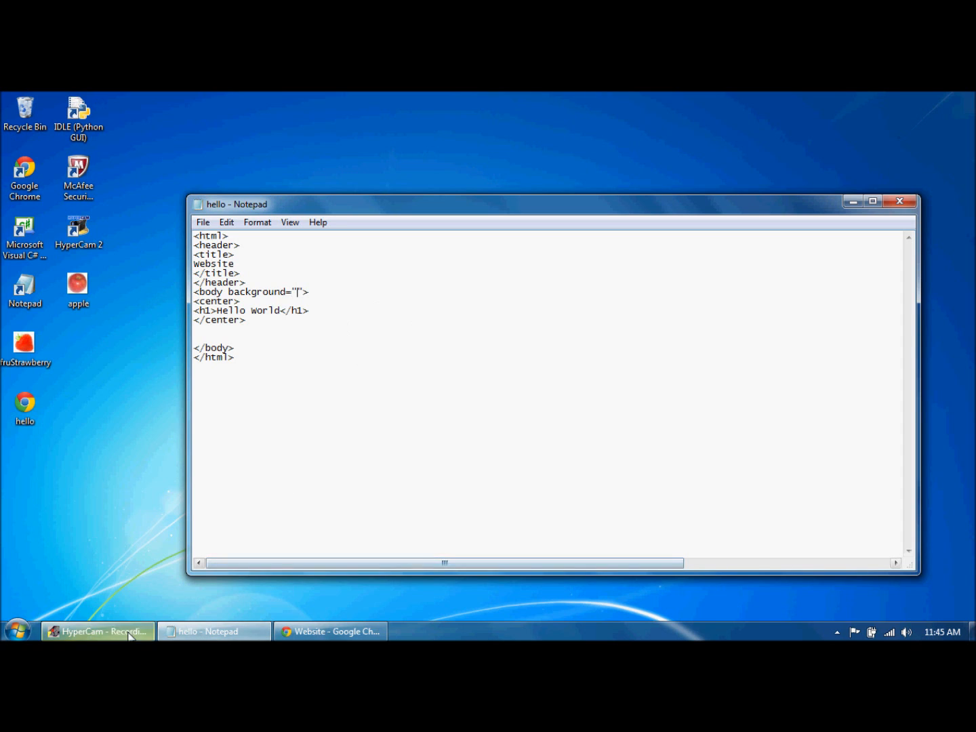
- Browse to the Sample Pictures folder in Windows Explorer
{"action": "left_click", "coordinate": [16, 632]}
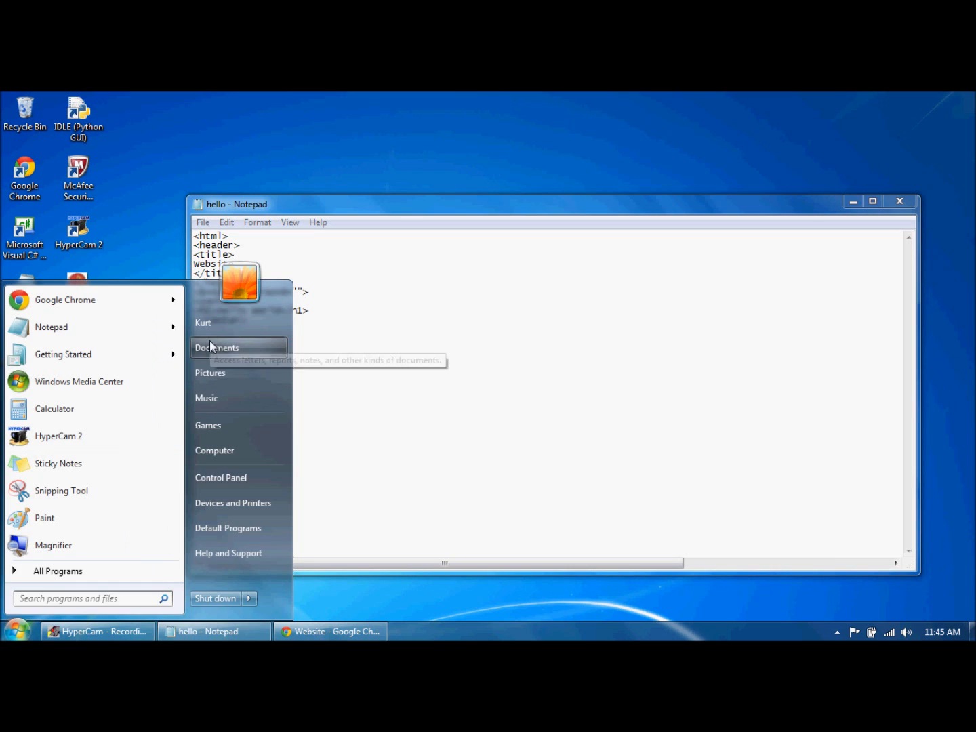
{"action": "left_click", "coordinate": [217, 348]}
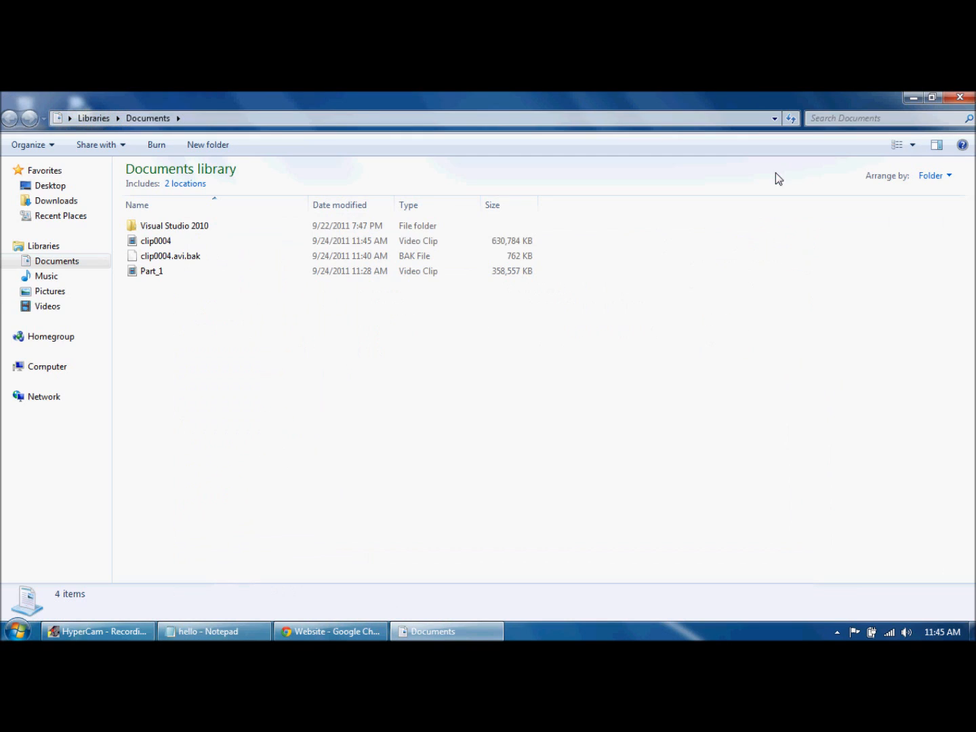
{"action": "left_click", "coordinate": [49, 290]}
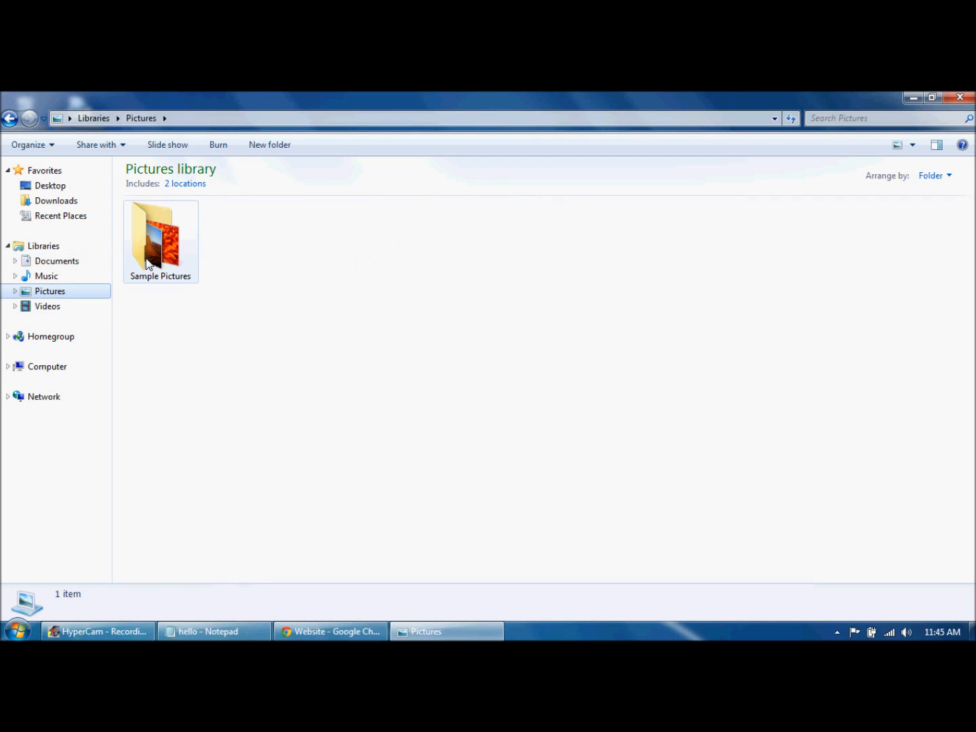
{"action": "double_click", "coordinate": [160, 233]}
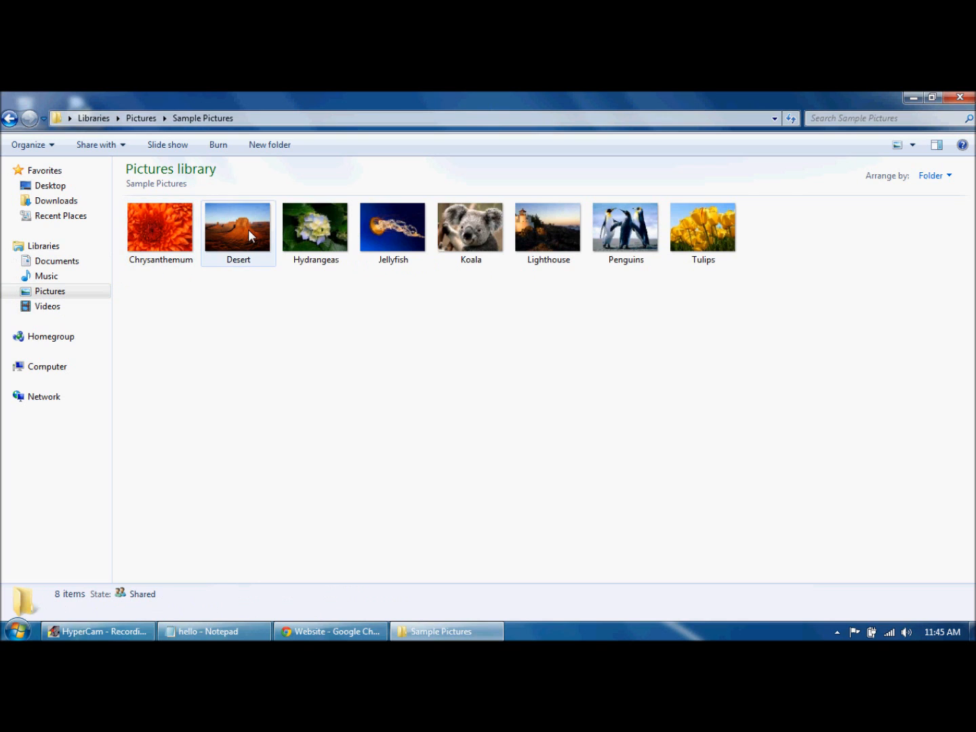
{"action": "mouse_move", "coordinate": [238, 239]}
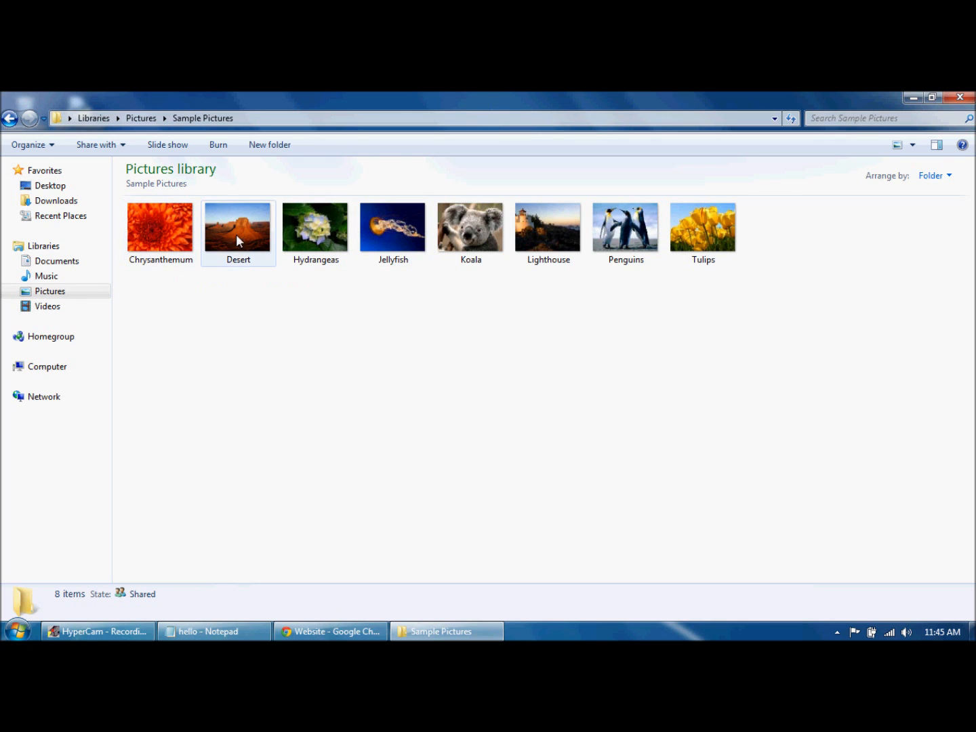
- Copy the Desert picture's folder location from its Properties and return to Notepad
{"action": "right_click", "coordinate": [238, 228]}
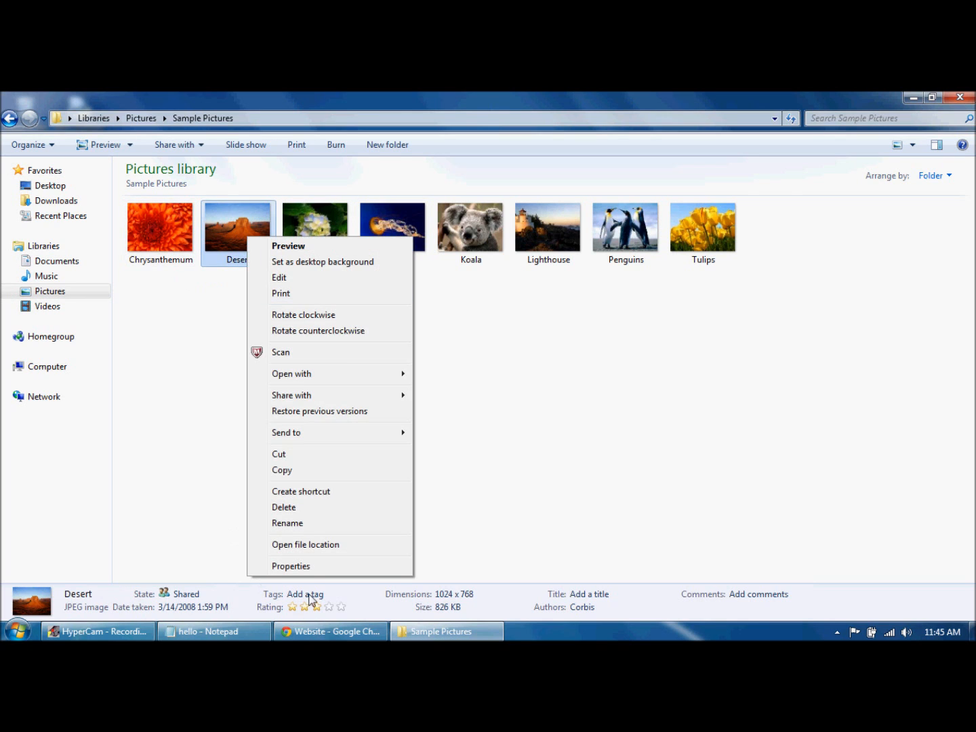
{"action": "left_click", "coordinate": [290, 567]}
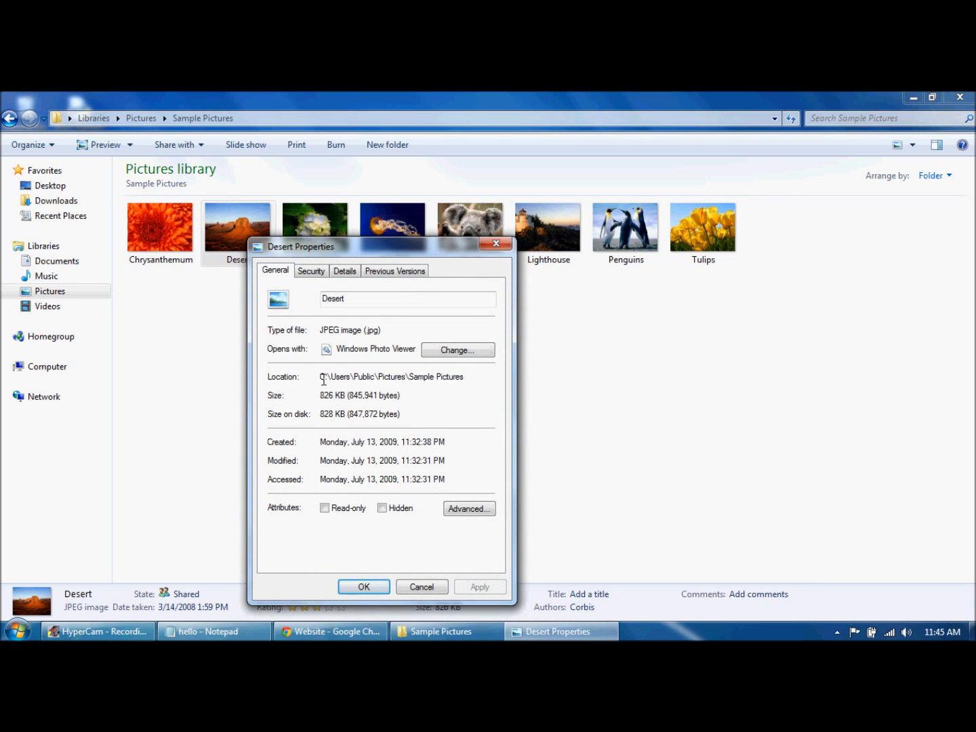
{"action": "triple_click", "coordinate": [391, 377]}
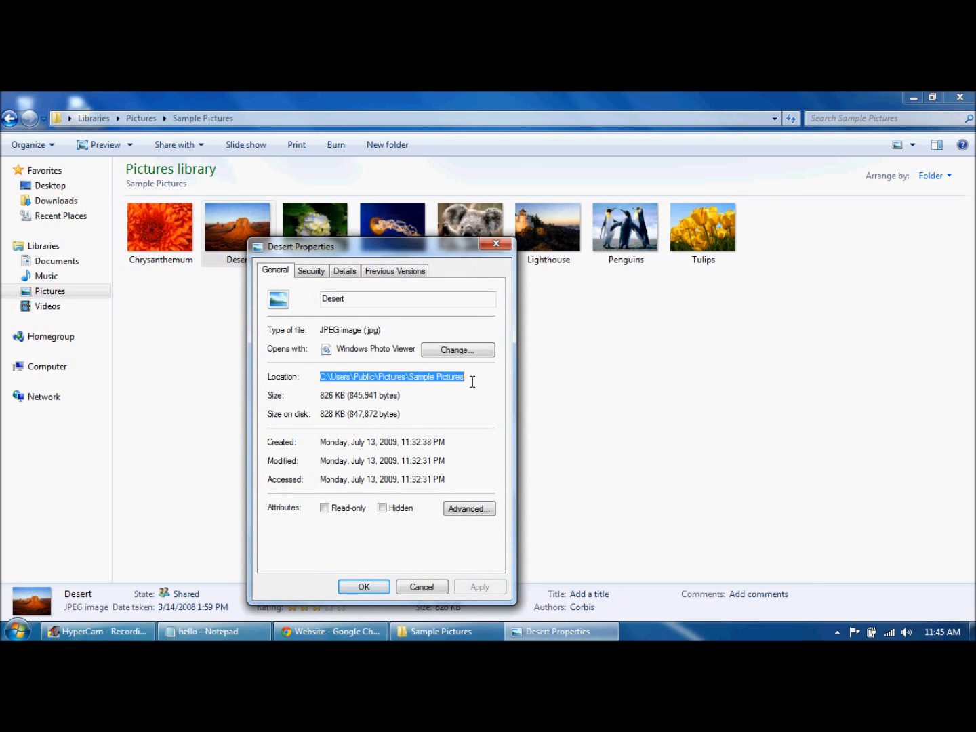
{"action": "right_click", "coordinate": [407, 377]}
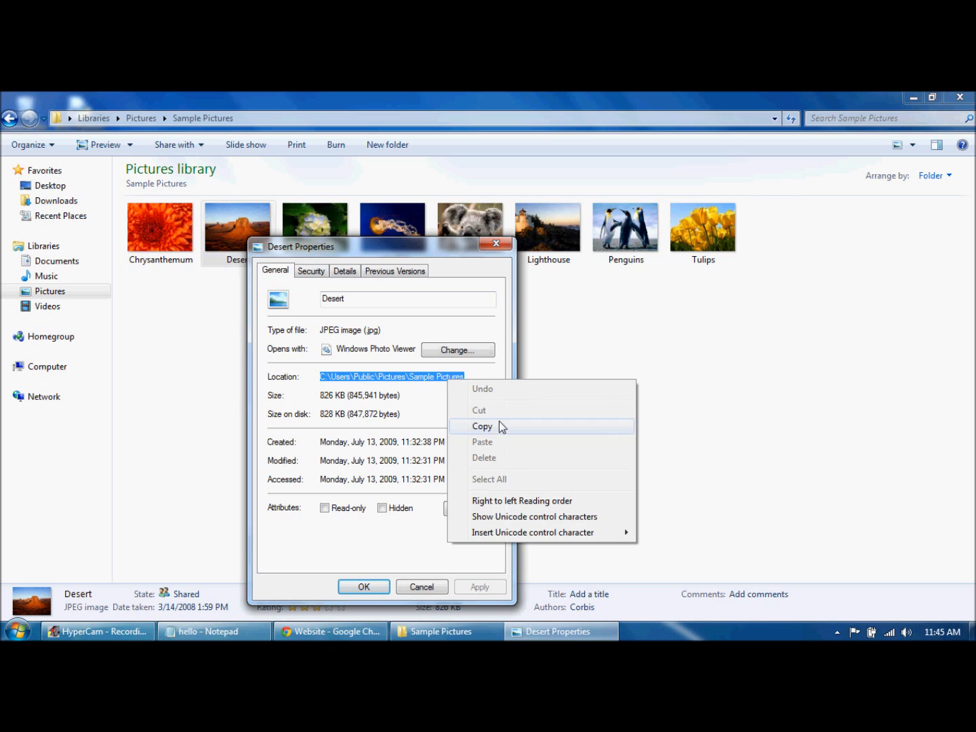
{"action": "left_click", "coordinate": [483, 426]}
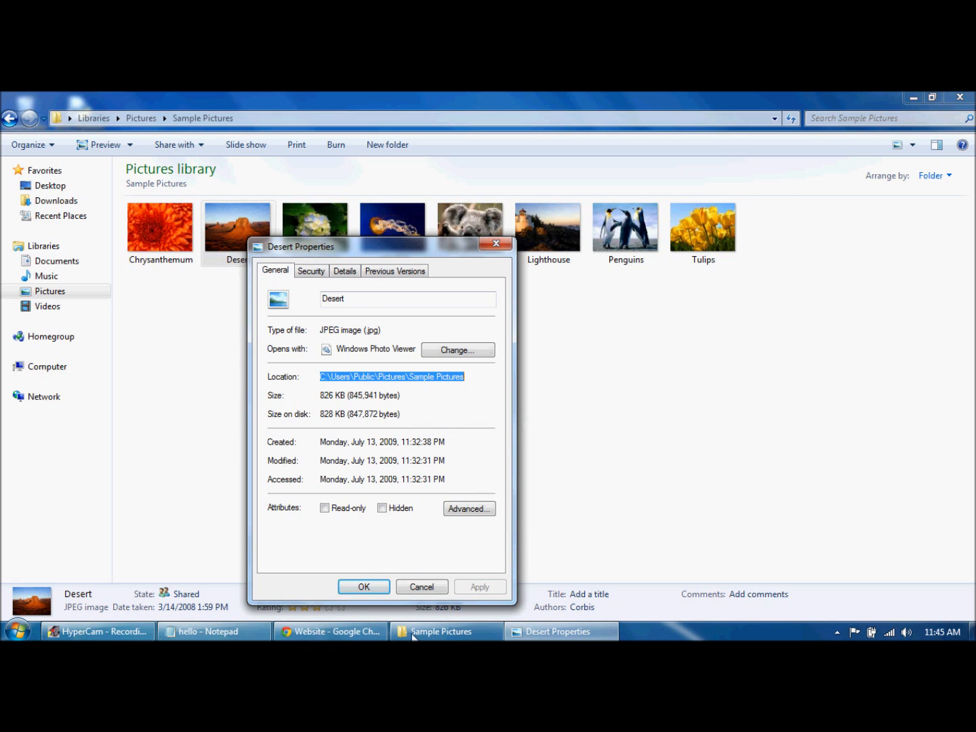
{"action": "left_click", "coordinate": [210, 632]}
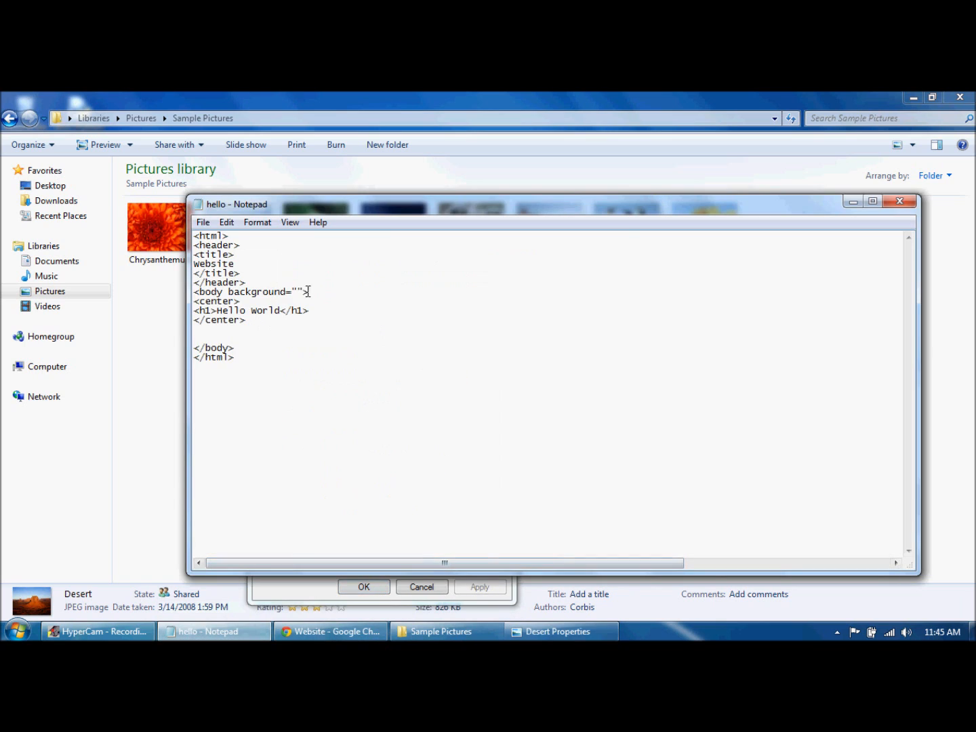
- Set the body background to the Sample Pictures path ending in /Desert.png
{"action": "right_click", "coordinate": [302, 295]}
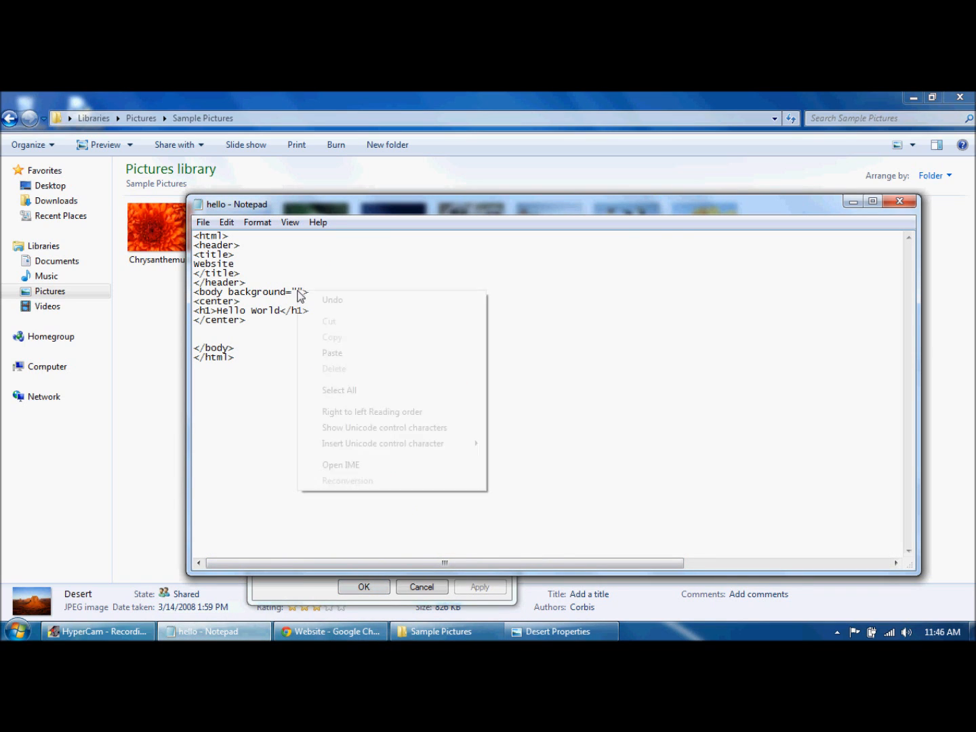
{"action": "left_click", "coordinate": [332, 353]}
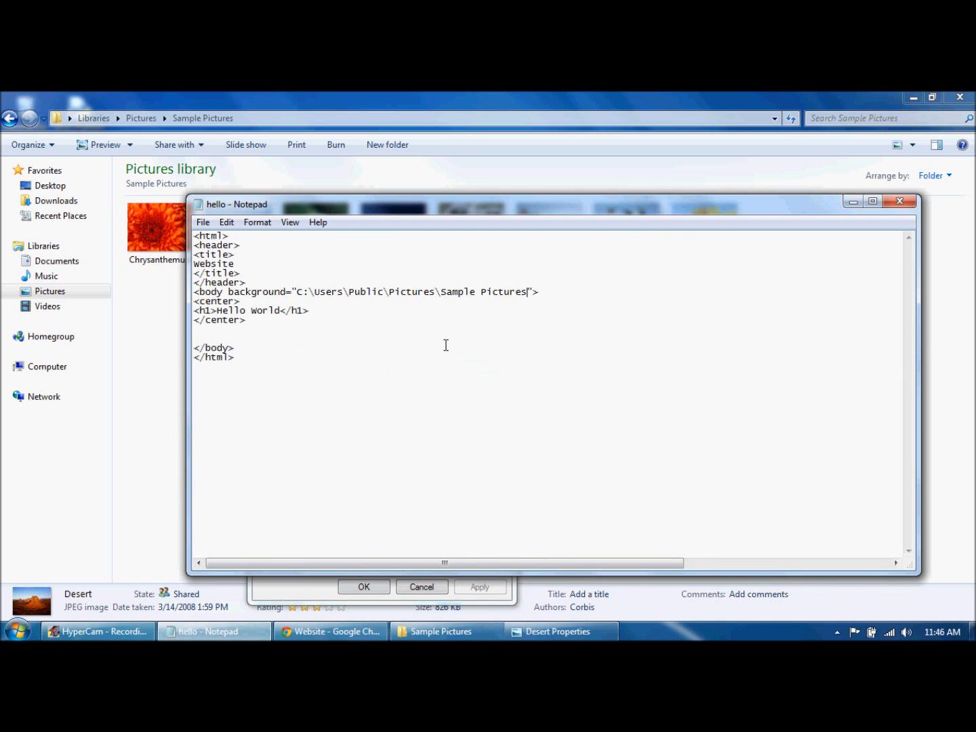
{"action": "type", "text": "/Desert"}
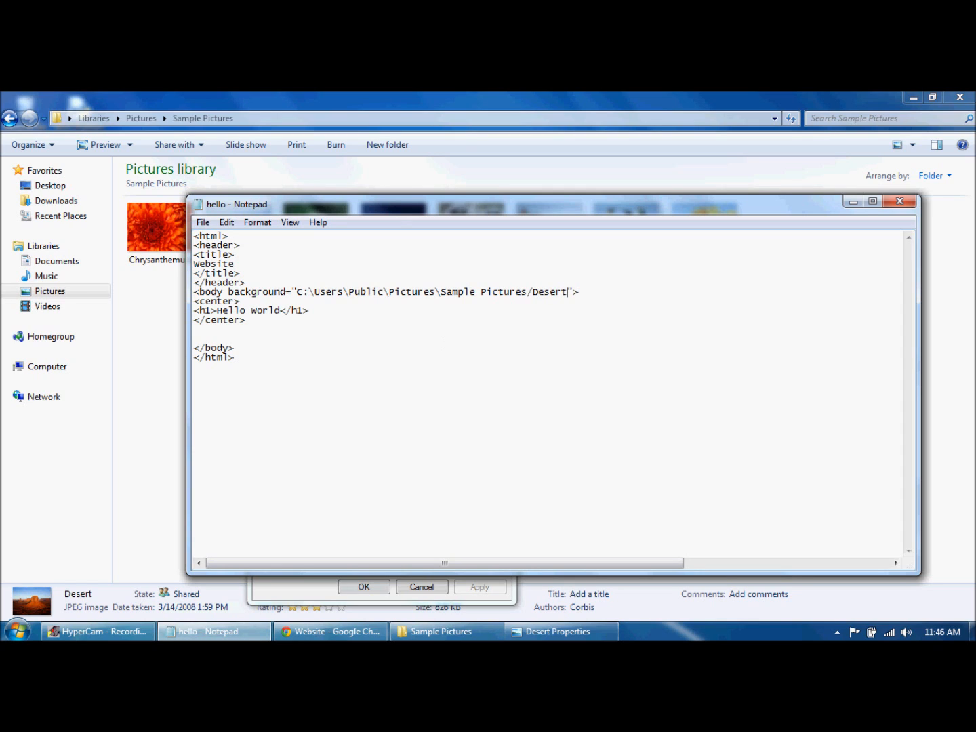
{"action": "type", "text": ".p"}
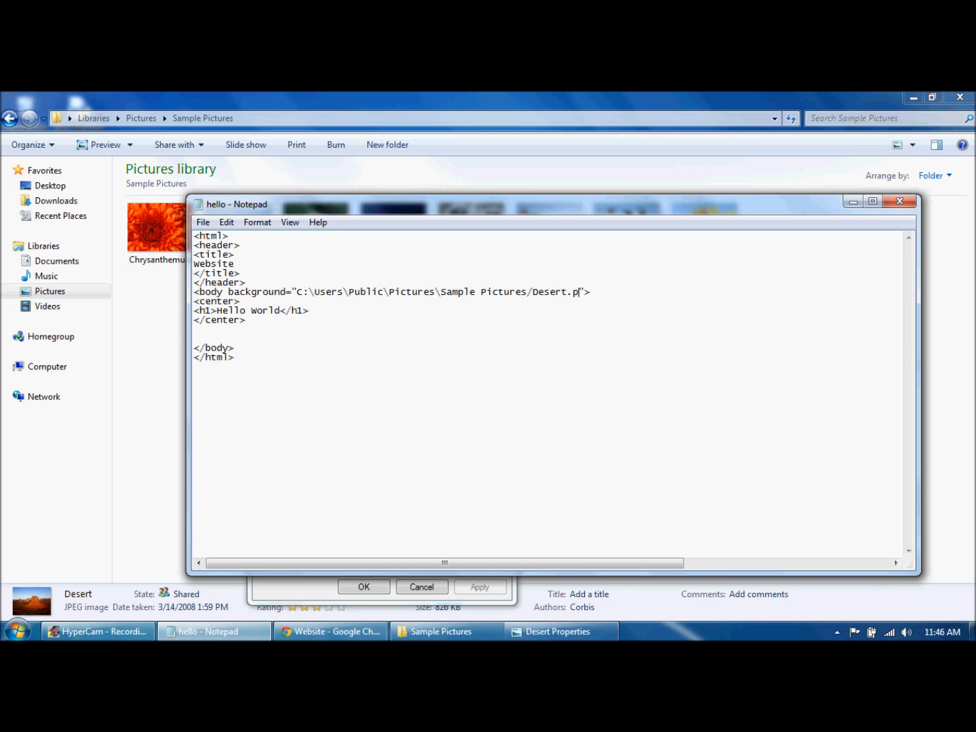
{"action": "type", "text": "n"}
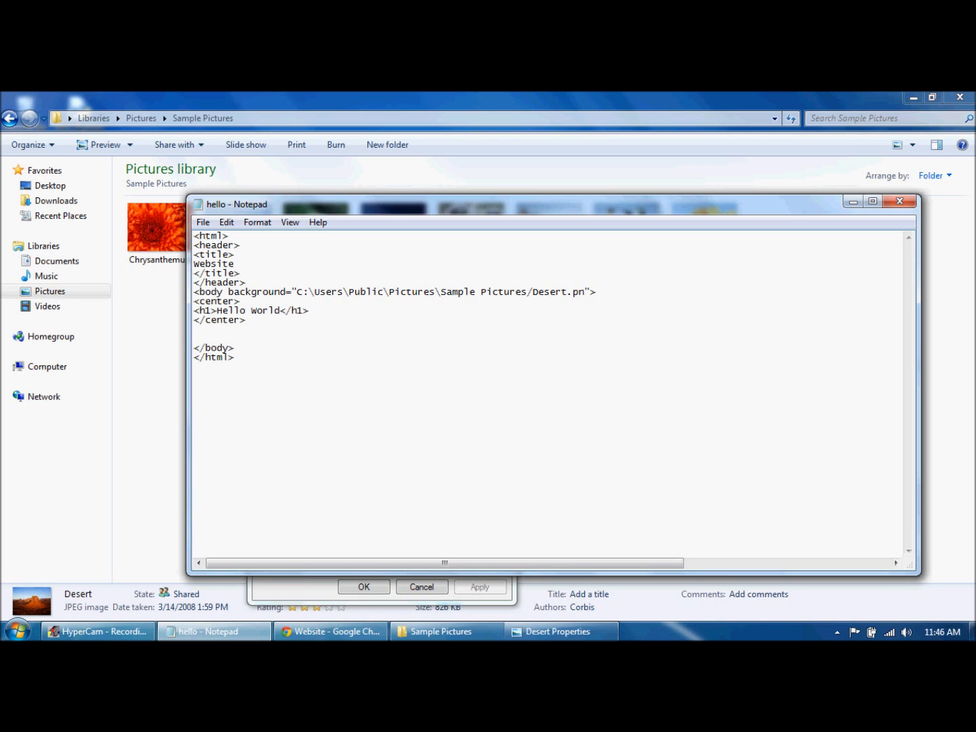
{"action": "type", "text": "g"}
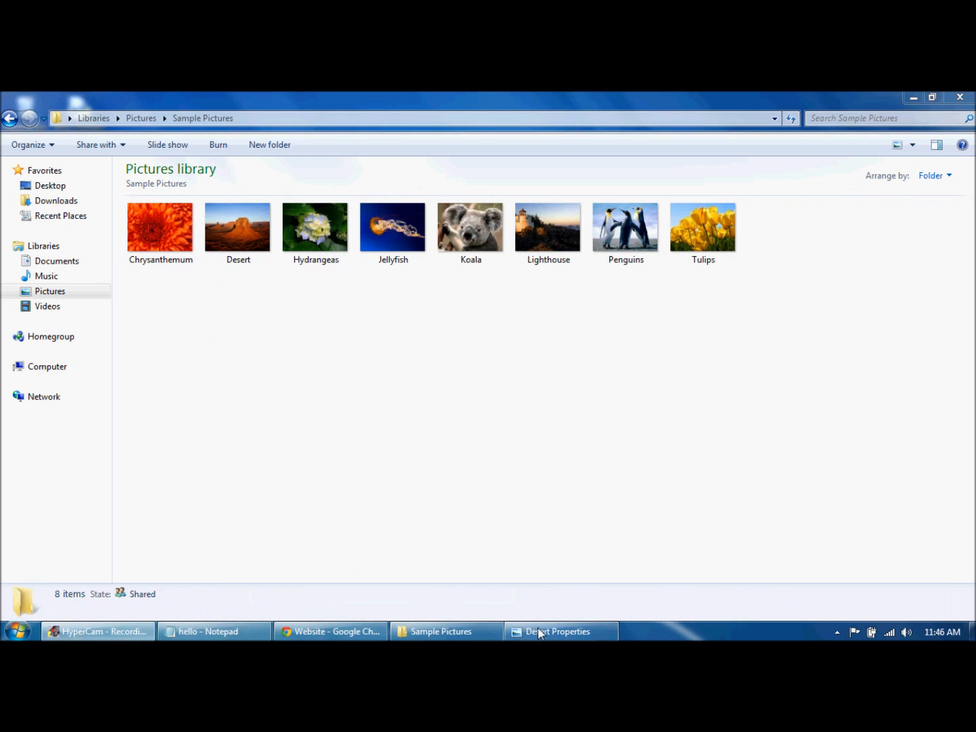
- Close the Desert properties window and return to the page source after checking Chrome
{"action": "left_click", "coordinate": [560, 632]}
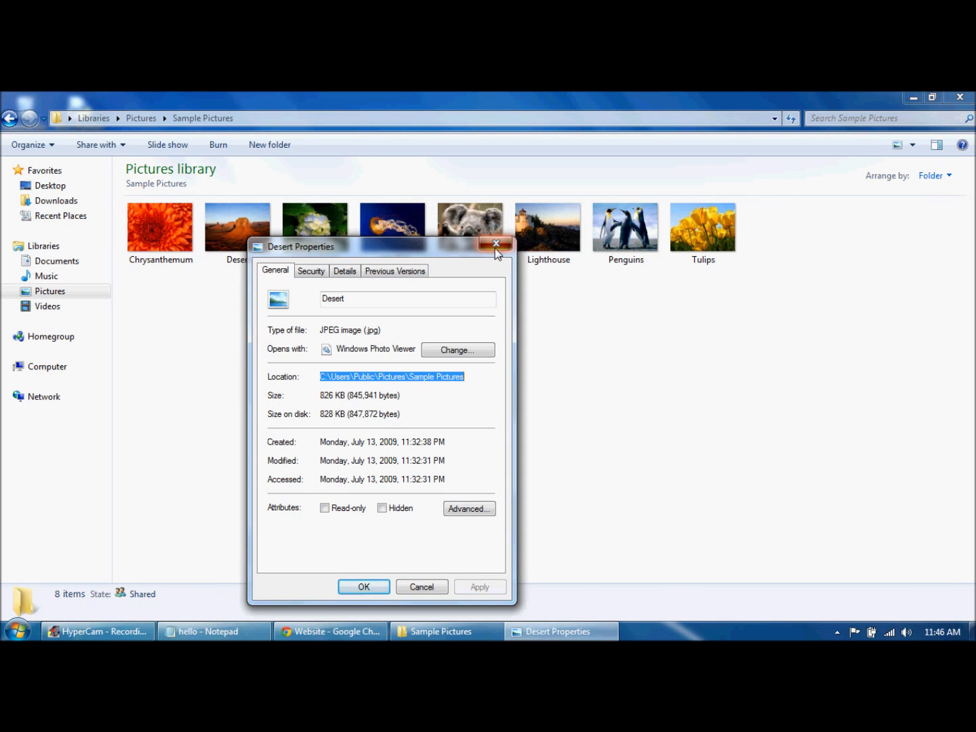
{"action": "left_click", "coordinate": [496, 244]}
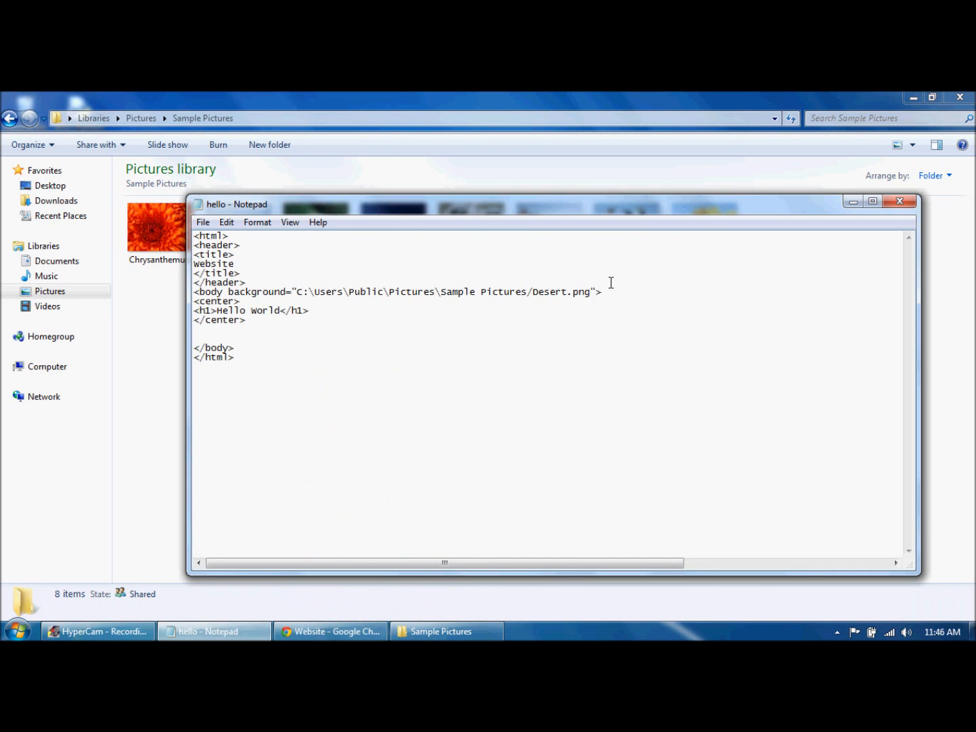
{"action": "left_click", "coordinate": [203, 223]}
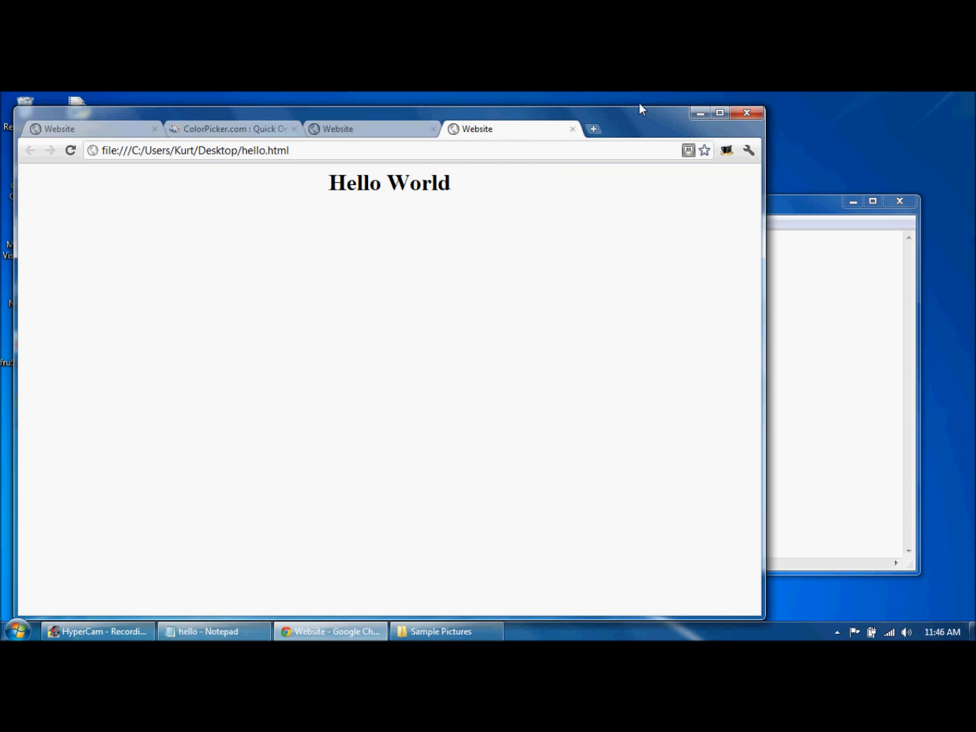
{"action": "left_click", "coordinate": [206, 632]}
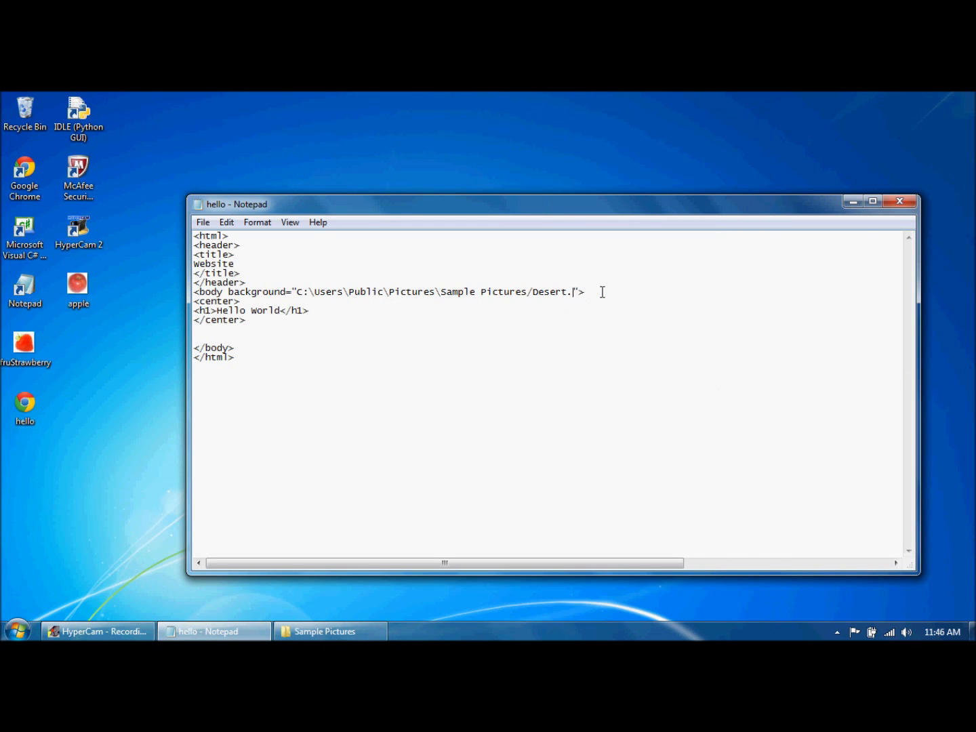
- Correct the background extension to .jpg and reload hello.html showing the desert background
{"action": "type", "text": "jpg"}
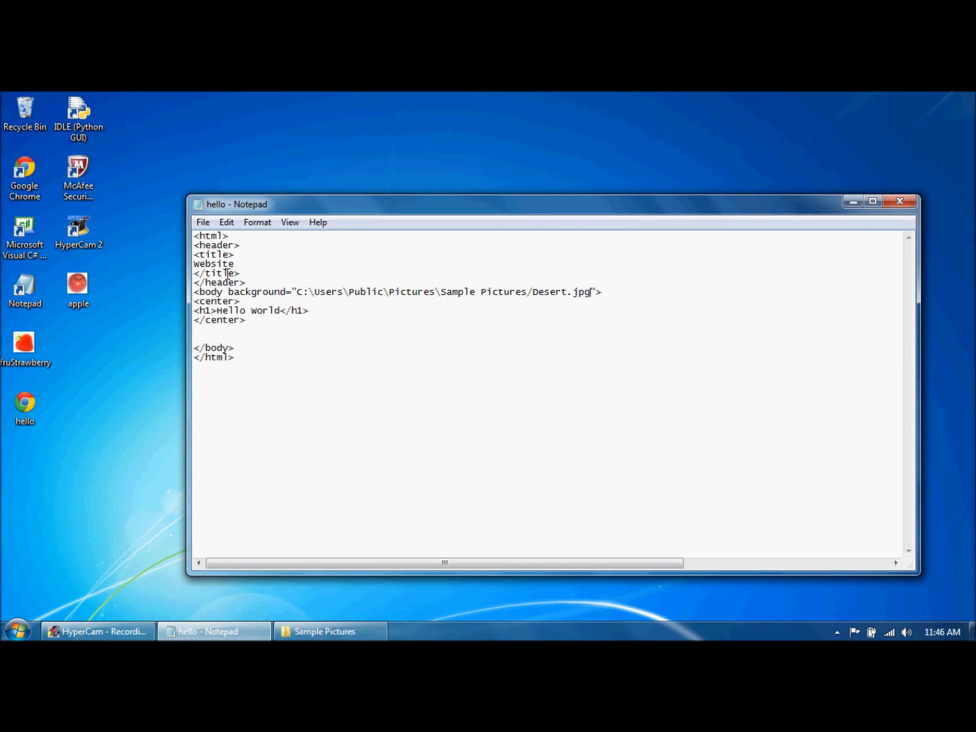
{"action": "double_click", "coordinate": [24, 405]}
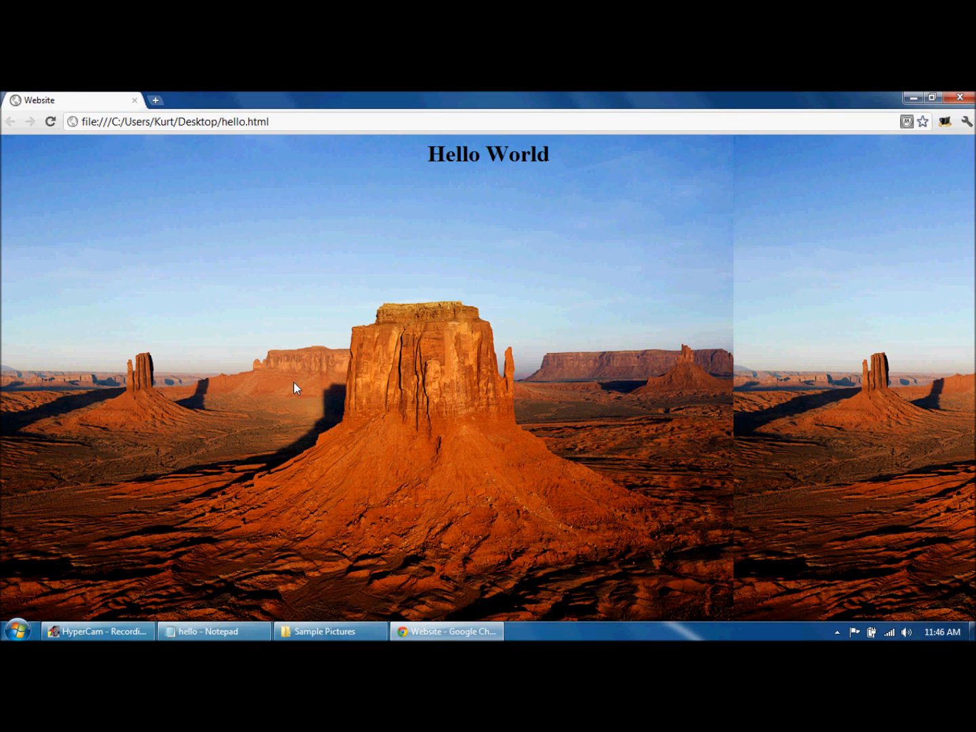
{"action": "left_click", "coordinate": [212, 632]}
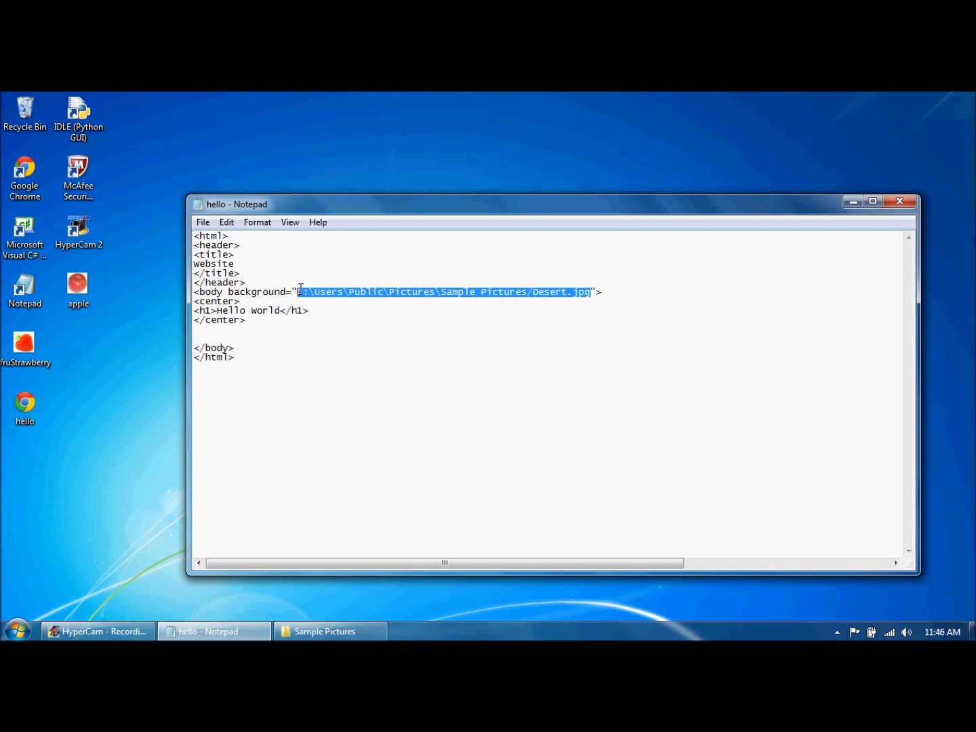
- Replace the background attribute with an img tag whose src is C:\Users\Public\Pictures\Sample Pictures/Desert.jpg
{"action": "key", "text": "Delete"}
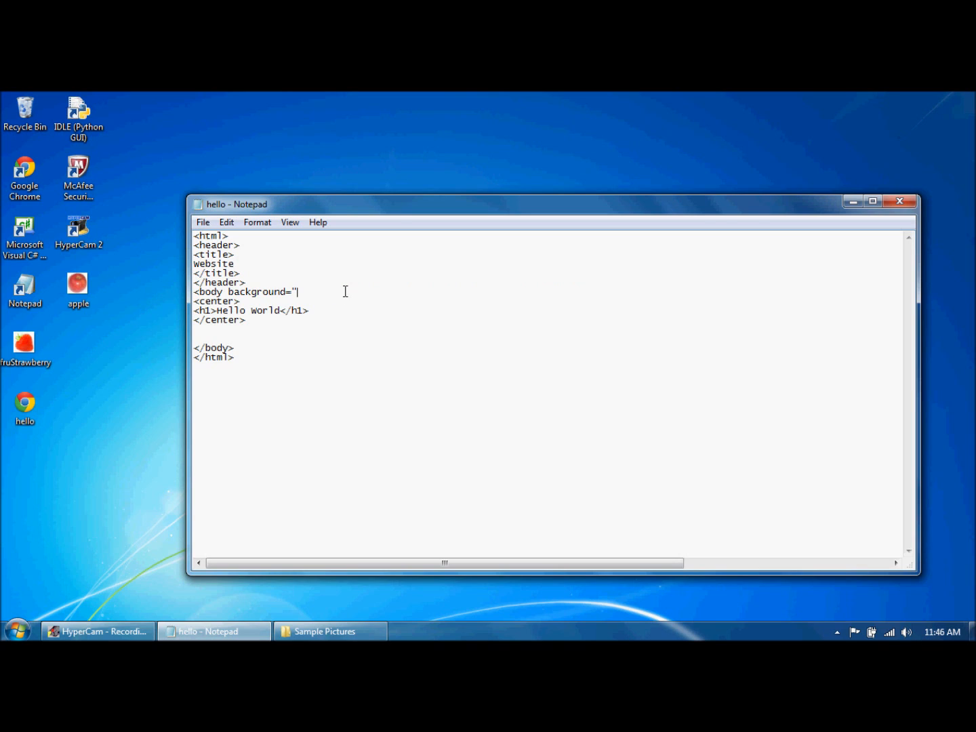
{"action": "key", "text": "BackSpace"}
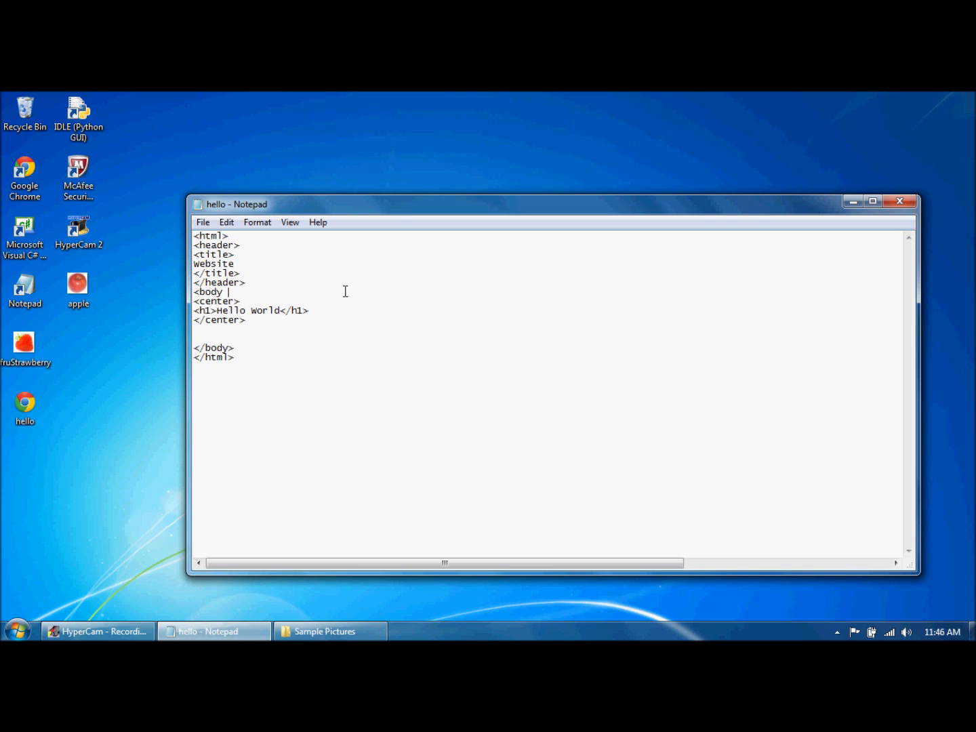
{"action": "type", "text": ">"}
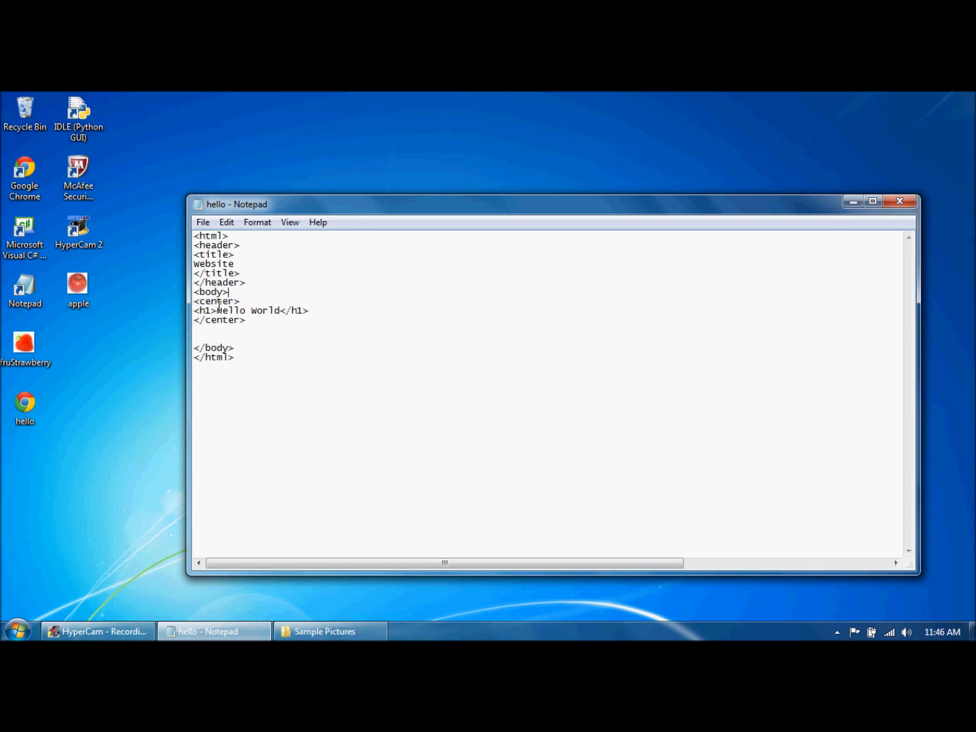
{"action": "type", "text": "M"}
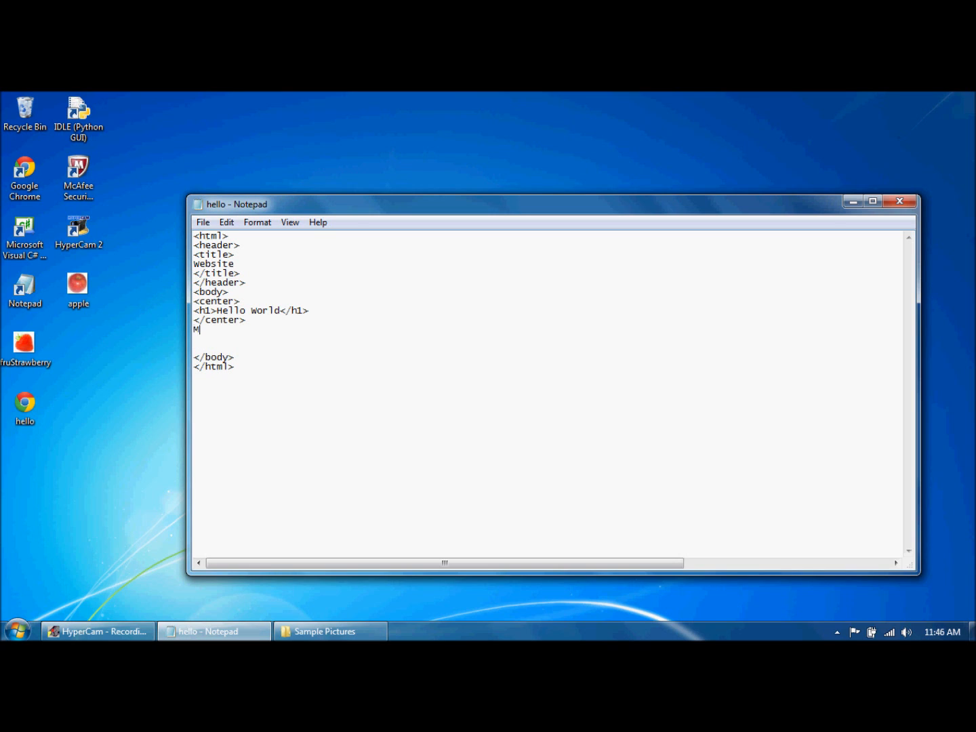
{"action": "type", "text": "<img"}
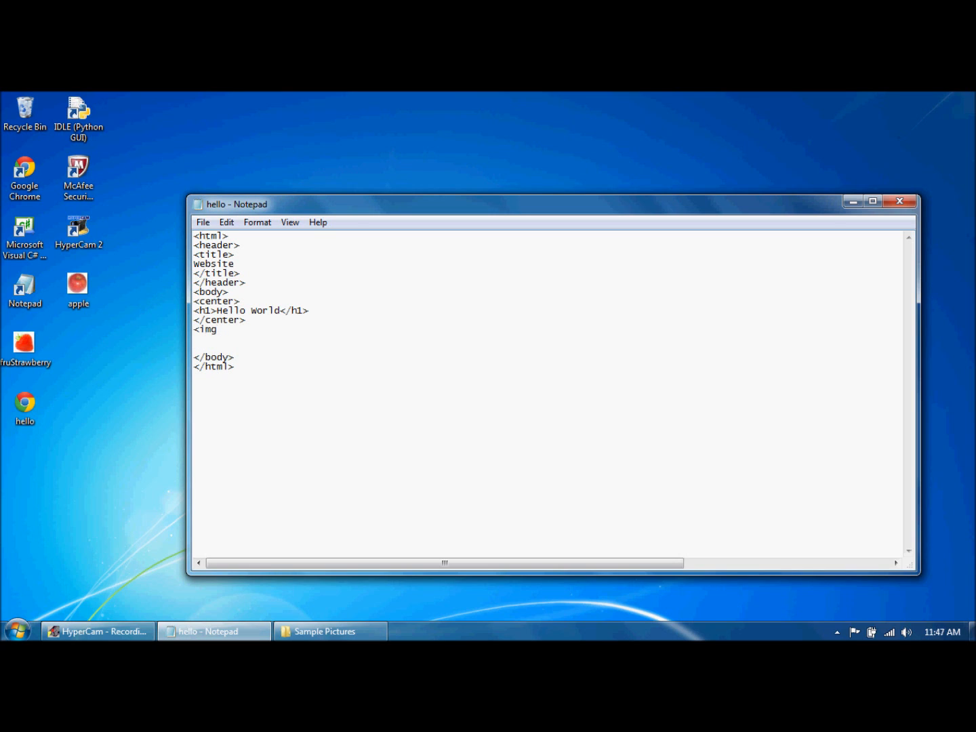
{"action": "type", "text": "src"}
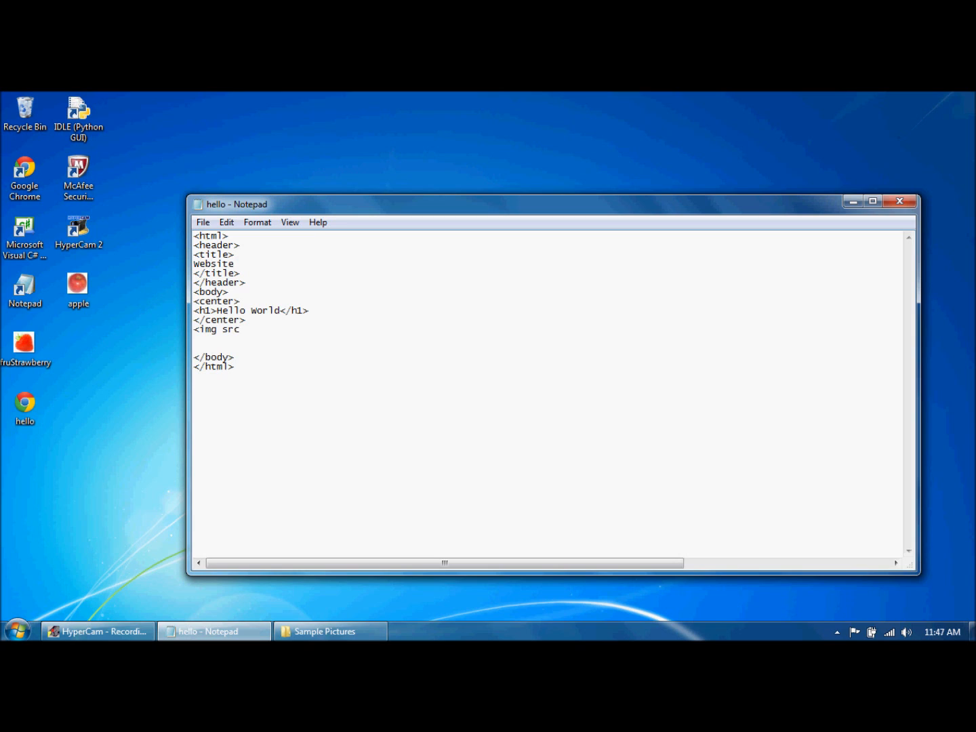
{"action": "type", "text": "=\""}
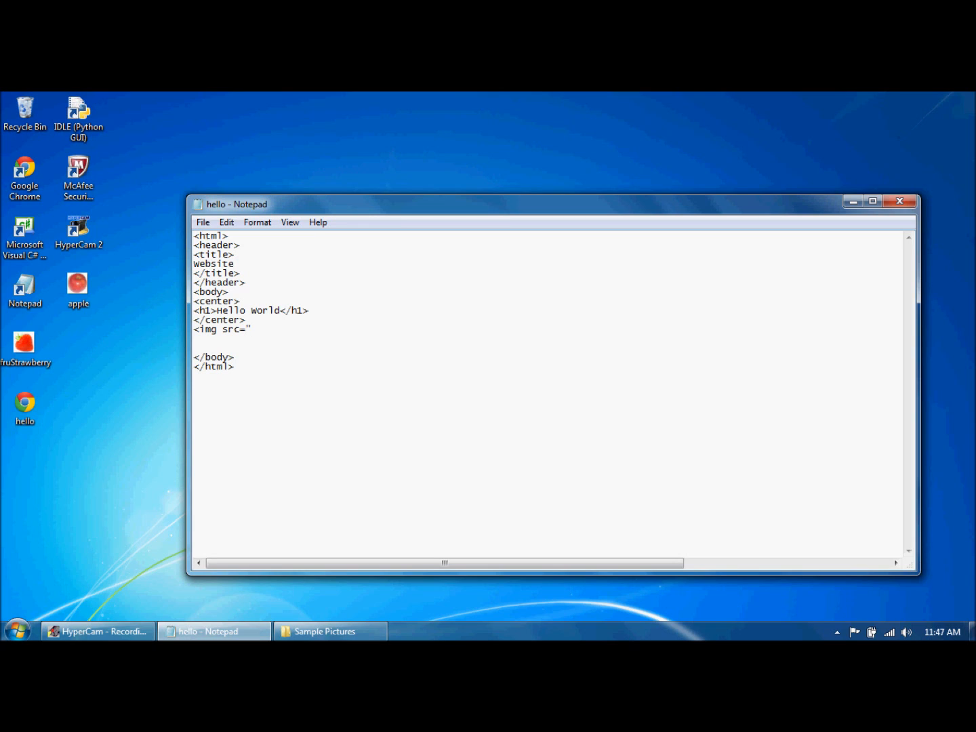
{"action": "type", "text": "C:\\Users\\Public\\Pictures\\Sample Pictures"}
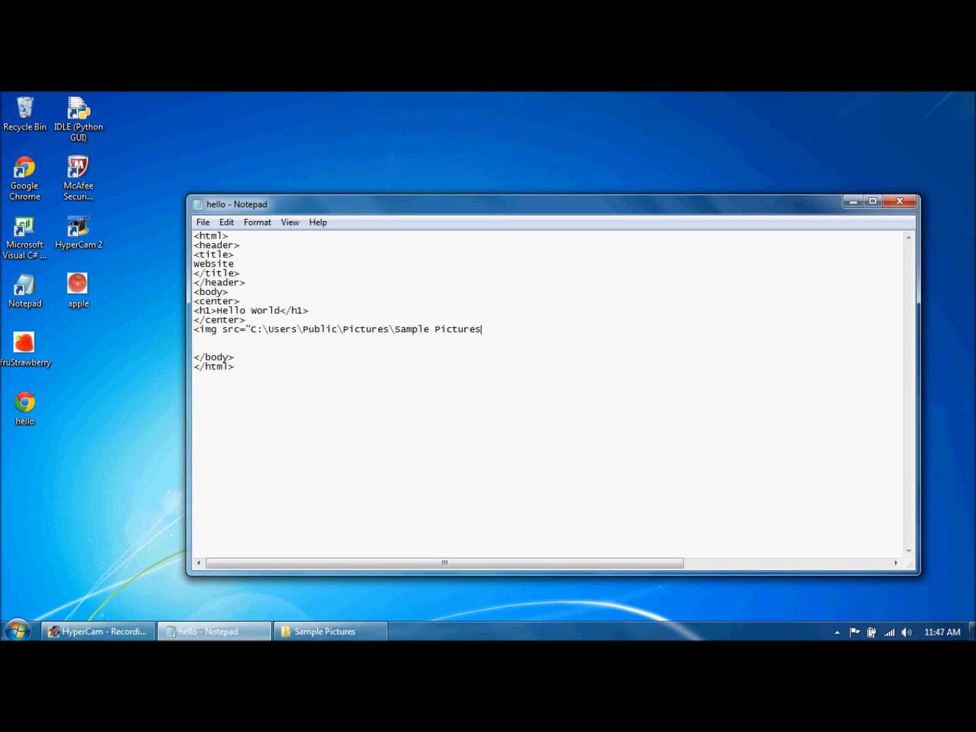
{"action": "mouse_move", "coordinate": [534, 342]}
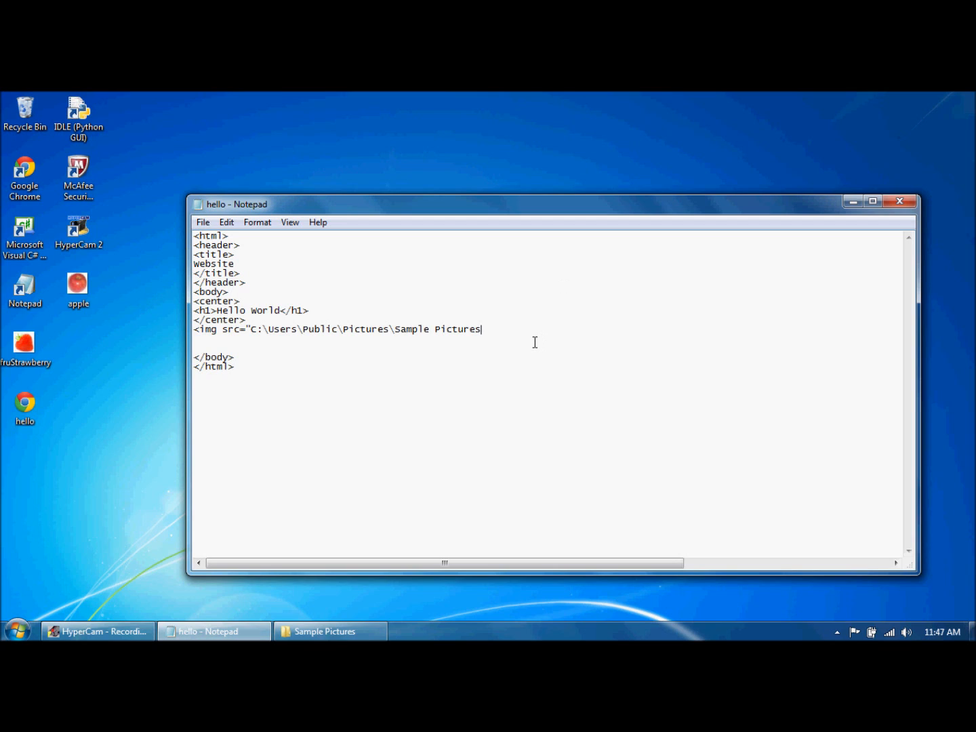
{"action": "type", "text": "/"}
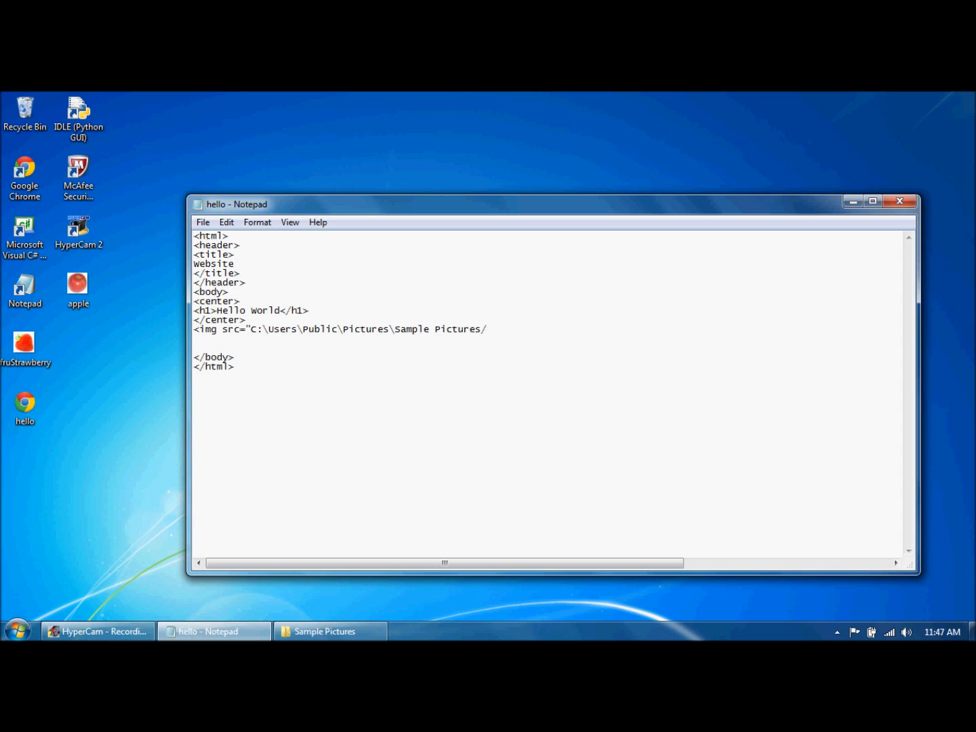
{"action": "type", "text": "Desert"}
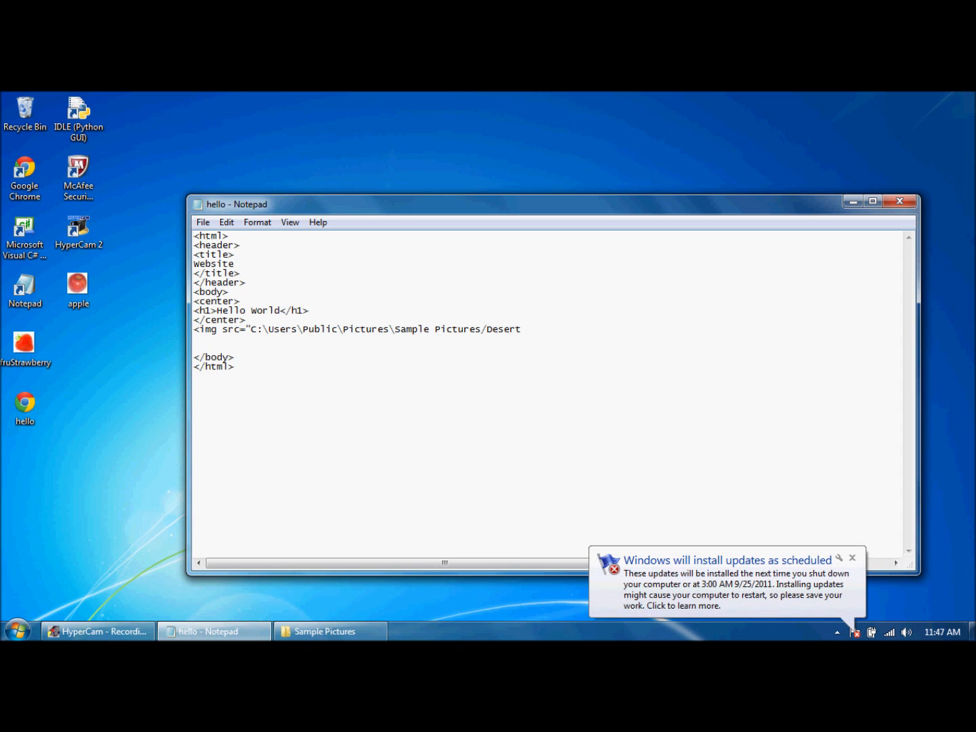
{"action": "type", "text": ".jpg"}
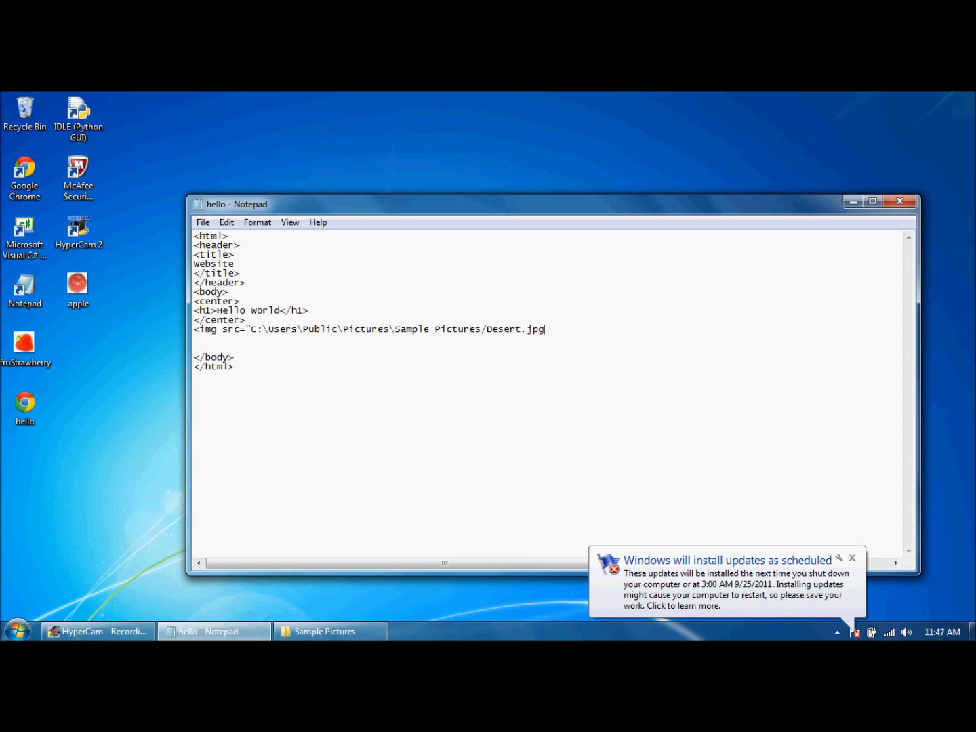
{"action": "type", "text": "\">"}
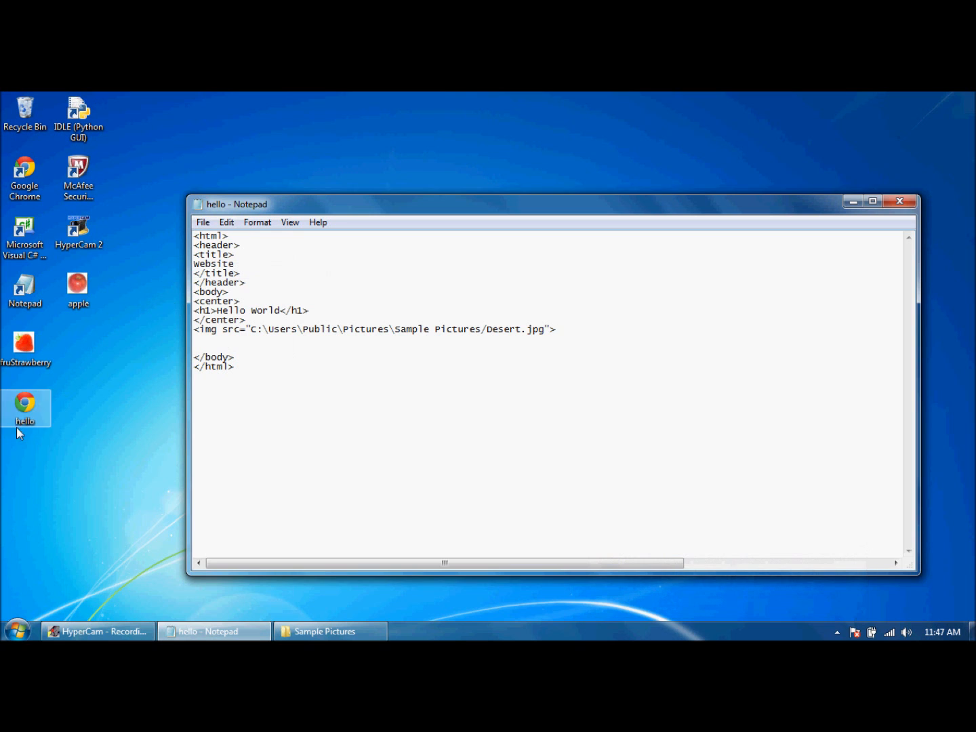
- View hello.html in Chrome to check the desert photo shows under Hello World
{"action": "double_click", "coordinate": [24, 409]}
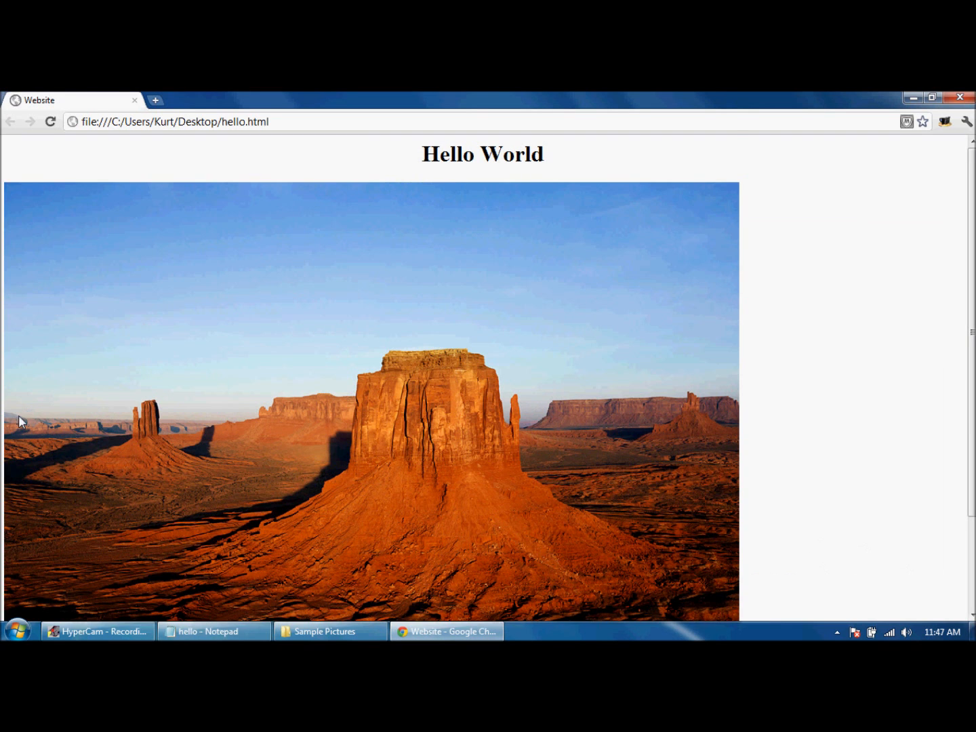
{"action": "scroll", "scroll_direction": "down", "scroll_amount": 3}
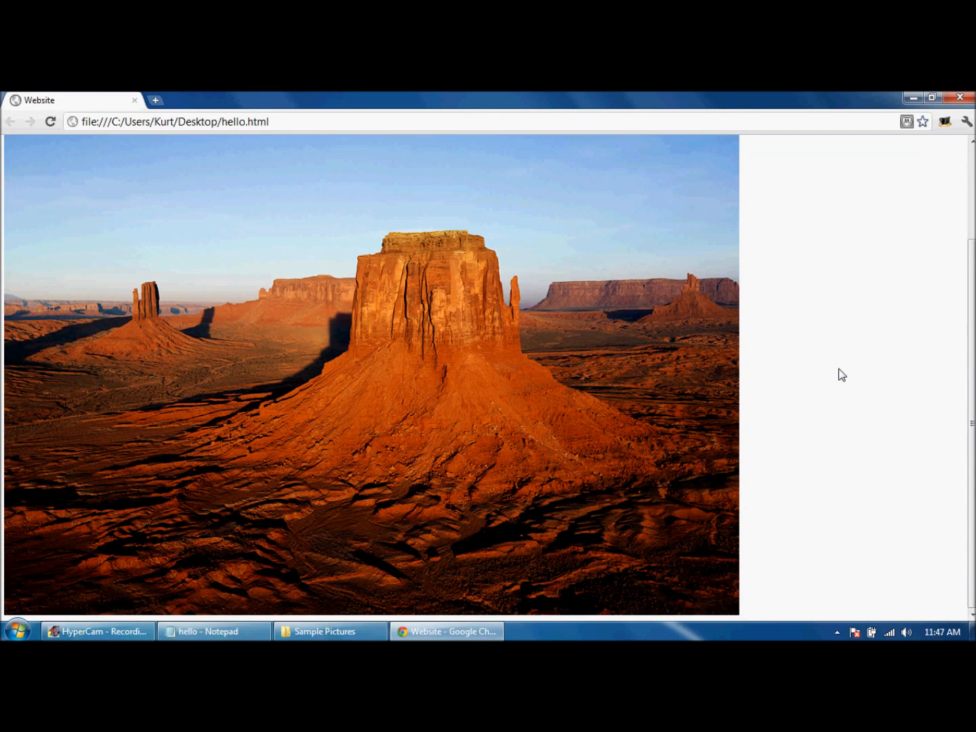
{"action": "mouse_move", "coordinate": [529, 377]}
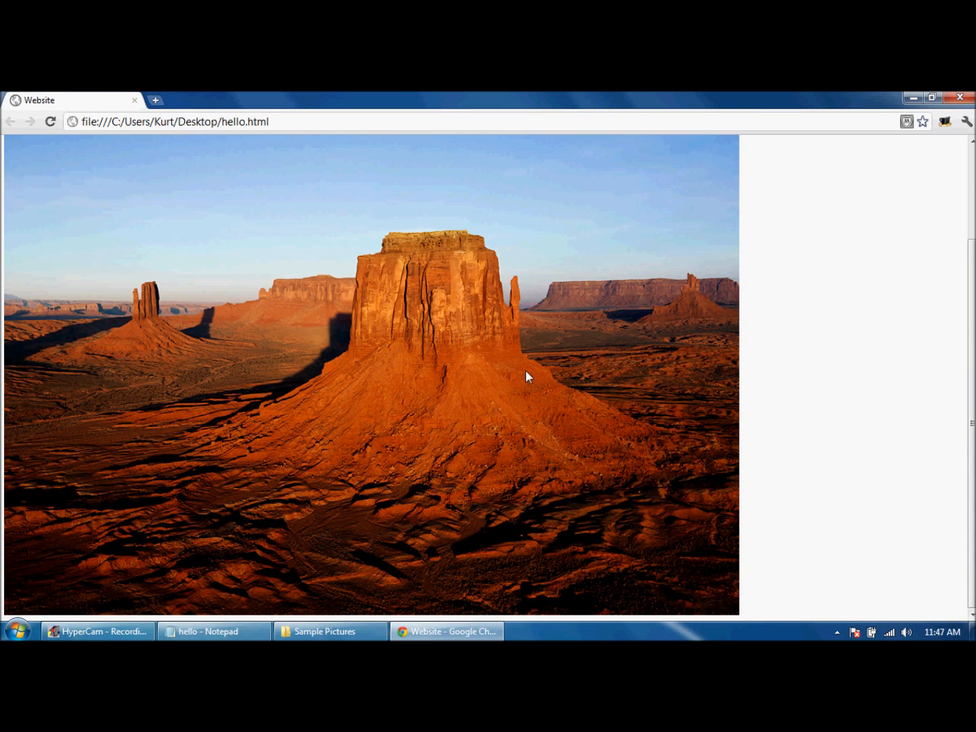
{"action": "mouse_move", "coordinate": [914, 98]}
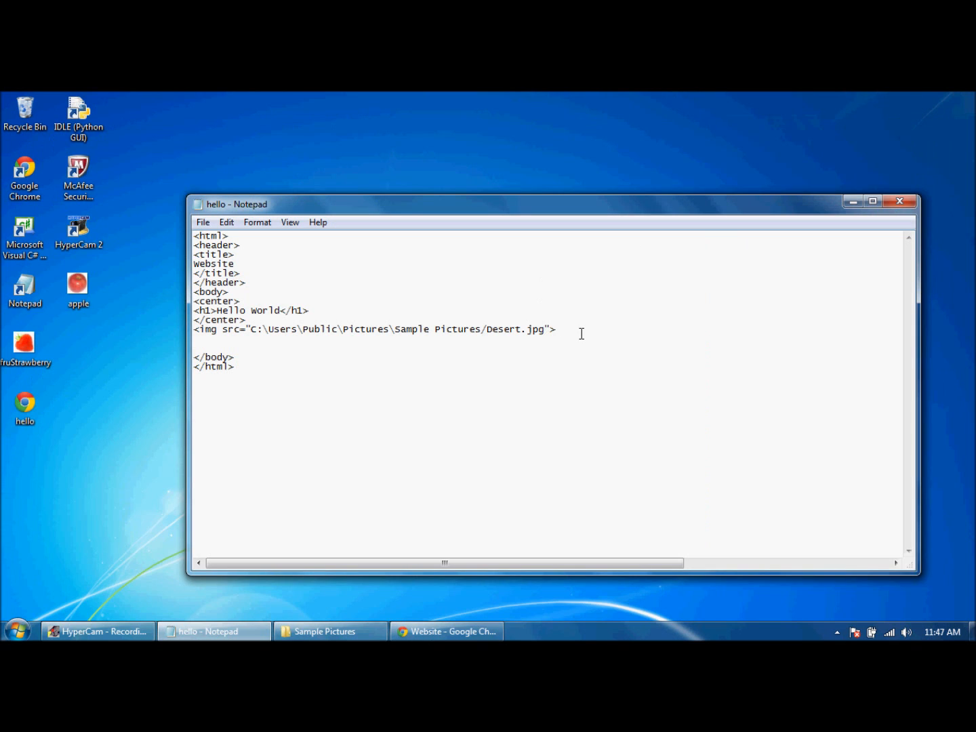
{"action": "key", "text": "Backspace"}
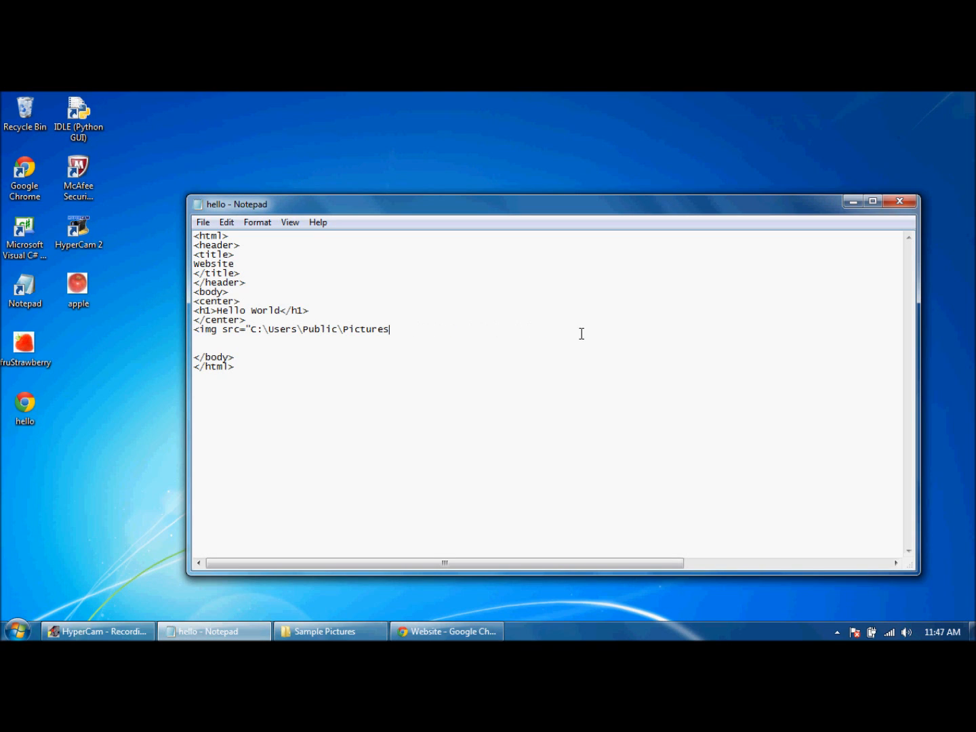
{"action": "key", "text": "BackSpace"}
{"action": "type", "text": "<a"}
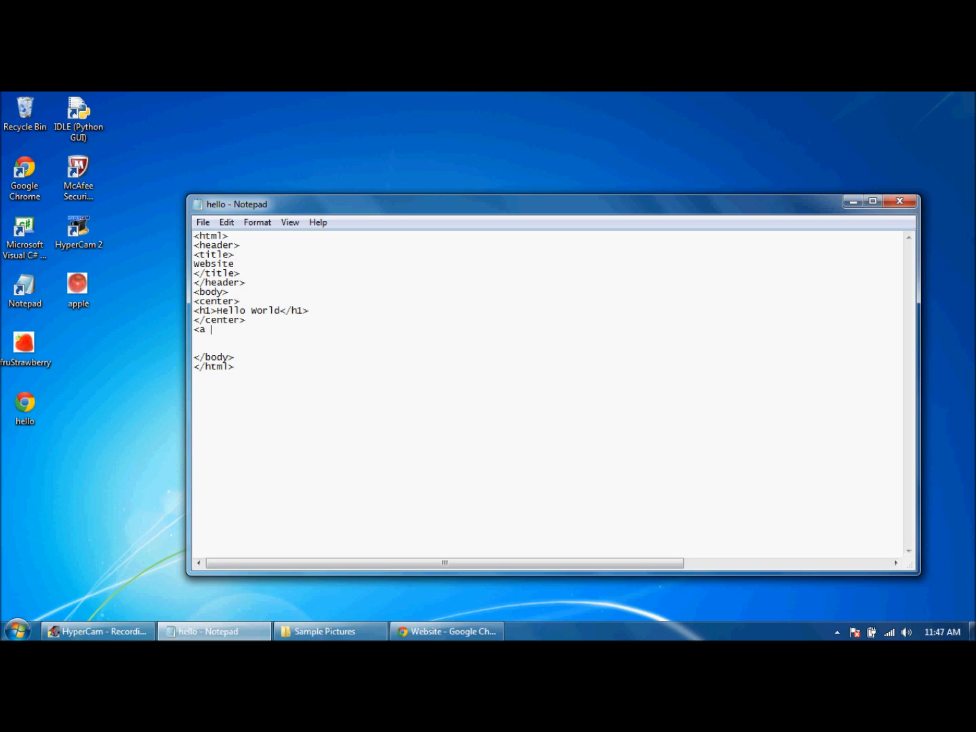
{"action": "type", "text": "href"}
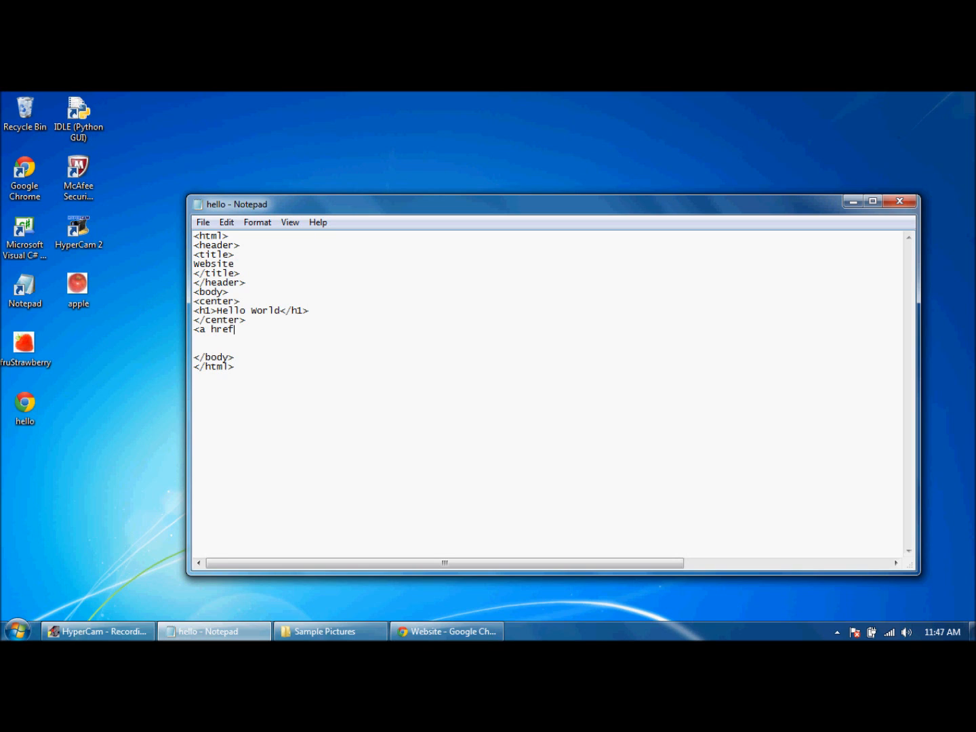
{"action": "type", "text": "="}
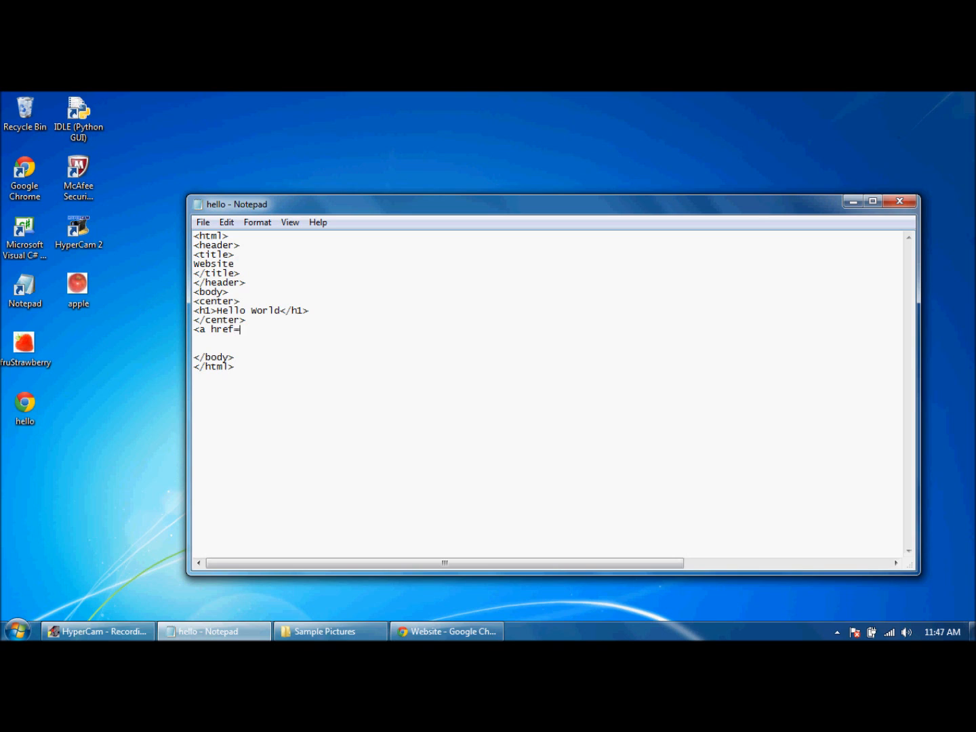
{"action": "type", "text": "\""}
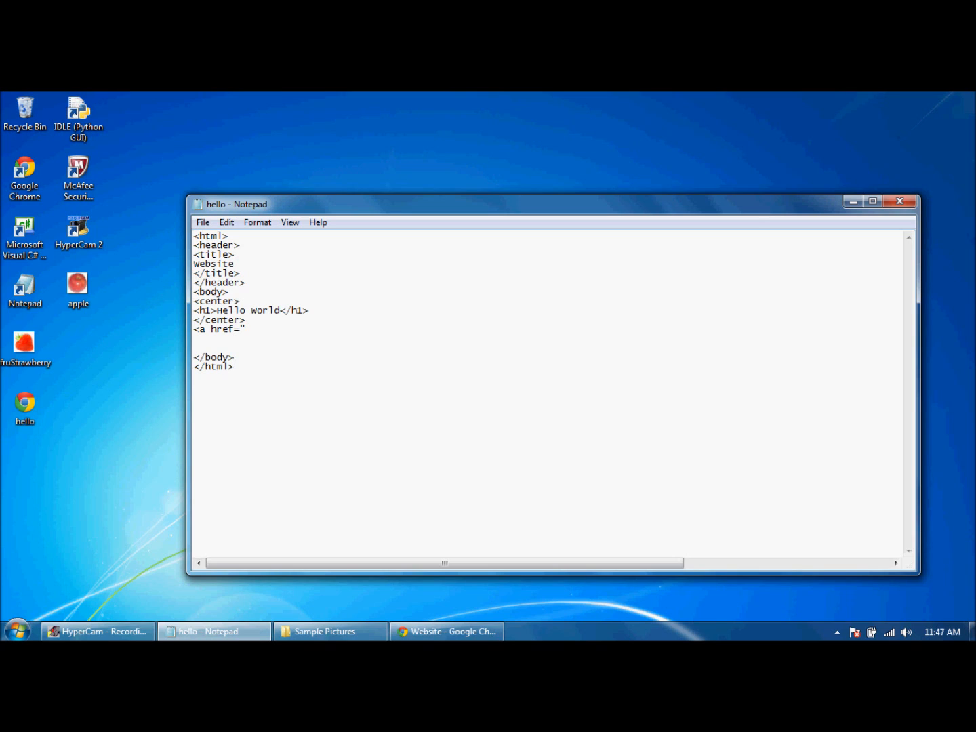
{"action": "type", "text": "http:/"}
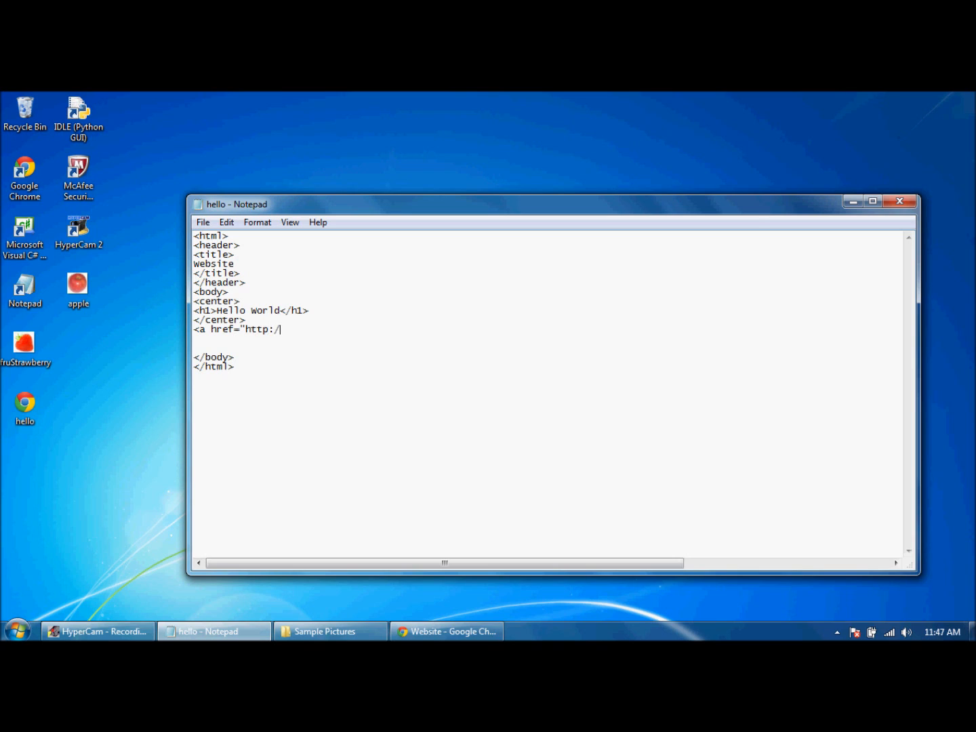
{"action": "type", "text": "/www"}
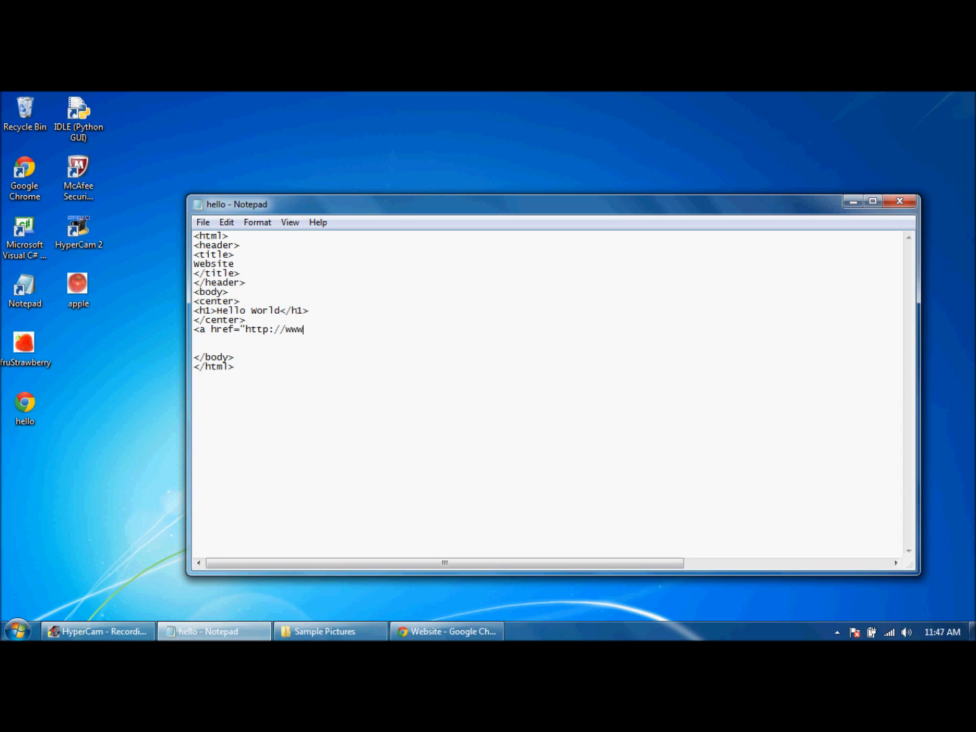
{"action": "type", "text": ".msn.co"}
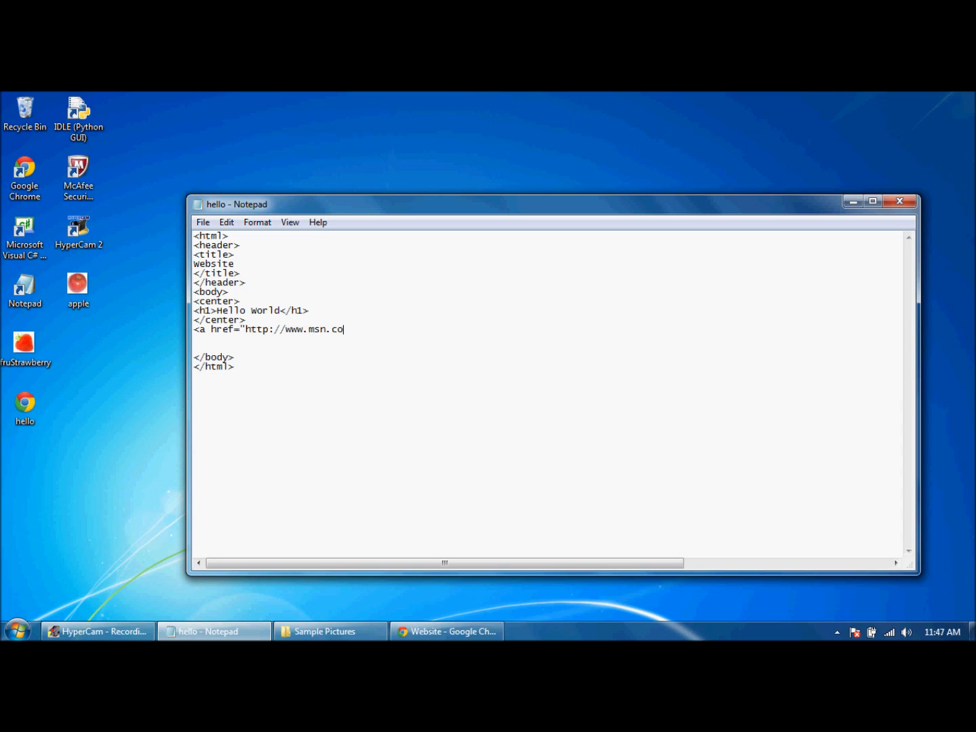
{"action": "type", "text": "m\""}
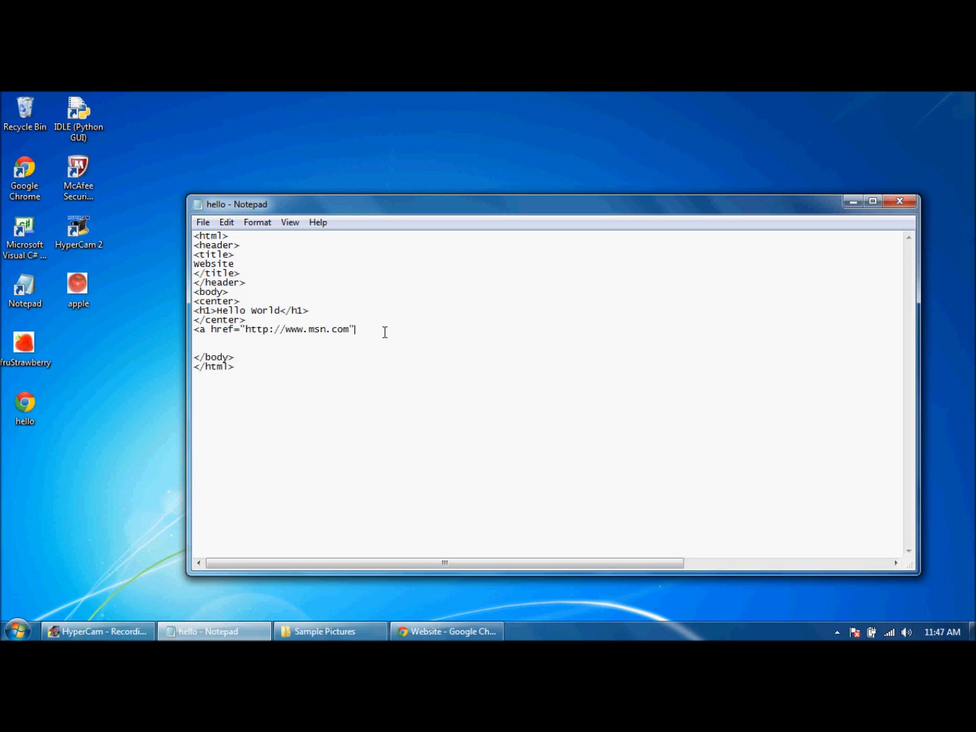
{"action": "type", "text": ">C"}
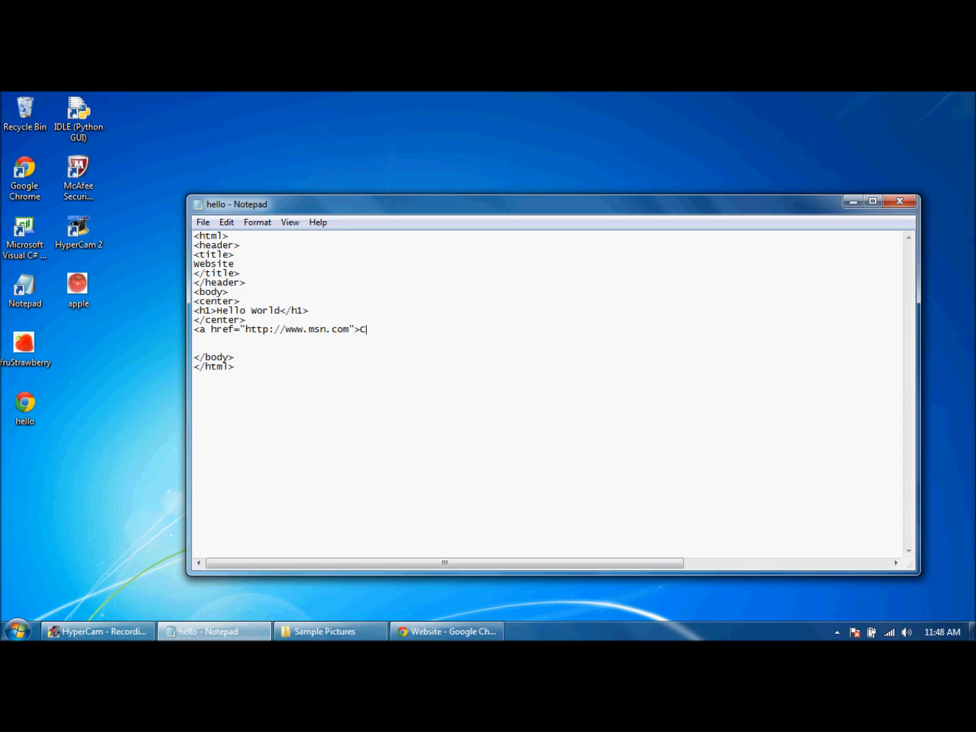
{"action": "type", "text": "lick here"}
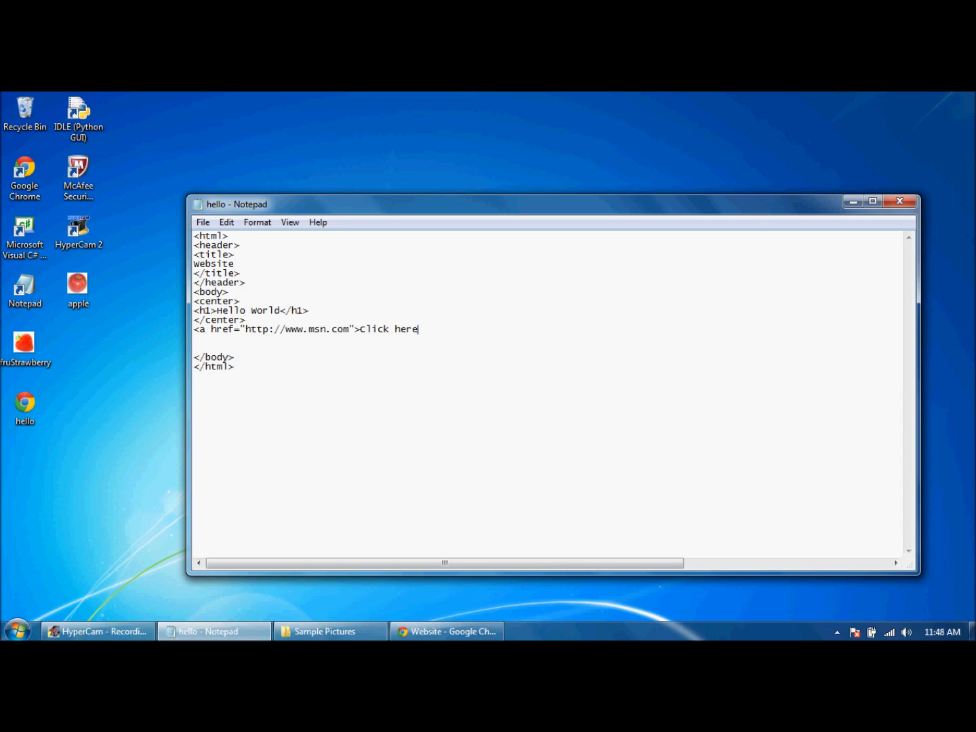
{"action": "type", "text": "</a>"}
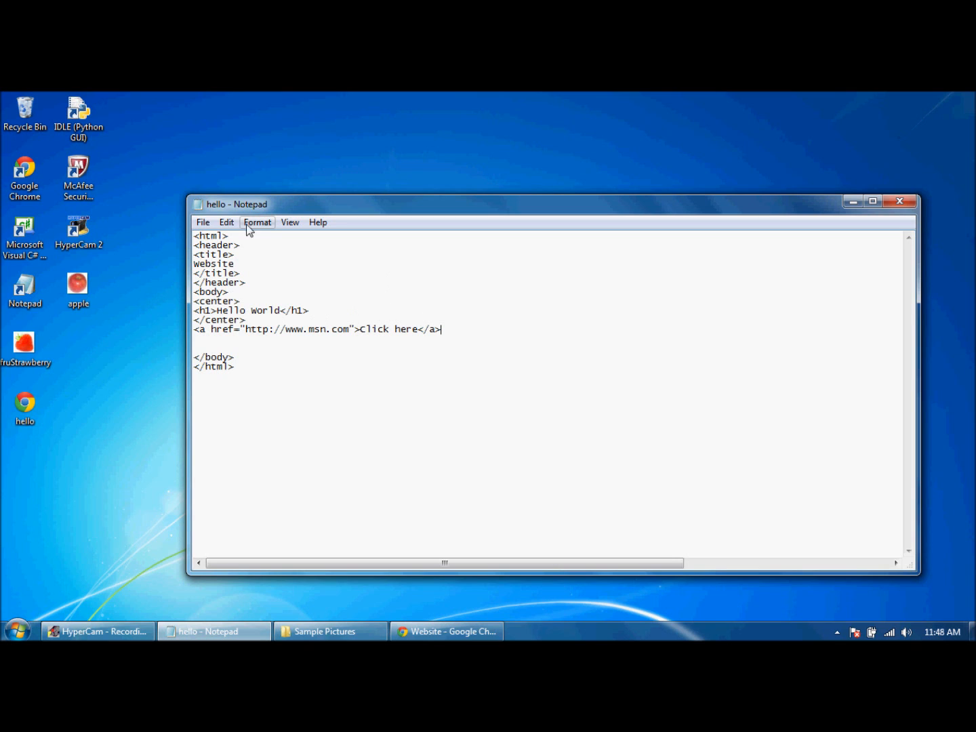
- Save the page, follow the Click here link in Chrome to MSN, then minimize the browser
{"action": "left_click", "coordinate": [204, 222]}
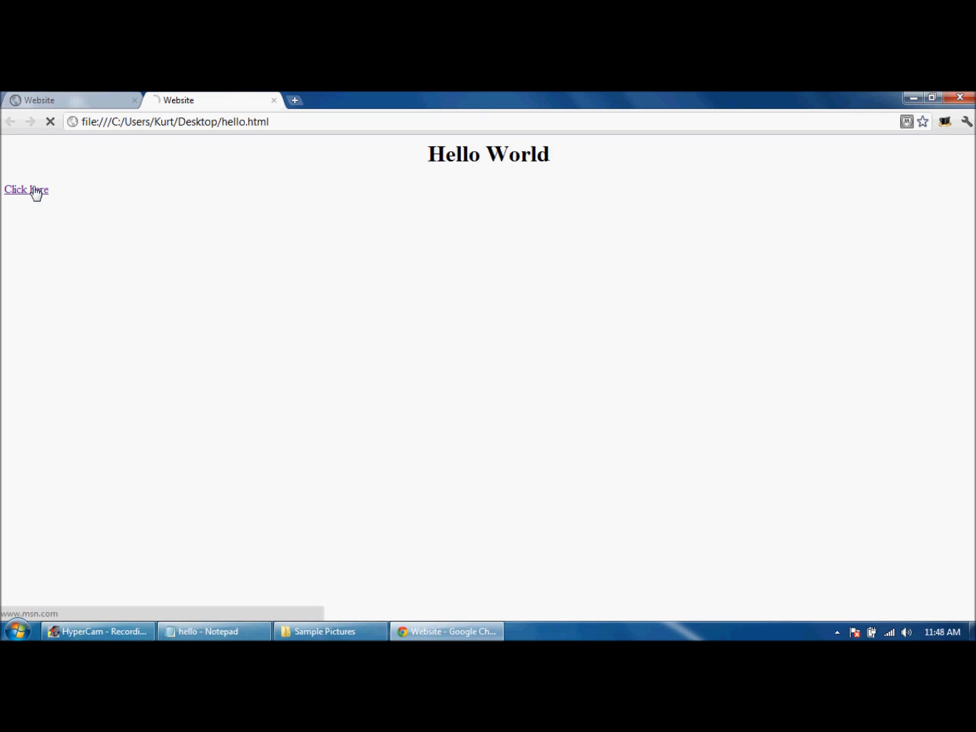
{"action": "left_click", "coordinate": [26, 190]}
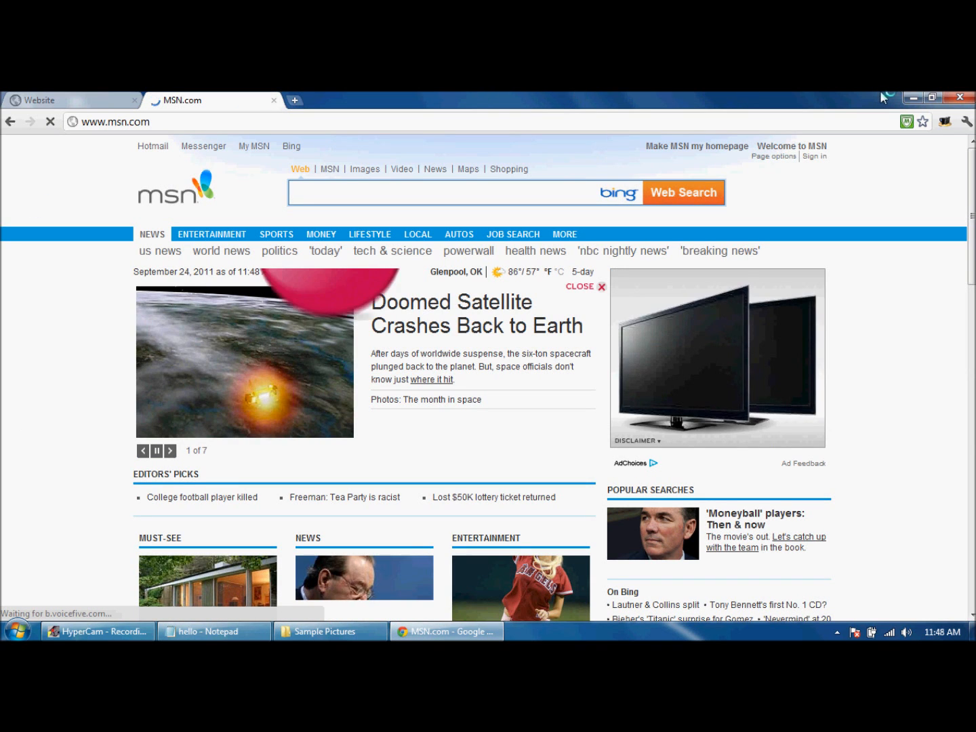
{"action": "left_click", "coordinate": [214, 632]}
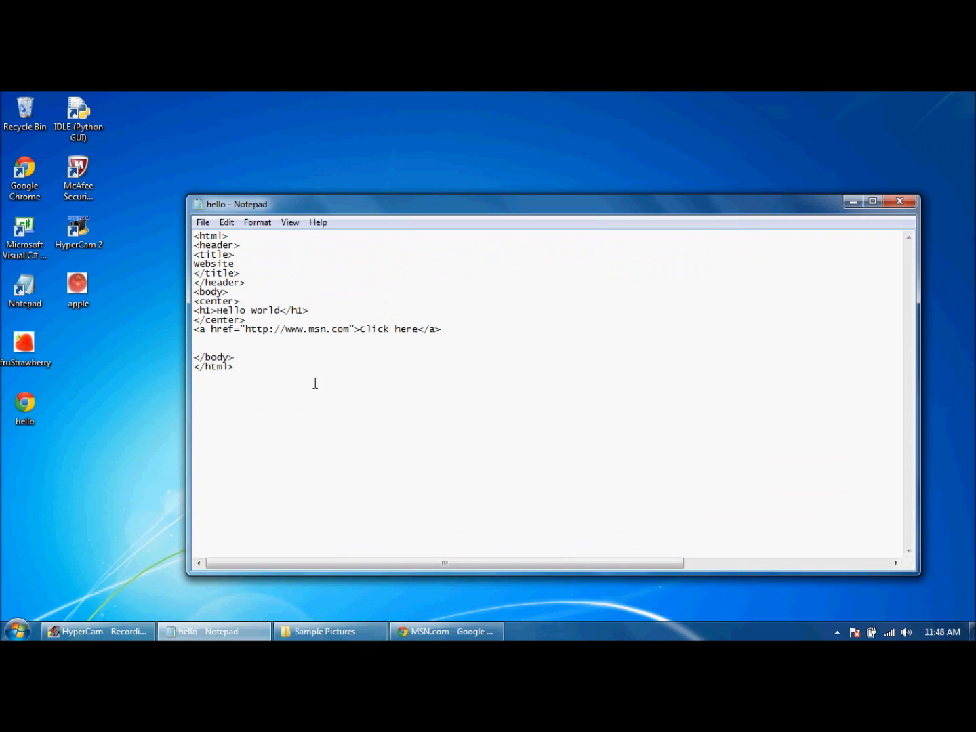
{"action": "mouse_move", "coordinate": [450, 342]}
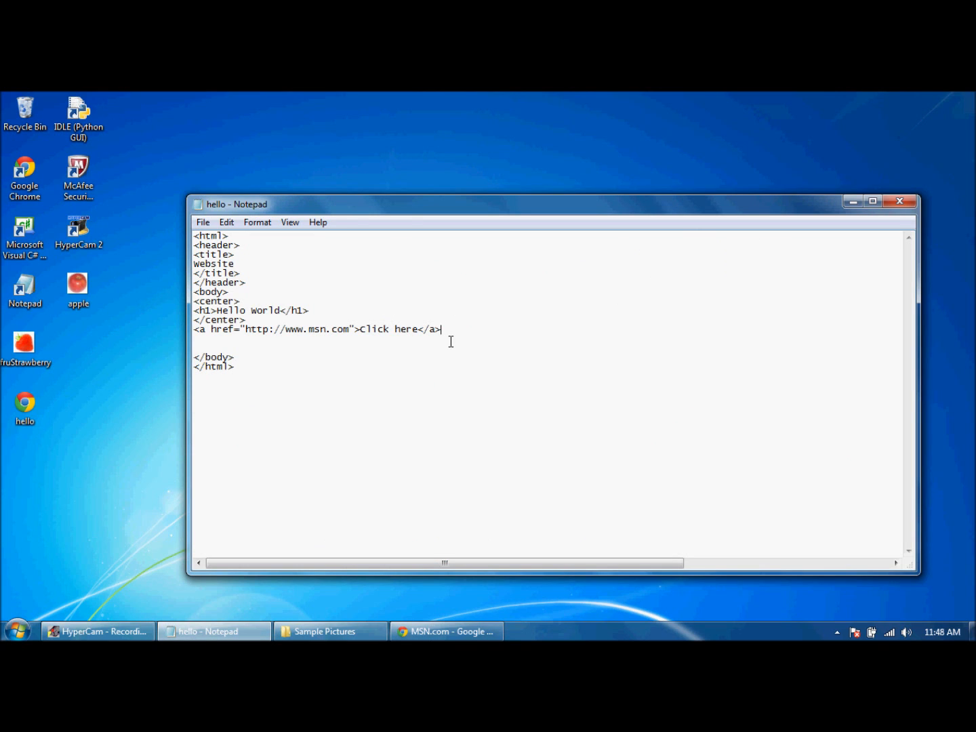
- Change the link's href from the MSN address to next.html
{"action": "key", "text": "BackSpace"}
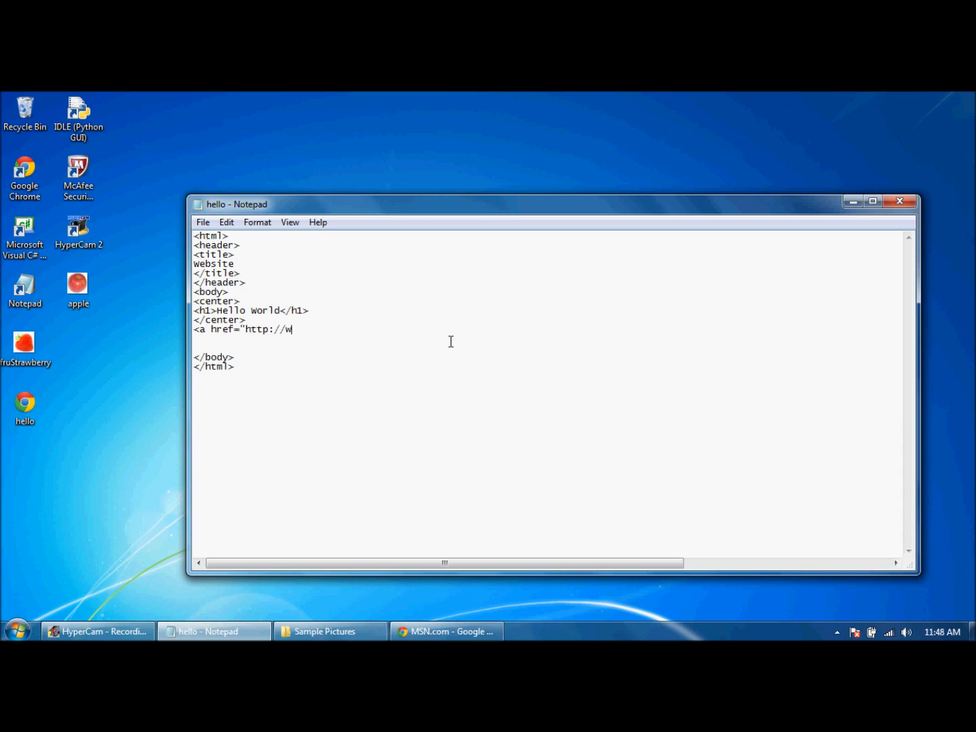
{"action": "key", "text": "BackSpace"}
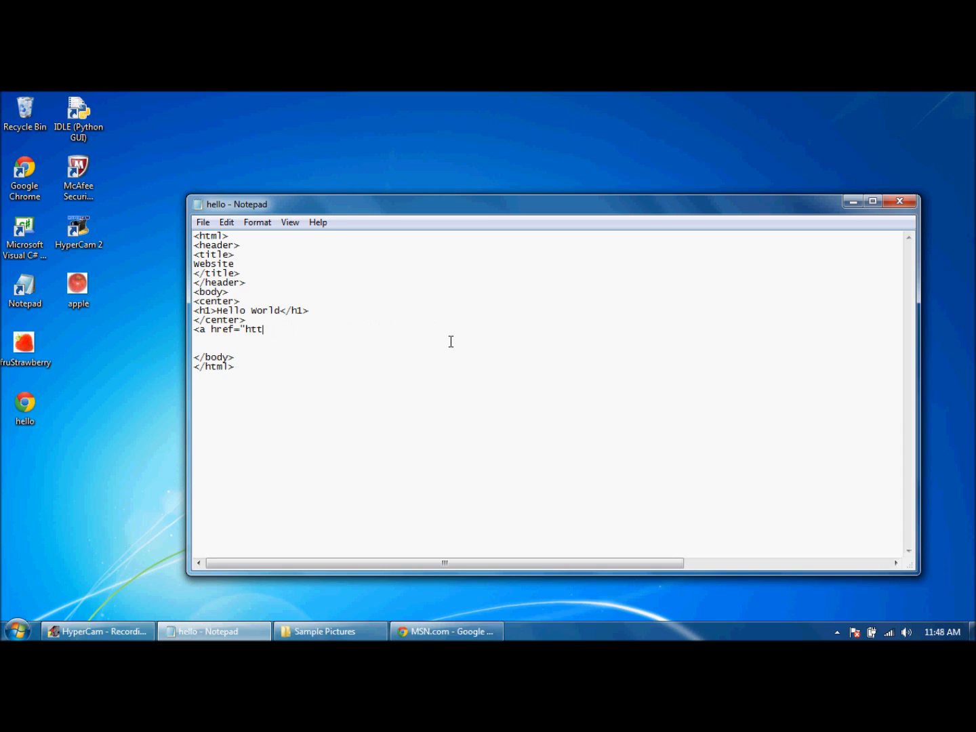
{"action": "key", "text": "Backspace"}
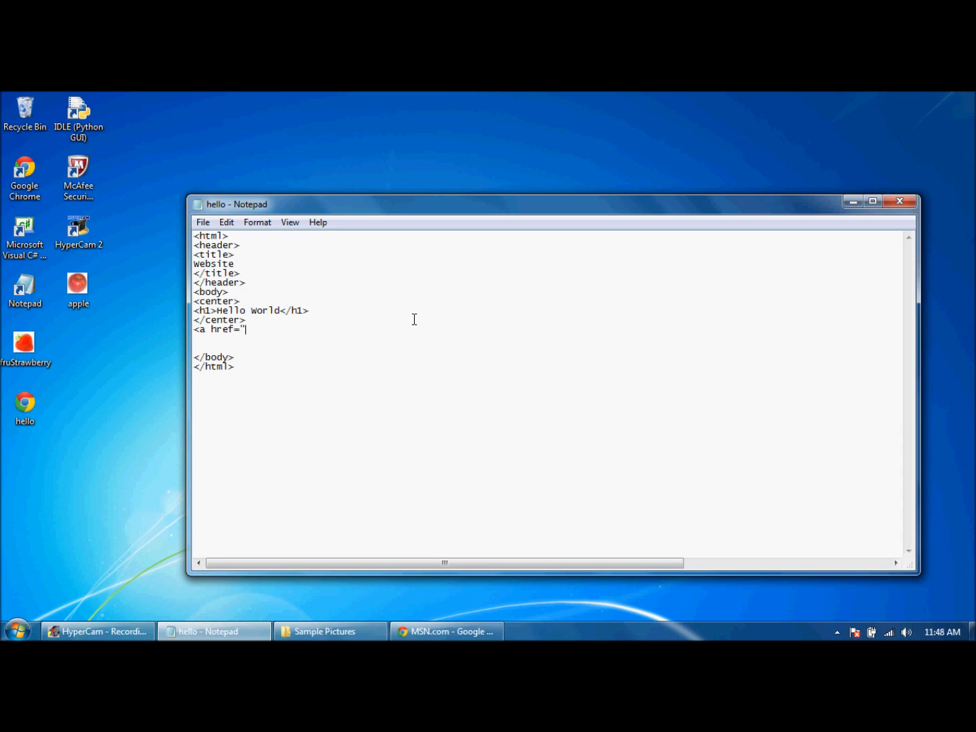
{"action": "mouse_move", "coordinate": [412, 363]}
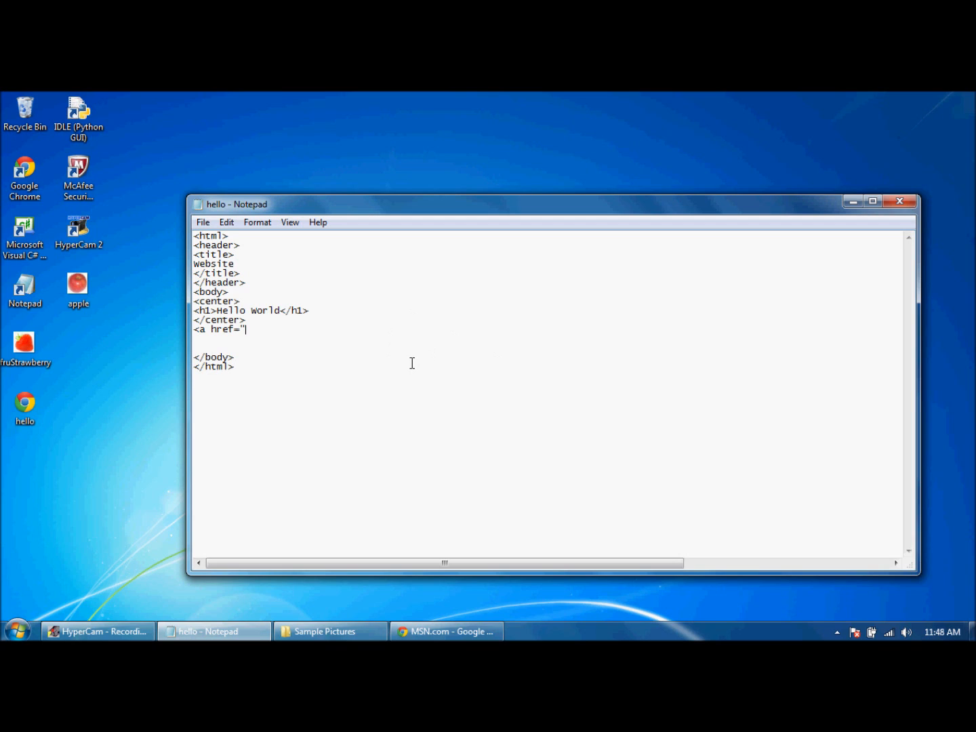
{"action": "type", "text": "ne"}
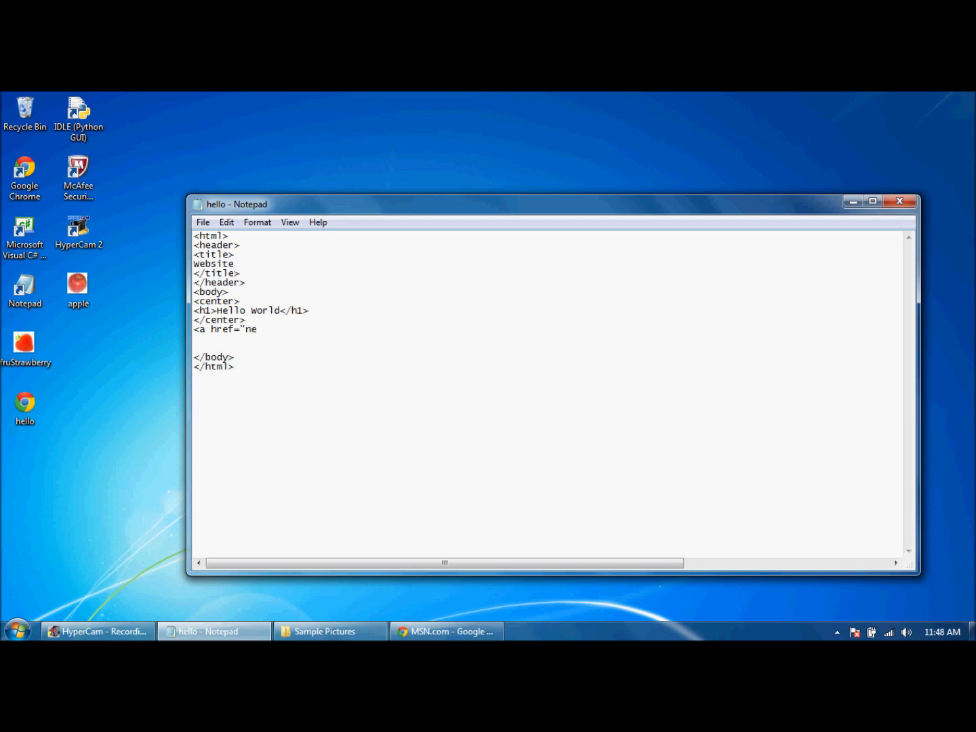
{"action": "type", "text": "xt.html"}
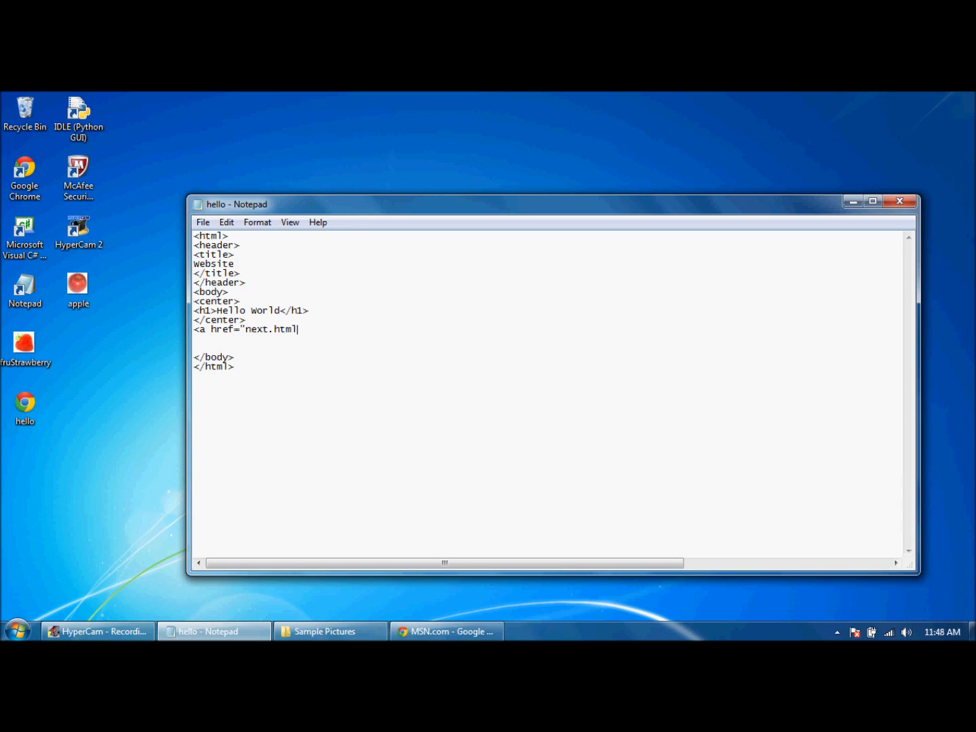
{"action": "type", "text": "\">"}
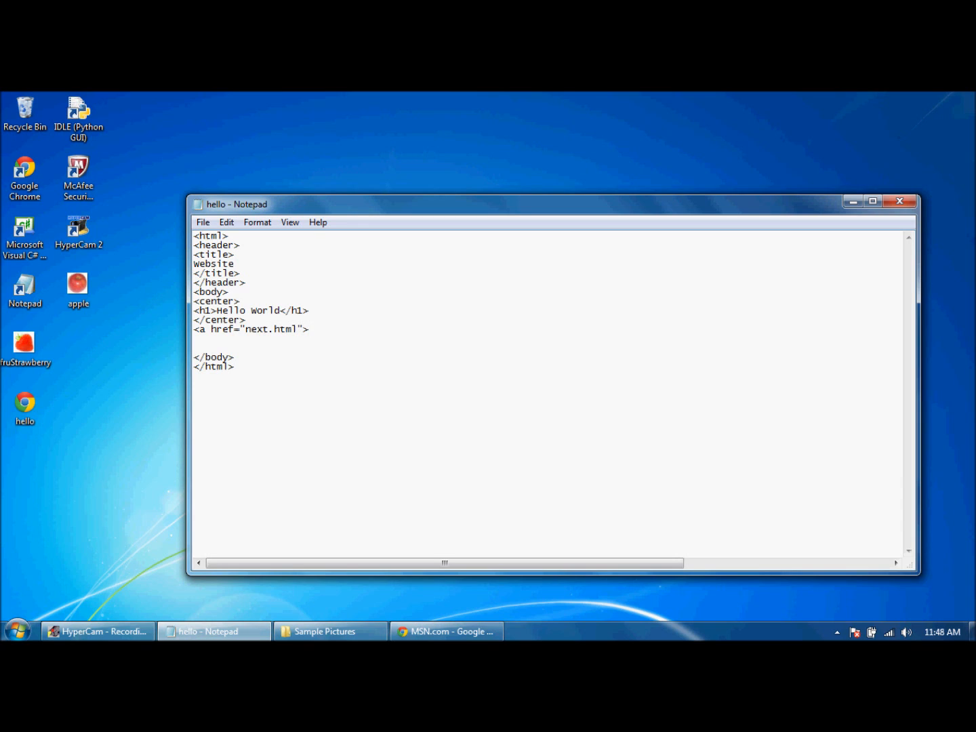
- Set the link text to Next Page and close the anchor tag
{"action": "type", "text": "N"}
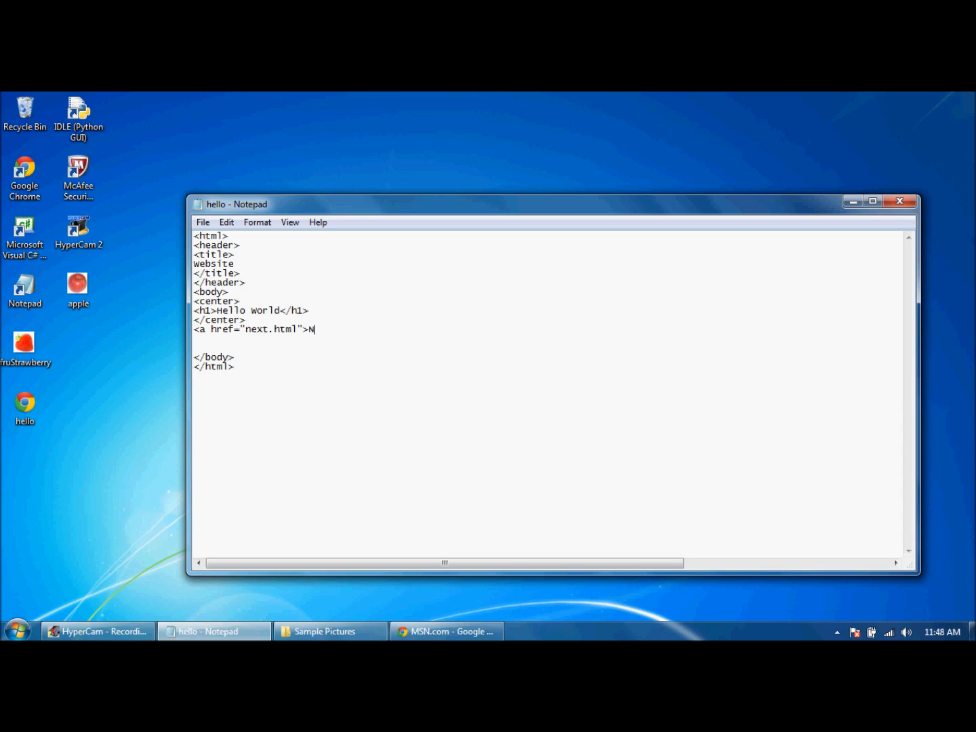
{"action": "type", "text": "ext Pa"}
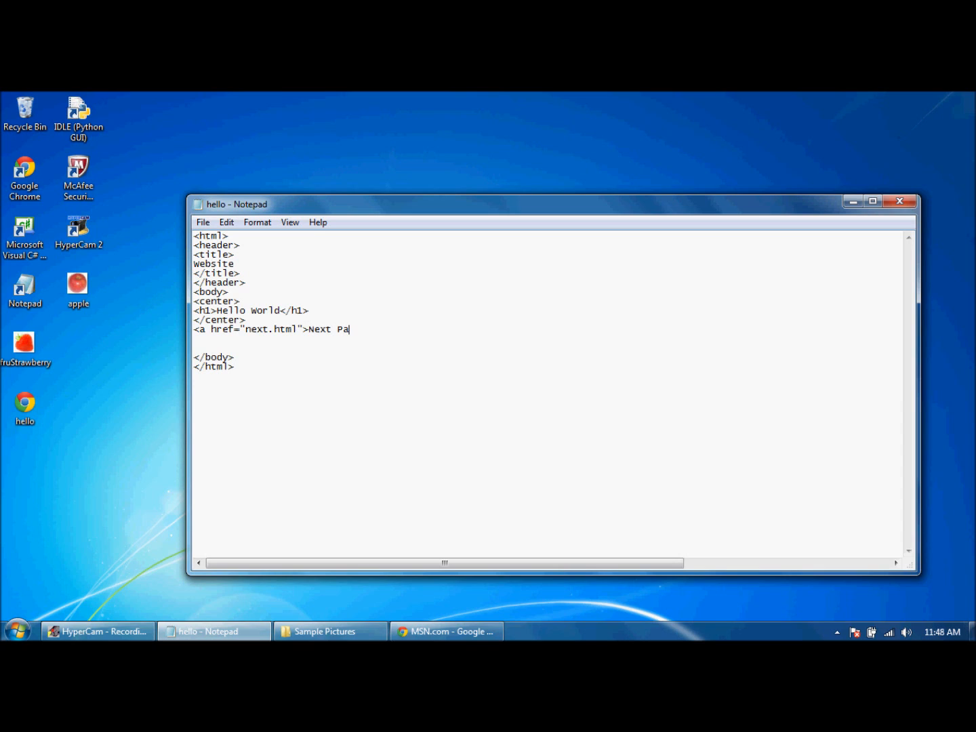
{"action": "type", "text": "ge</a>"}
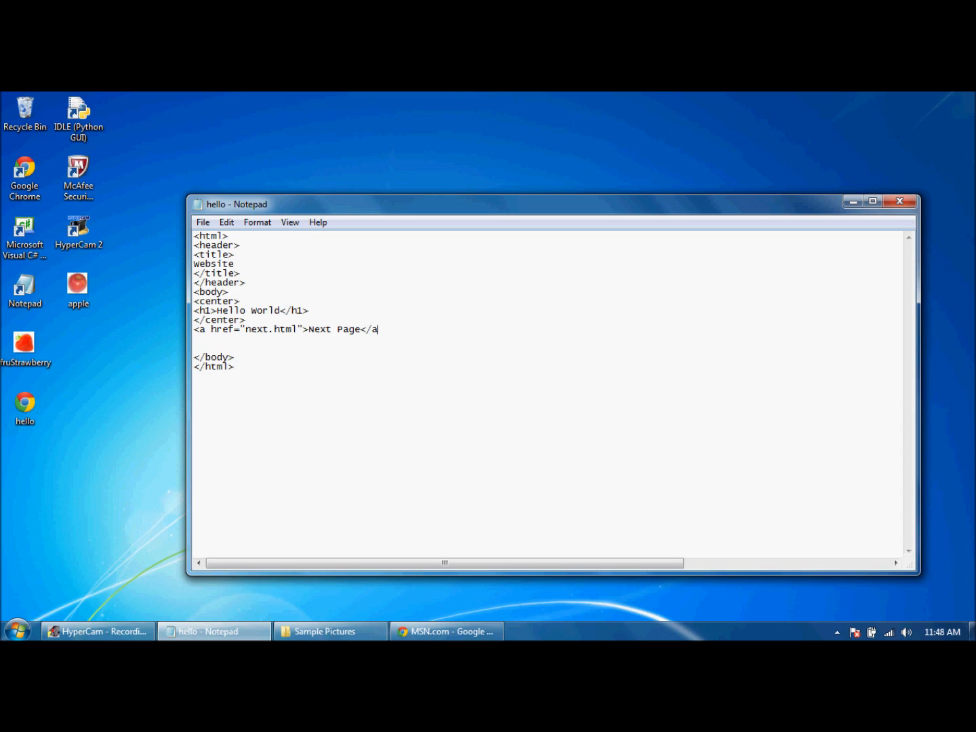
{"action": "type", "text": ">"}
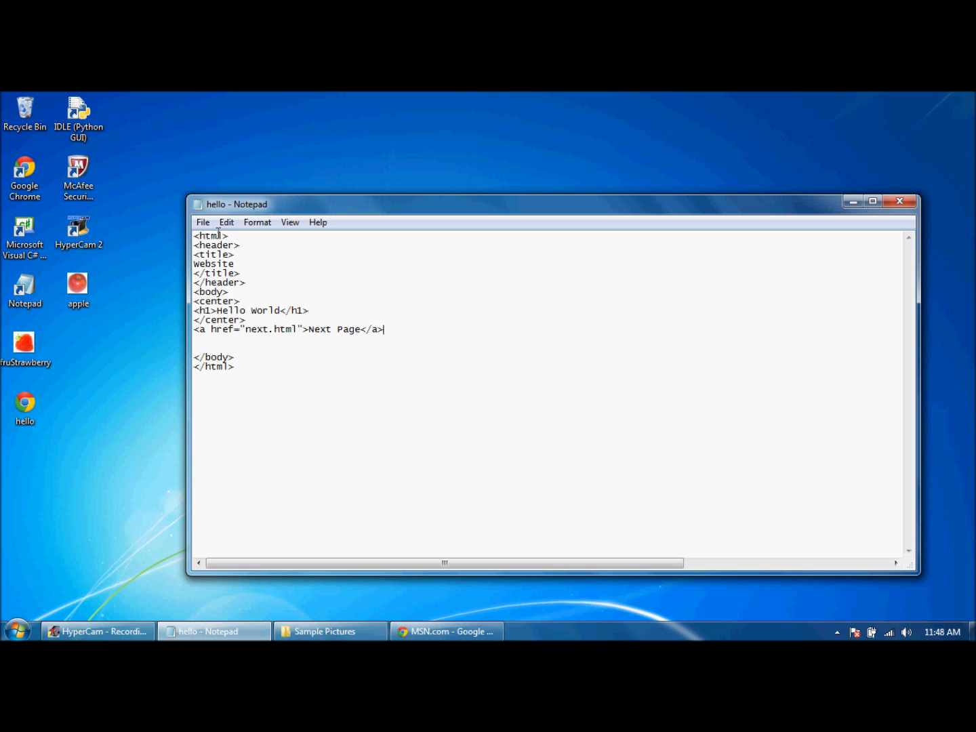
- Follow the Next Page link in Chrome, see the not-found error for next.html, and close it
{"action": "left_click", "coordinate": [24, 407]}
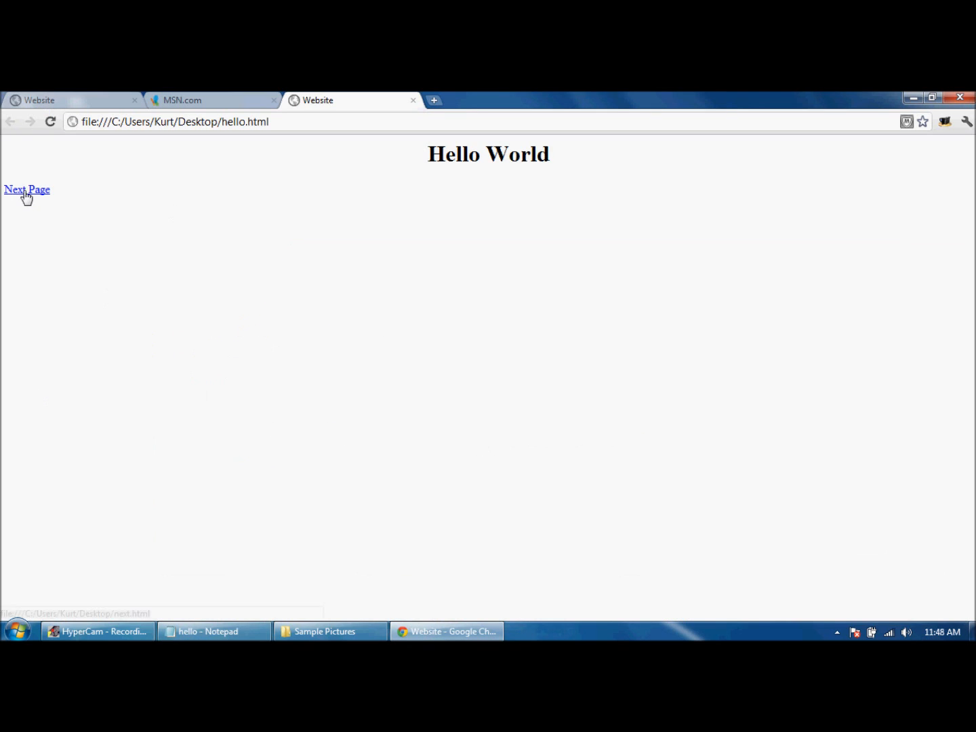
{"action": "left_click", "coordinate": [27, 190]}
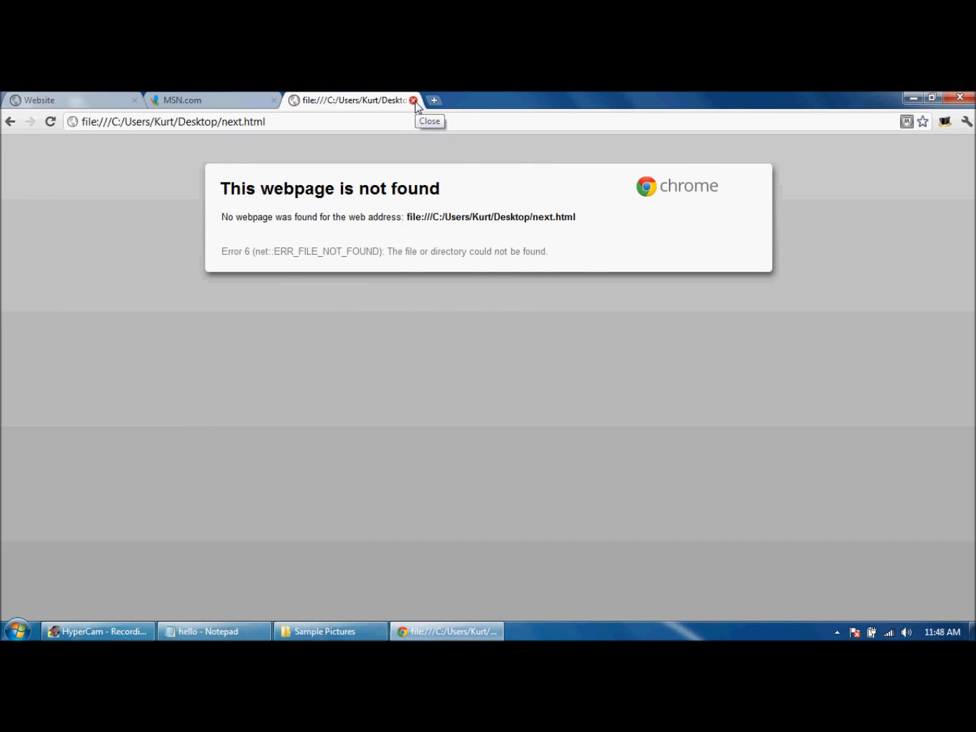
{"action": "left_click", "coordinate": [415, 101]}
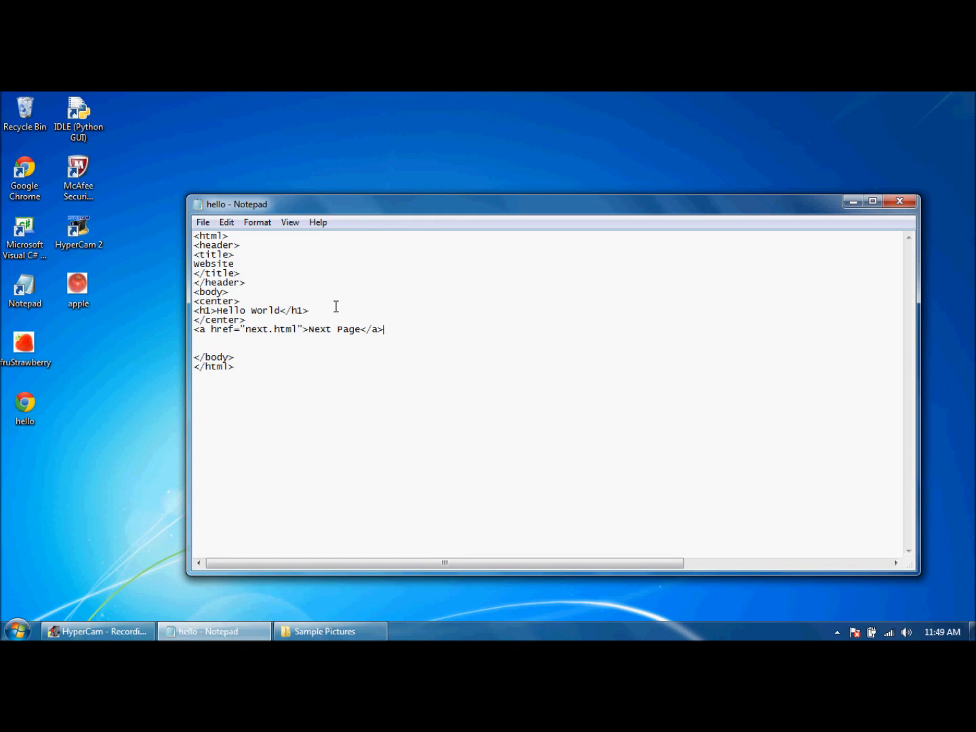
{"action": "mouse_move", "coordinate": [14, 385]}
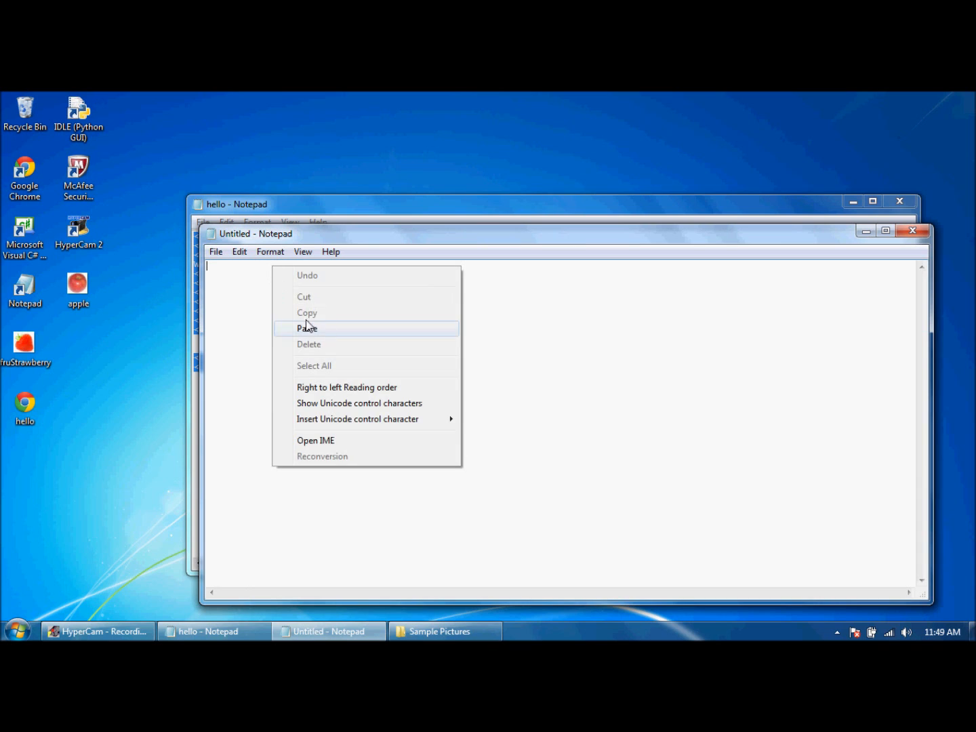
- Paste the hello page code into a new Notepad document and change the heading to 'Next page'
{"action": "left_click", "coordinate": [308, 328]}
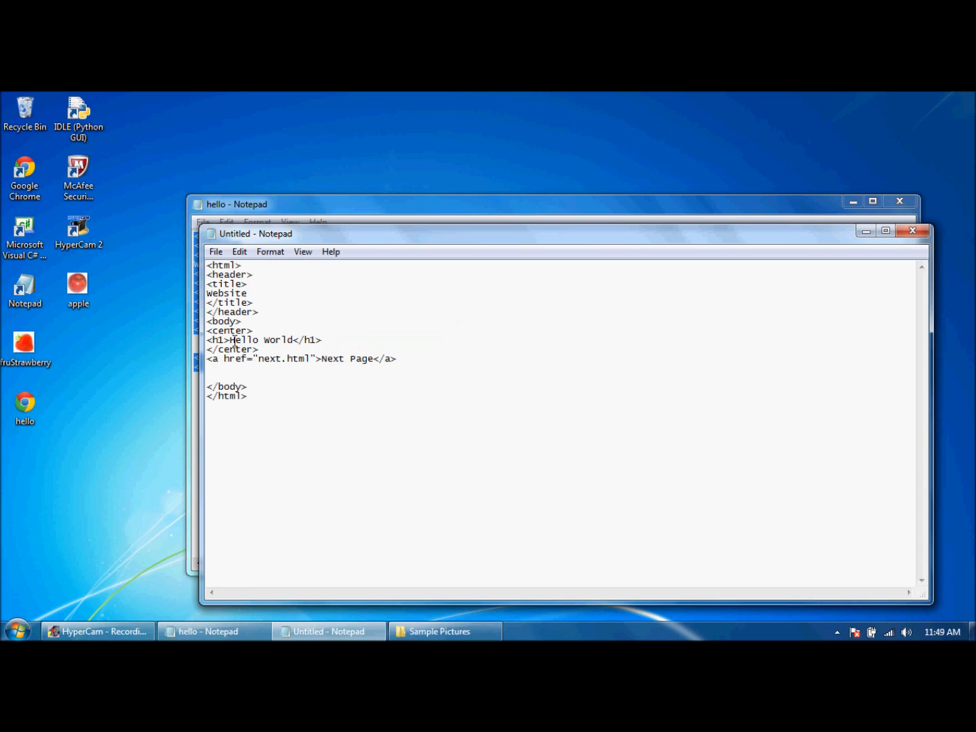
{"action": "left_click_drag", "start_coordinate": [229, 339], "coordinate": [293, 339]}
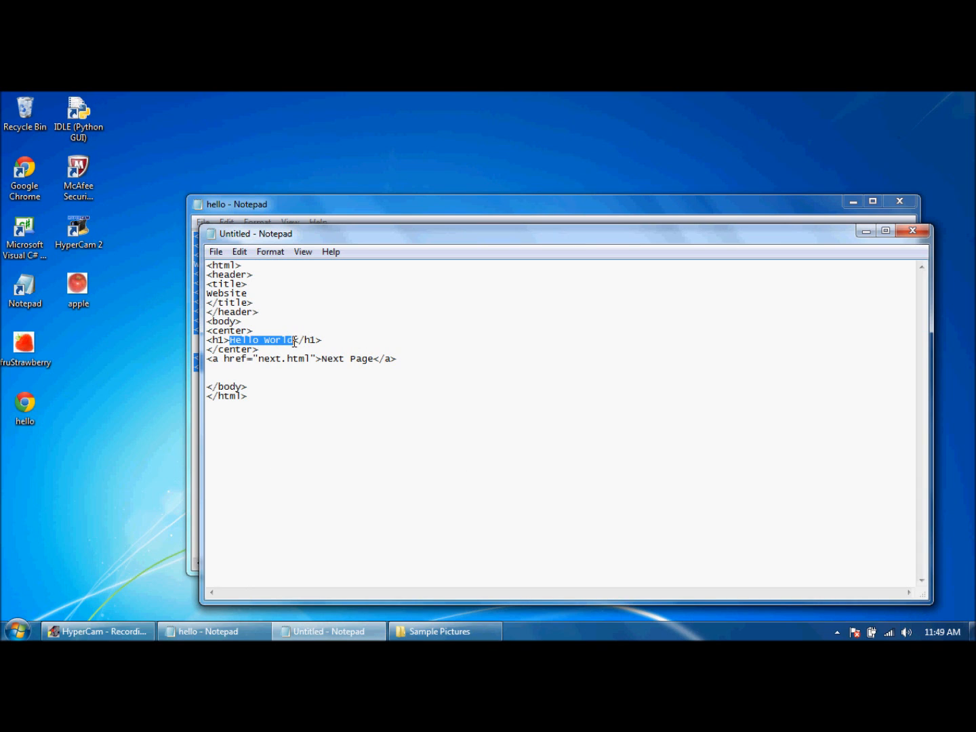
{"action": "type", "text": "Next"}
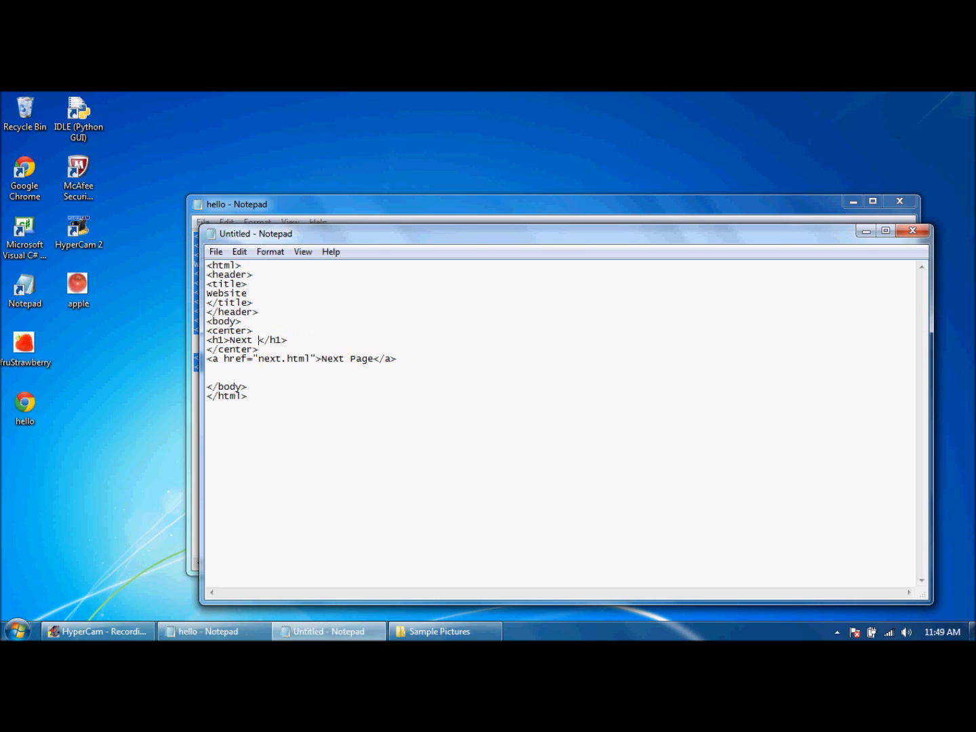
{"action": "type", "text": "page"}
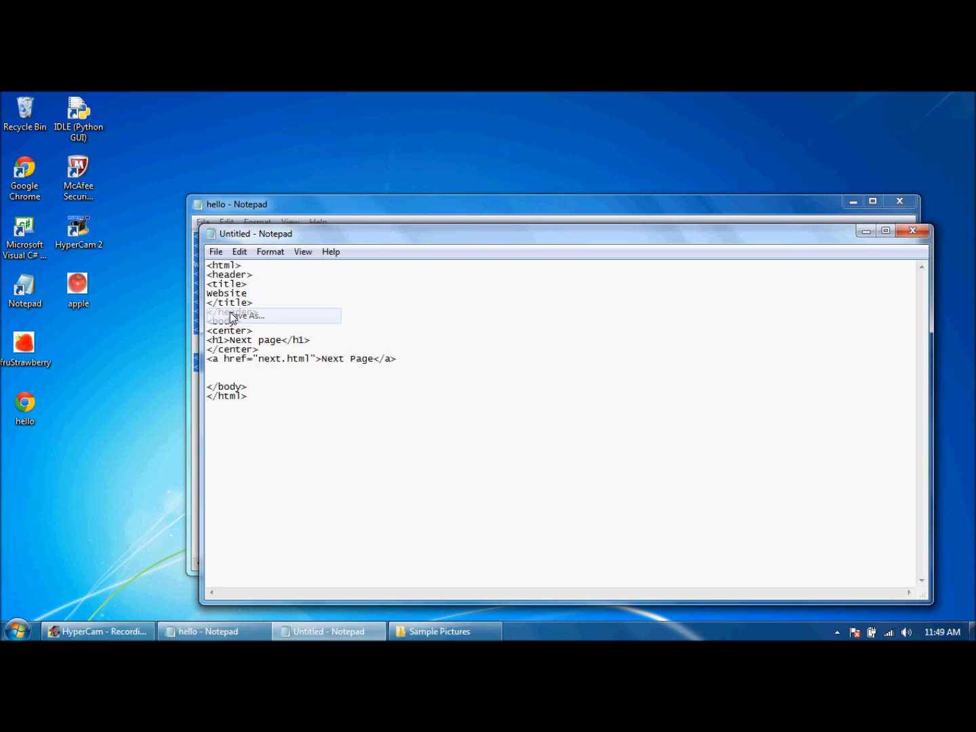
- Save the new document on the Desktop as next.html with Save as type All Files
{"action": "left_click", "coordinate": [236, 314]}
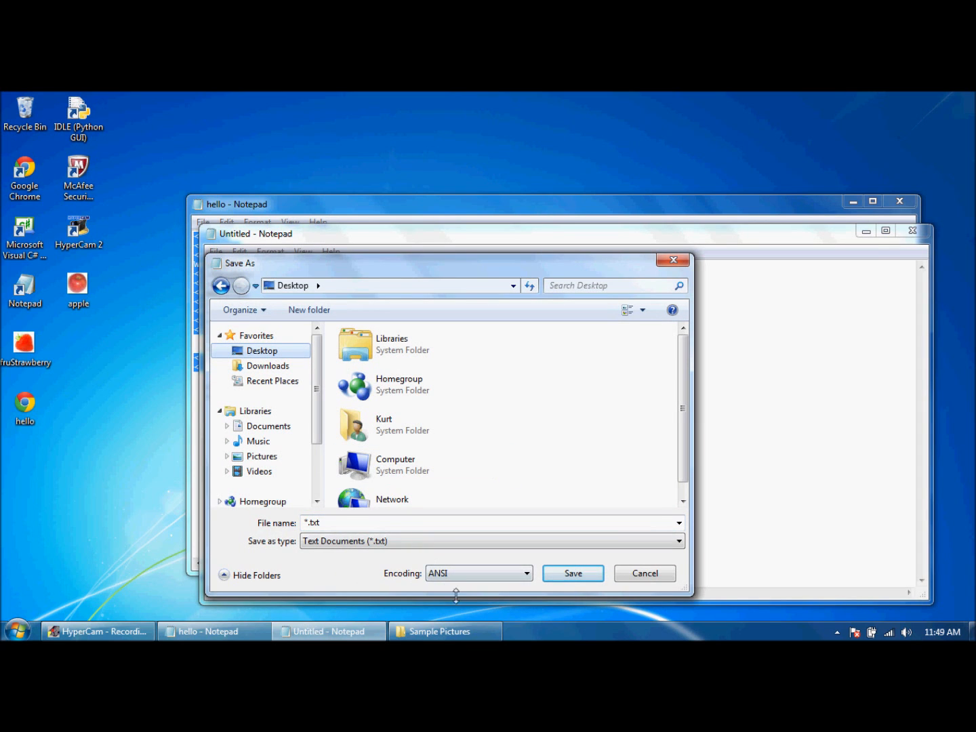
{"action": "type", "text": "n"}
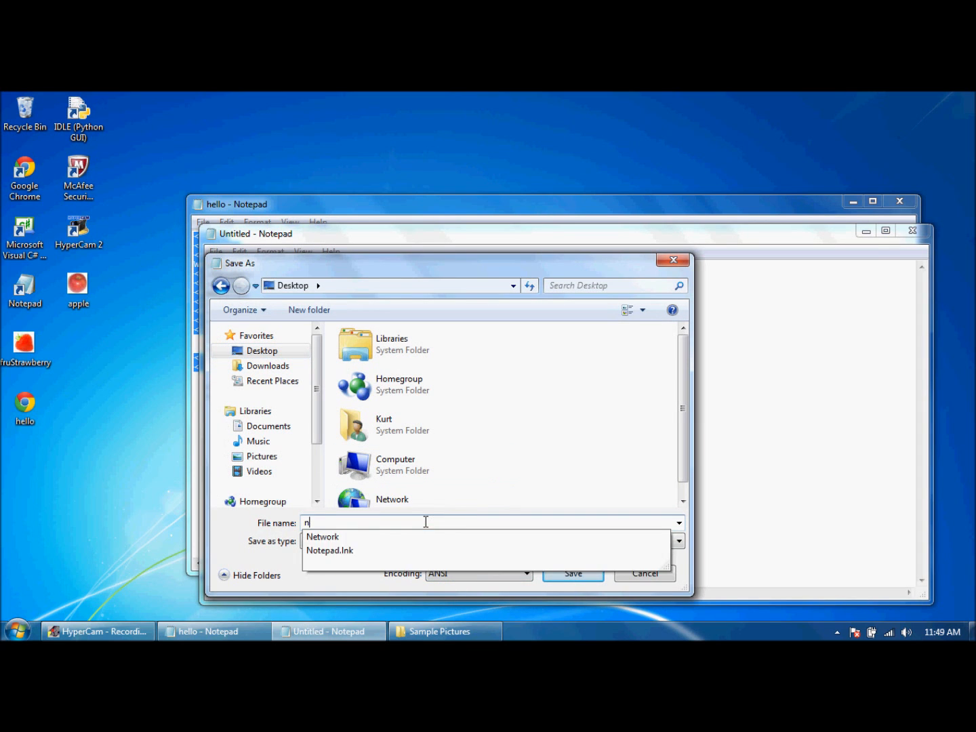
{"action": "type", "text": "ext.html"}
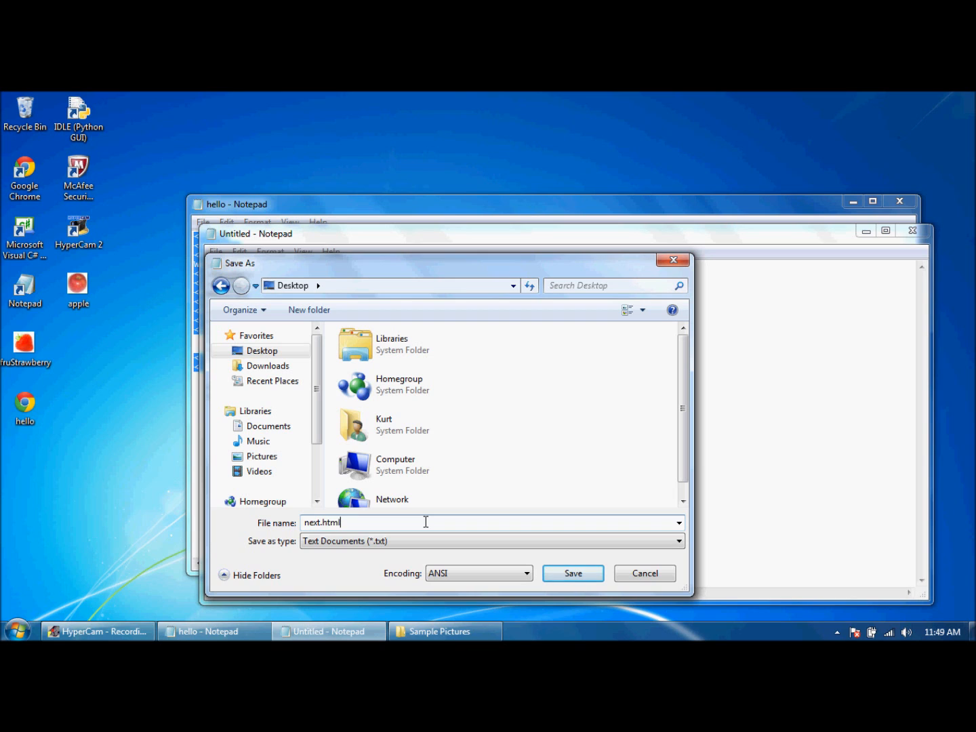
{"action": "left_click", "coordinate": [677, 541]}
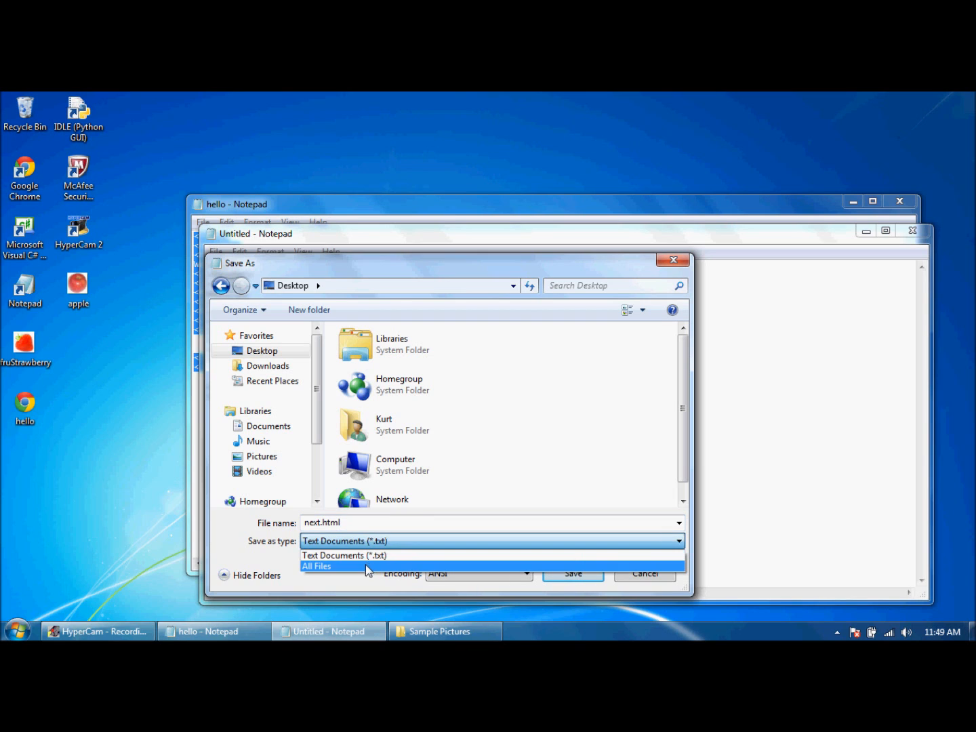
{"action": "left_click", "coordinate": [317, 567]}
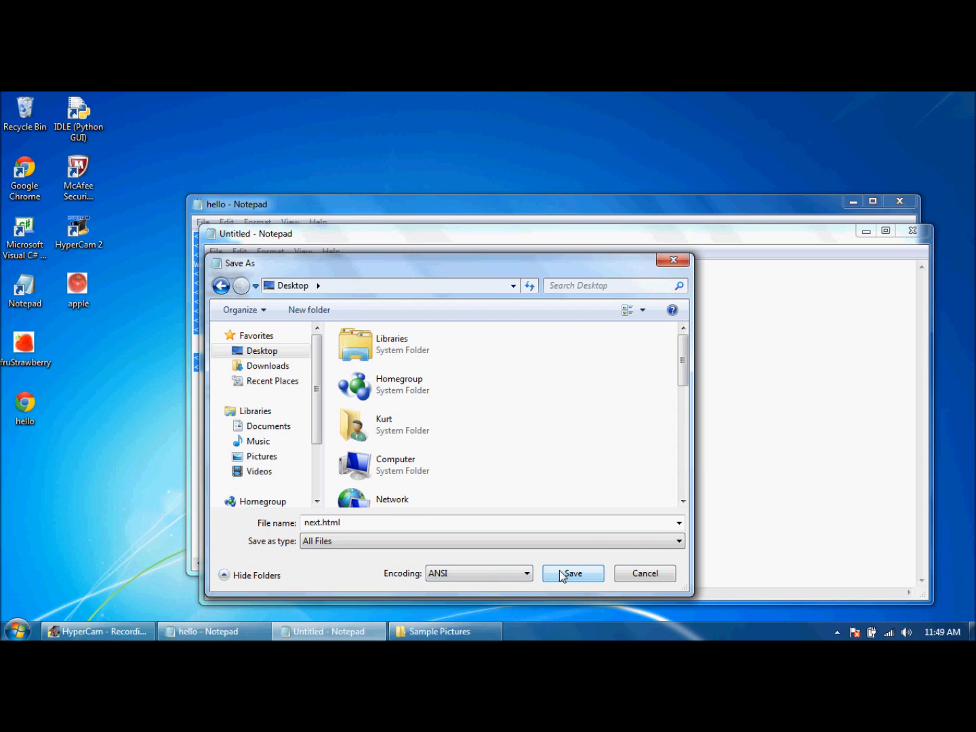
{"action": "left_click", "coordinate": [572, 572]}
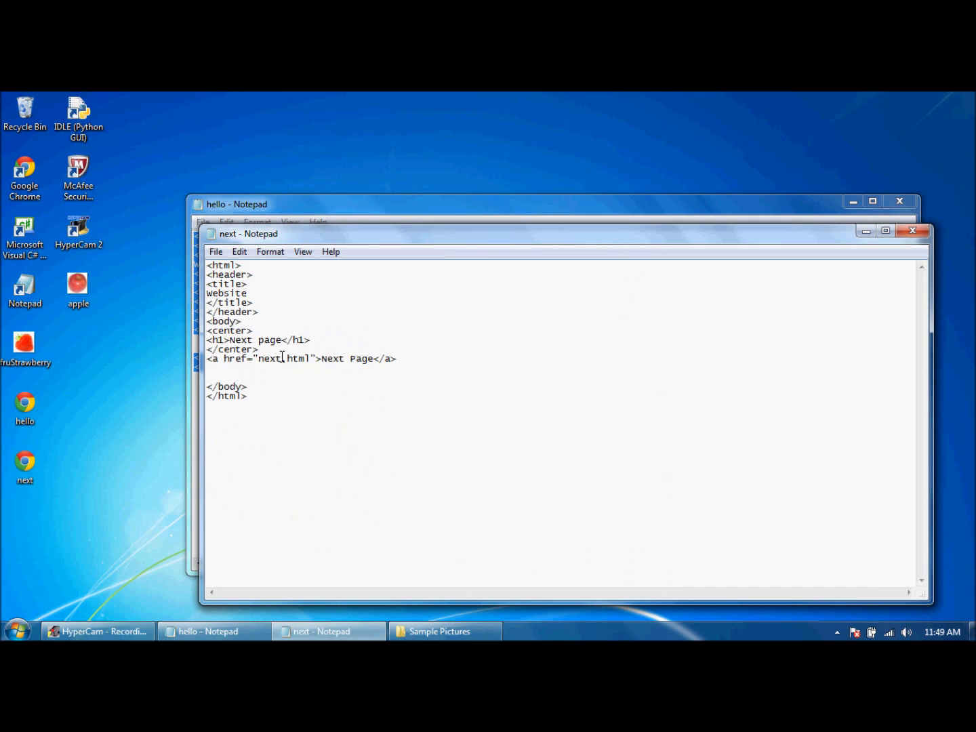
- Point next.html's link at hello.html with the link text home
{"action": "double_click", "coordinate": [297, 358]}
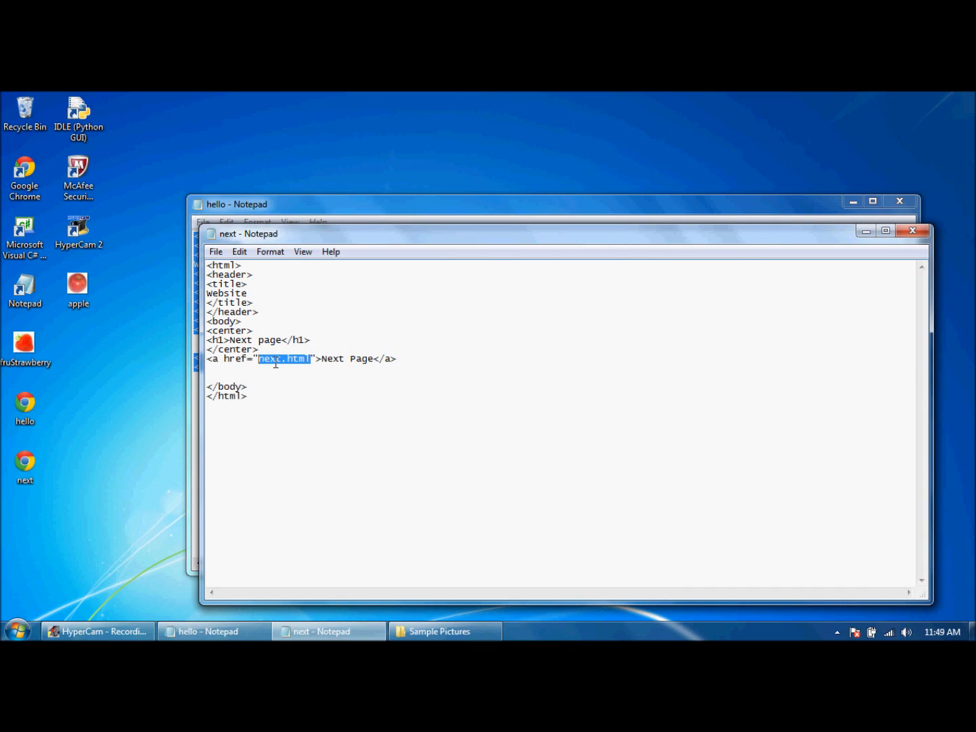
{"action": "left_click", "coordinate": [24, 406]}
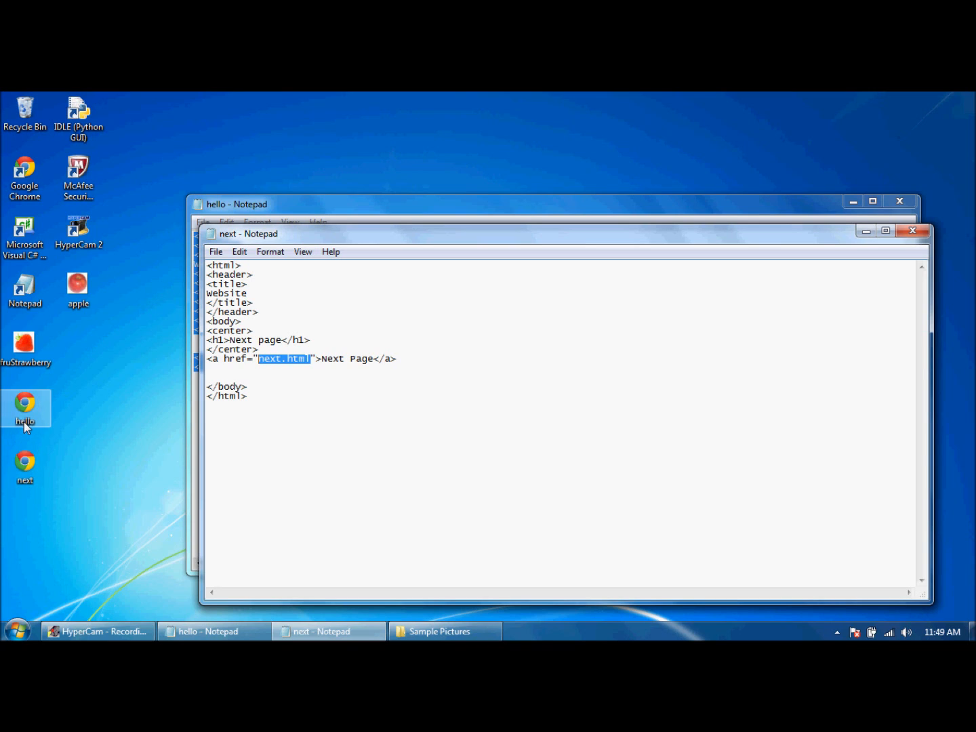
{"action": "type", "text": "hello"}
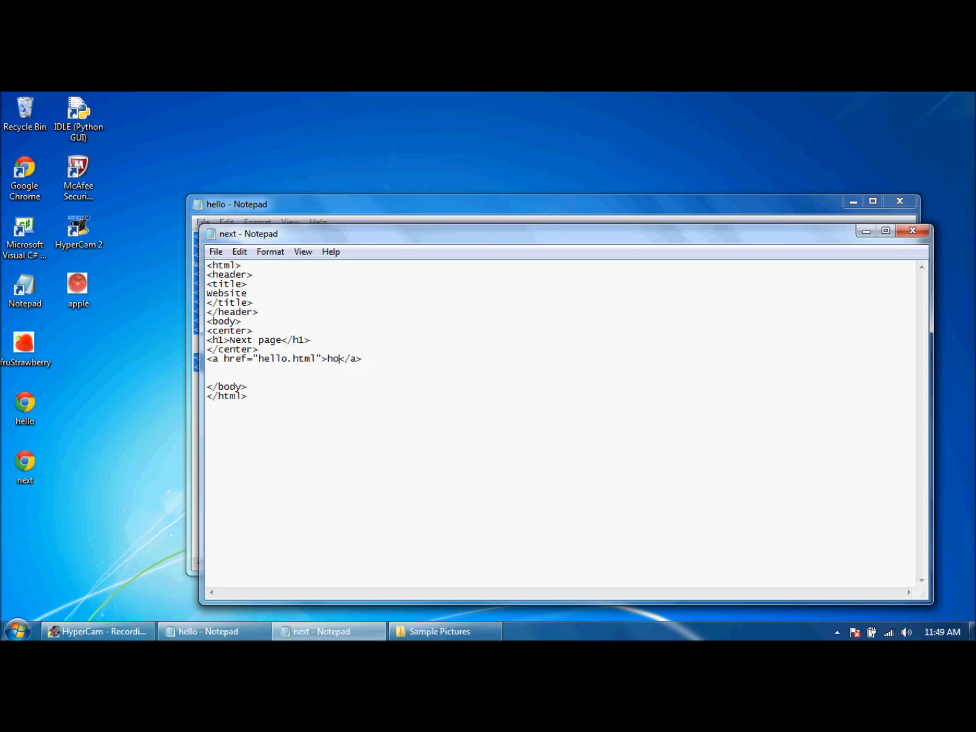
- Save and close both the next.html and hello.html Notepad windows
{"action": "left_click", "coordinate": [215, 252]}
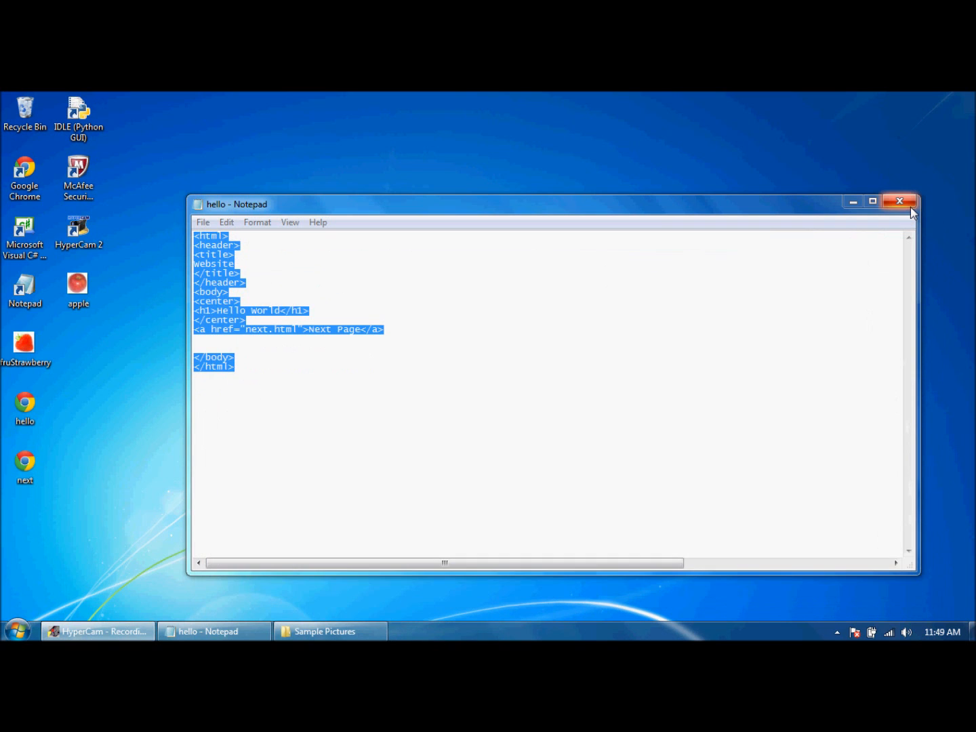
{"action": "left_click", "coordinate": [900, 201]}
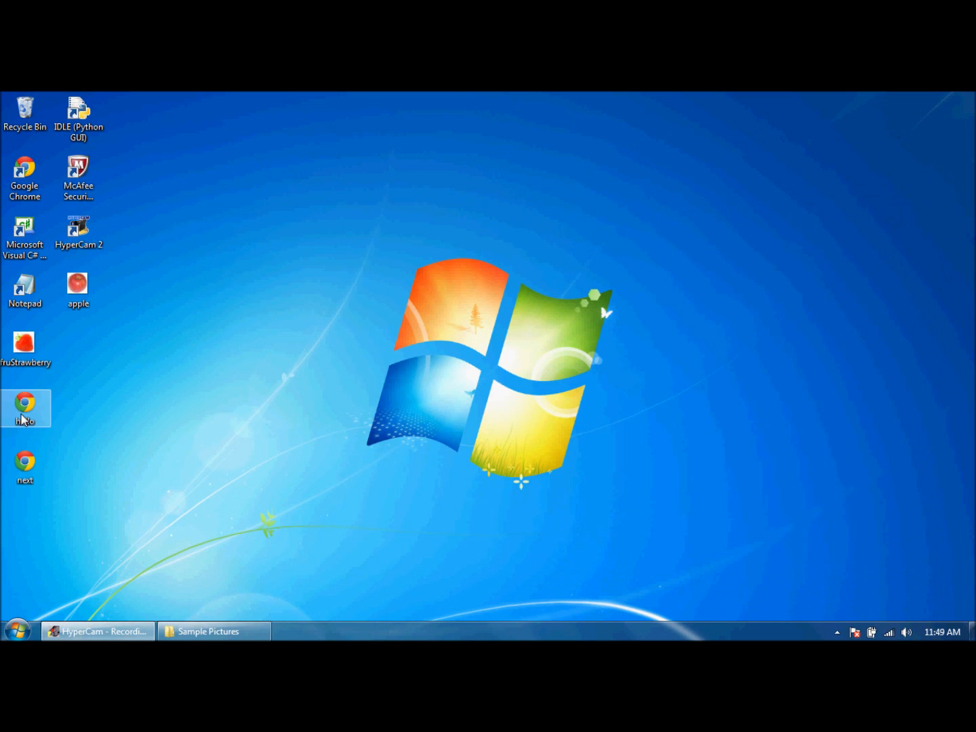
- In Chrome, follow Next Page from hello.html and home back again to confirm both links work
{"action": "double_click", "coordinate": [25, 408]}
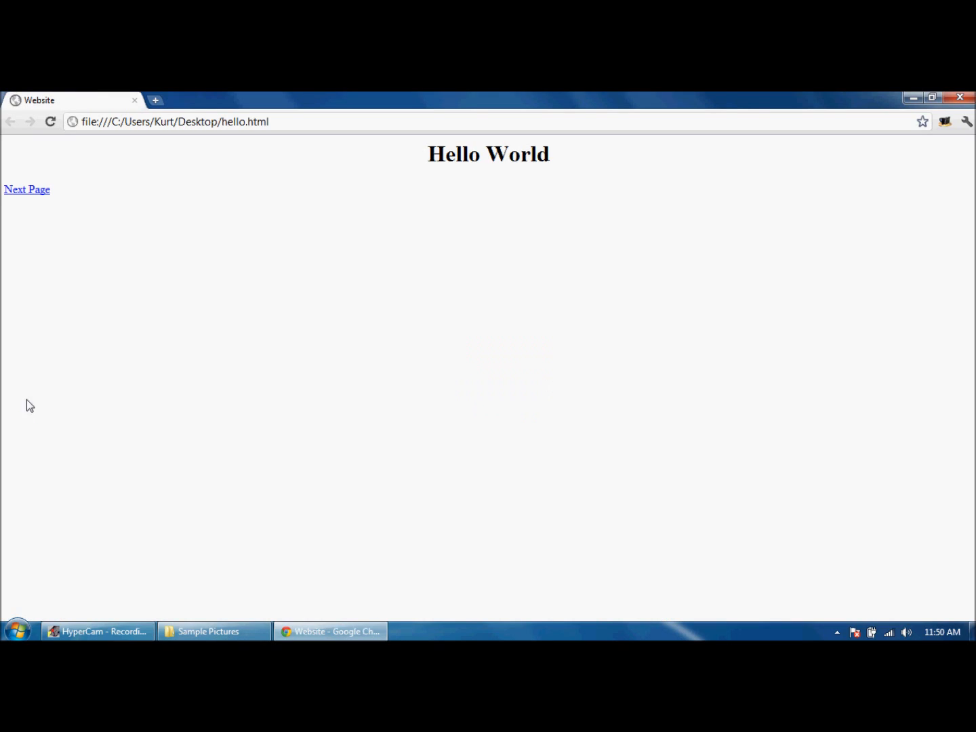
{"action": "left_click", "coordinate": [27, 190]}
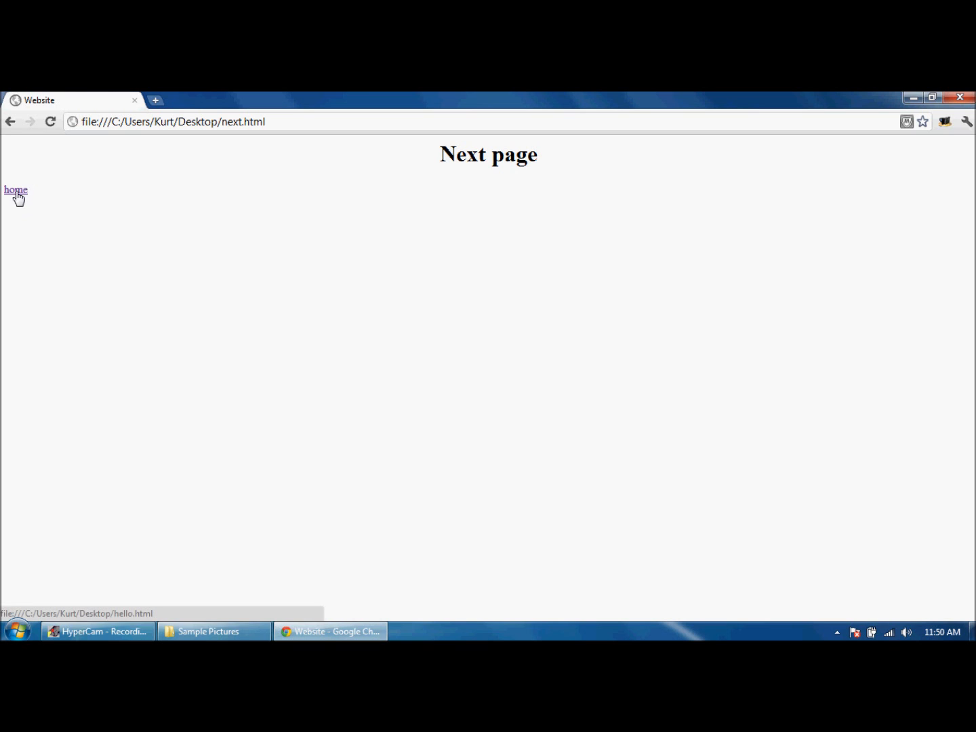
{"action": "left_click", "coordinate": [16, 190]}
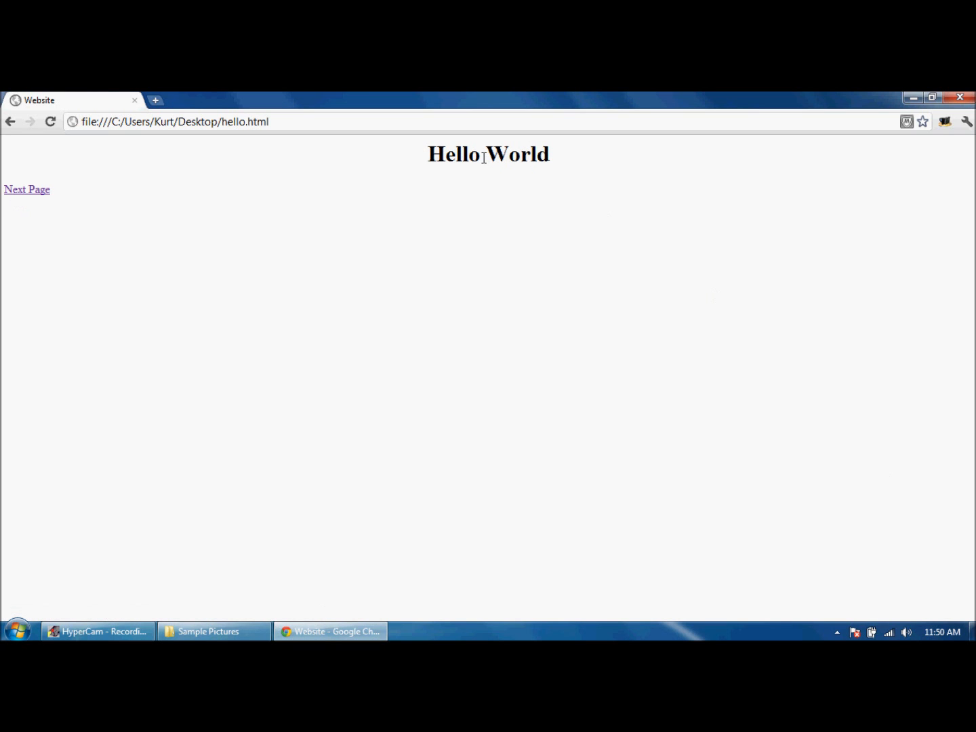